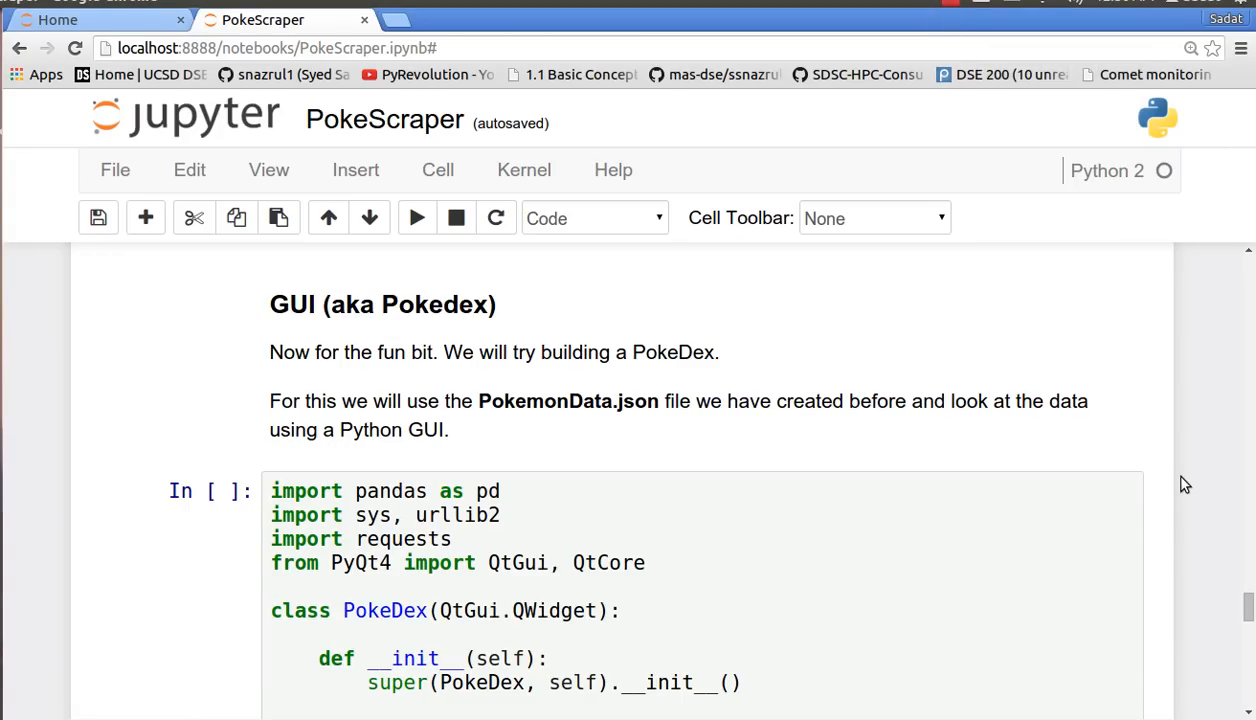
pyautogui.moveTo(1243, 615)
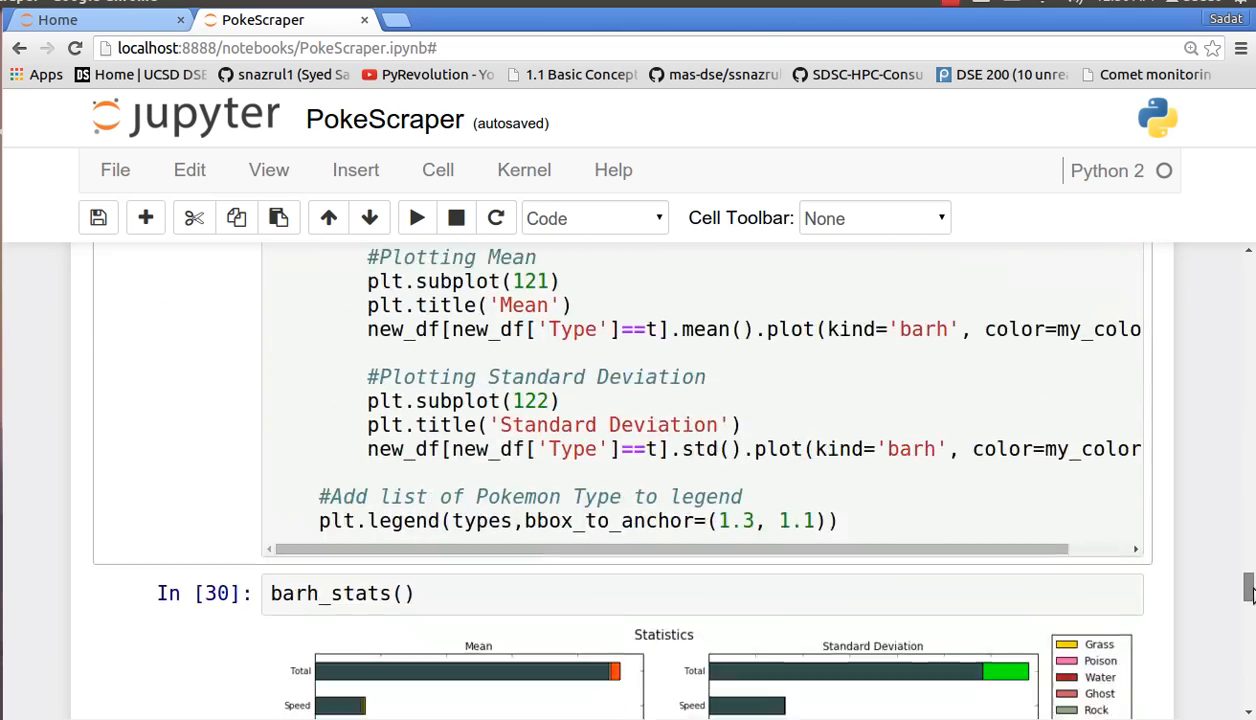
# - Scroll the PokeScrape folder in Nautilus and open PokemonData.json
pyautogui.scroll(-3)
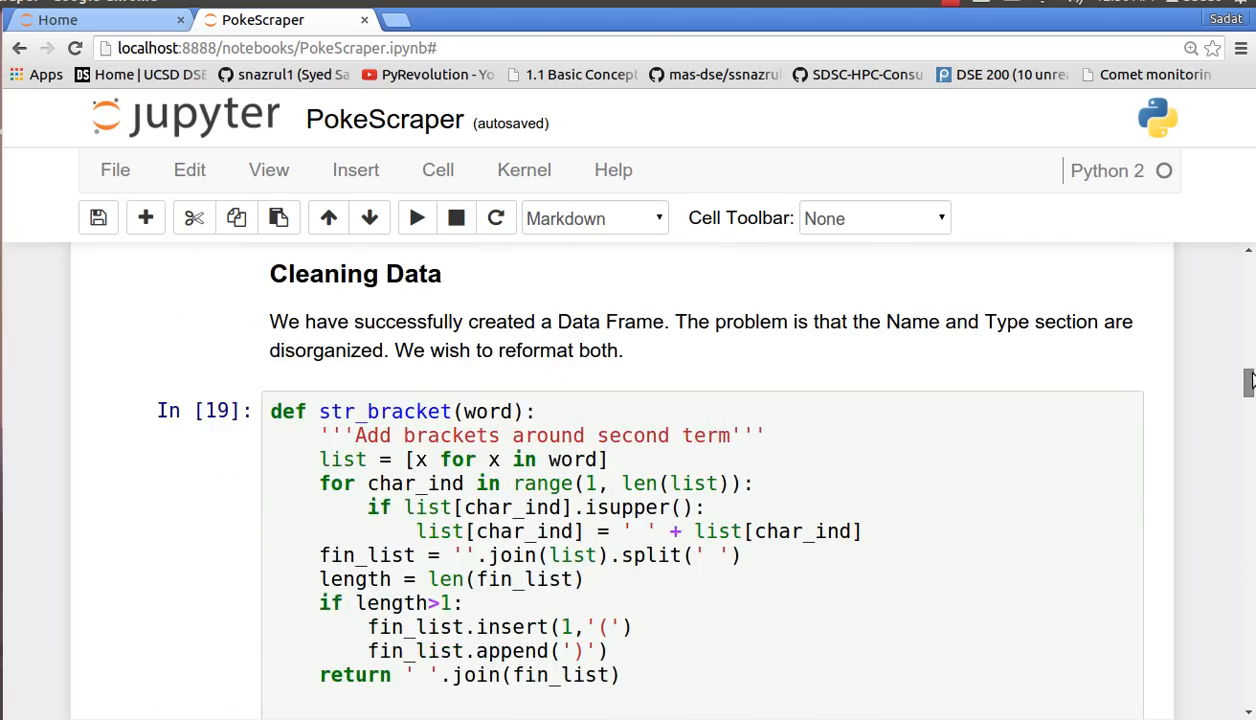
pyautogui.scroll(-3)
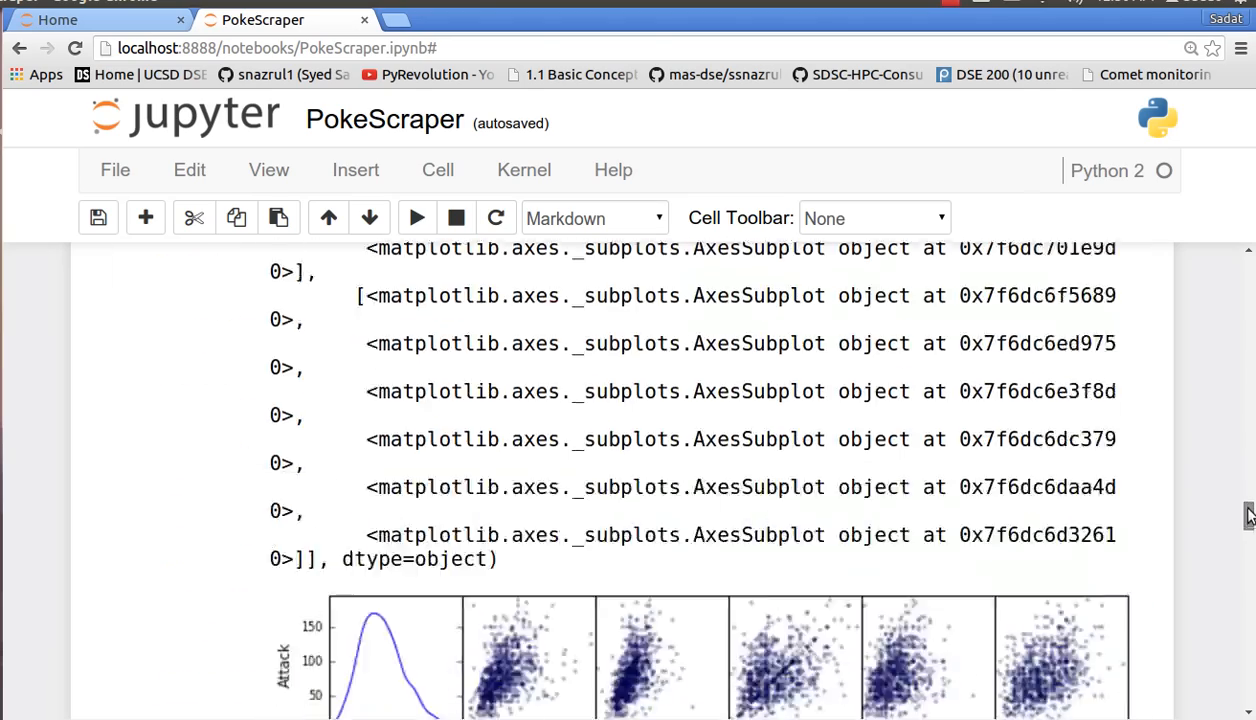
pyautogui.scroll(-3)
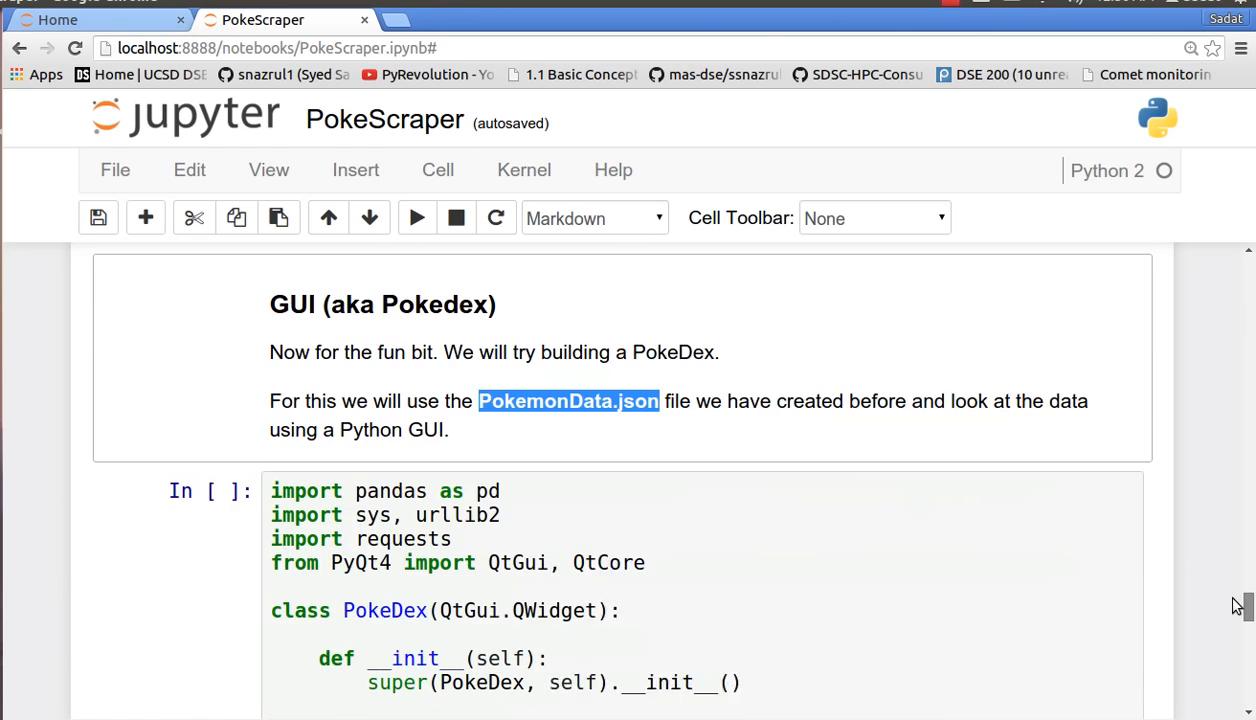
pyautogui.scroll(-3)
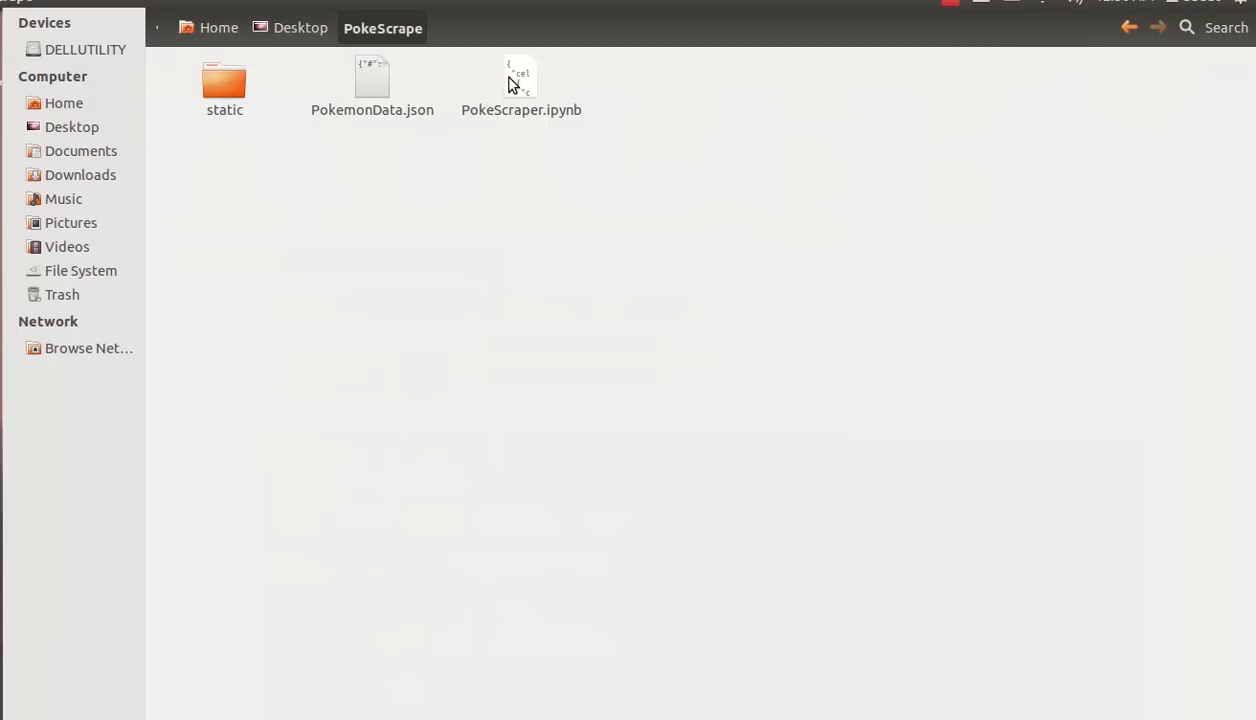
pyautogui.click(372, 85)
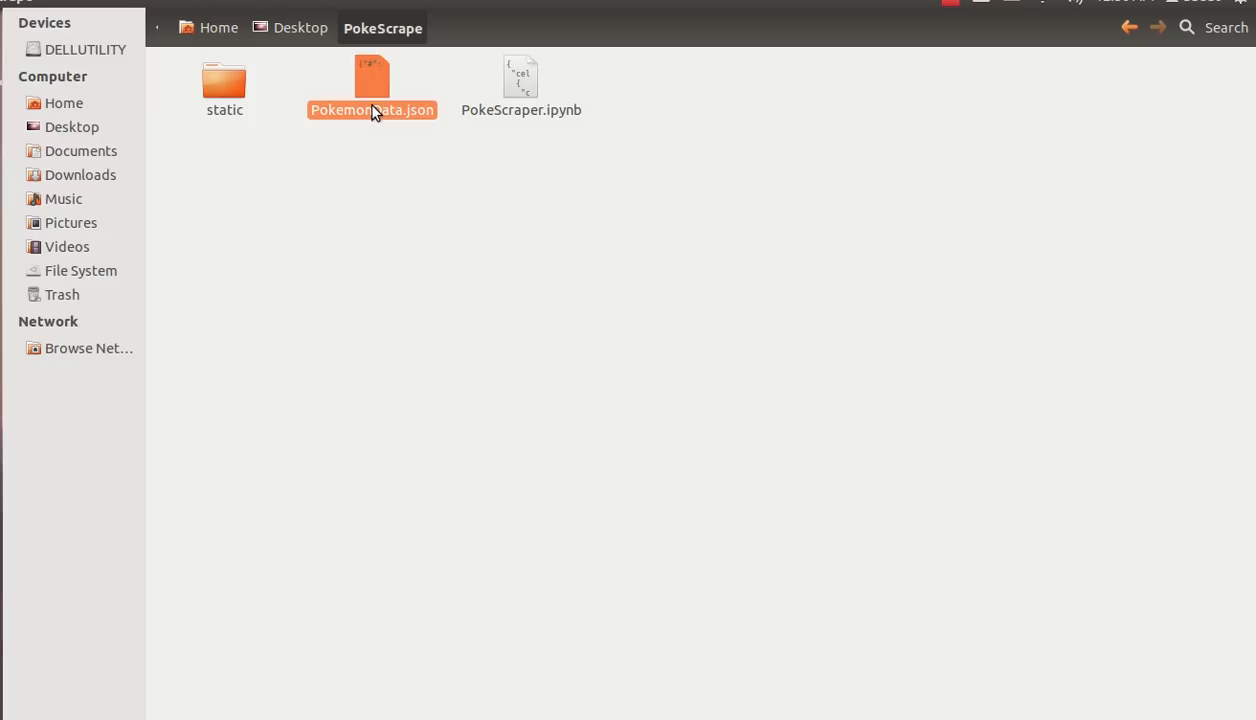
pyautogui.doubleClick(371, 85)
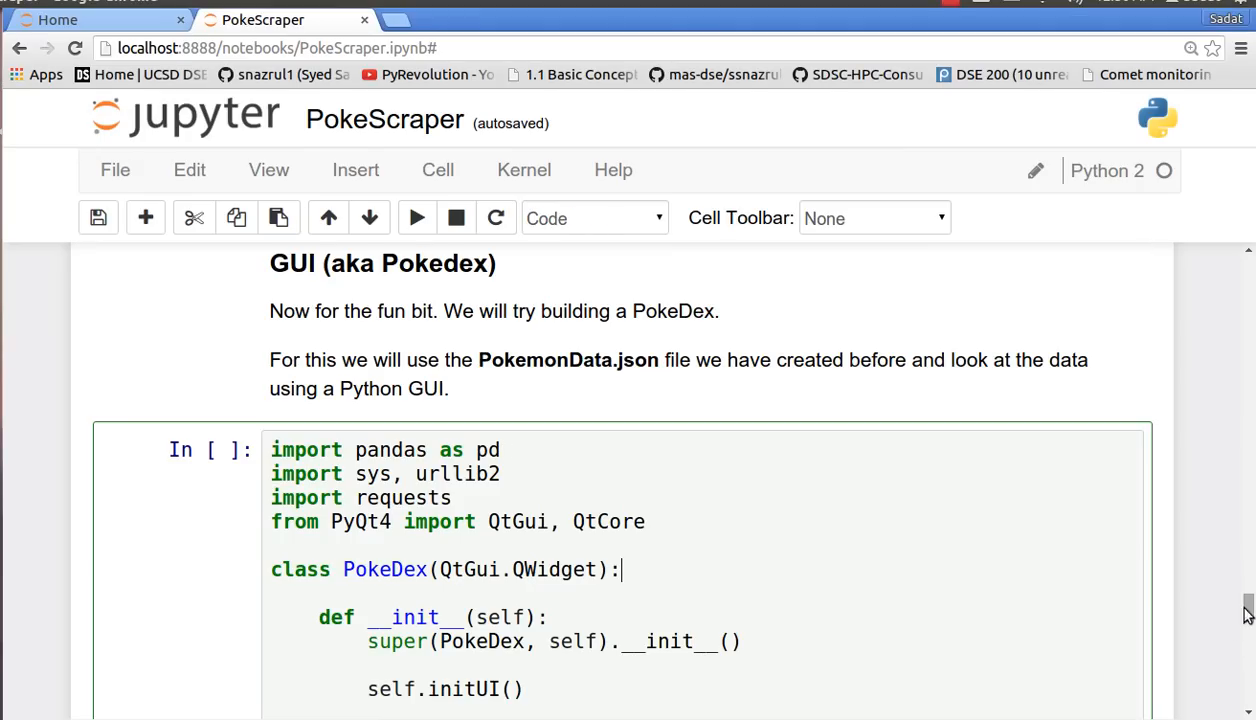
pyautogui.scroll(-3)
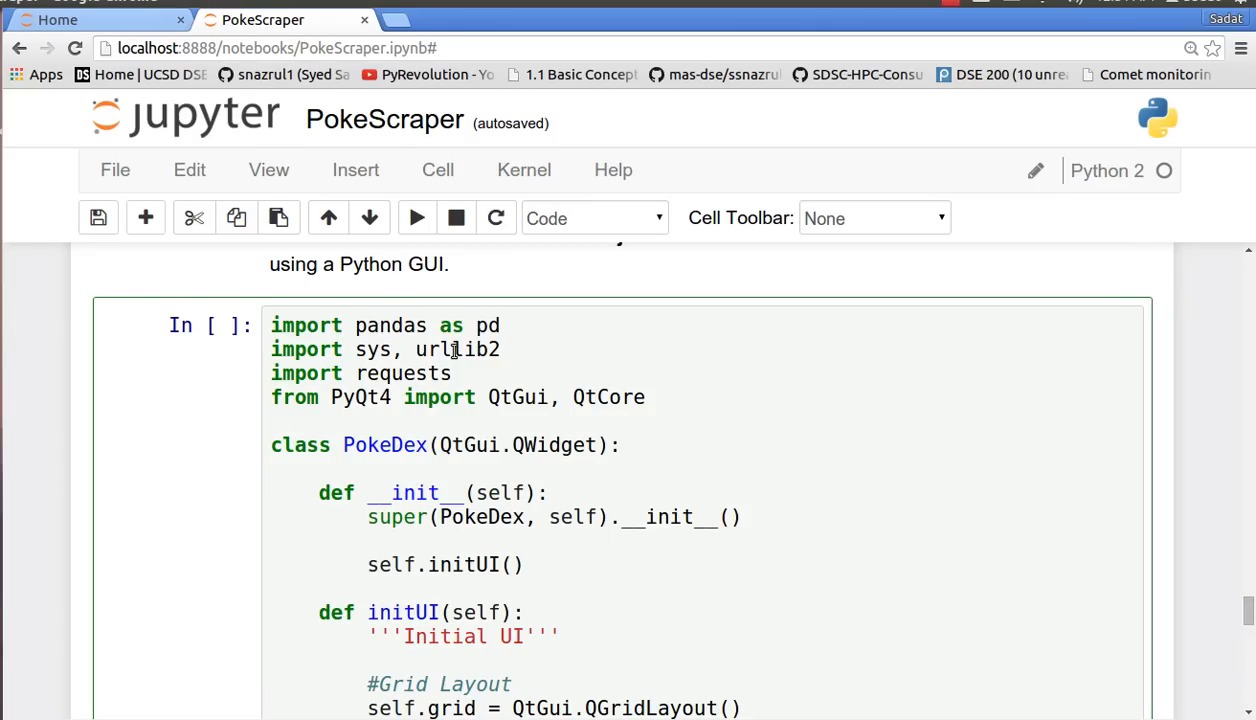
pyautogui.moveTo(356, 373)
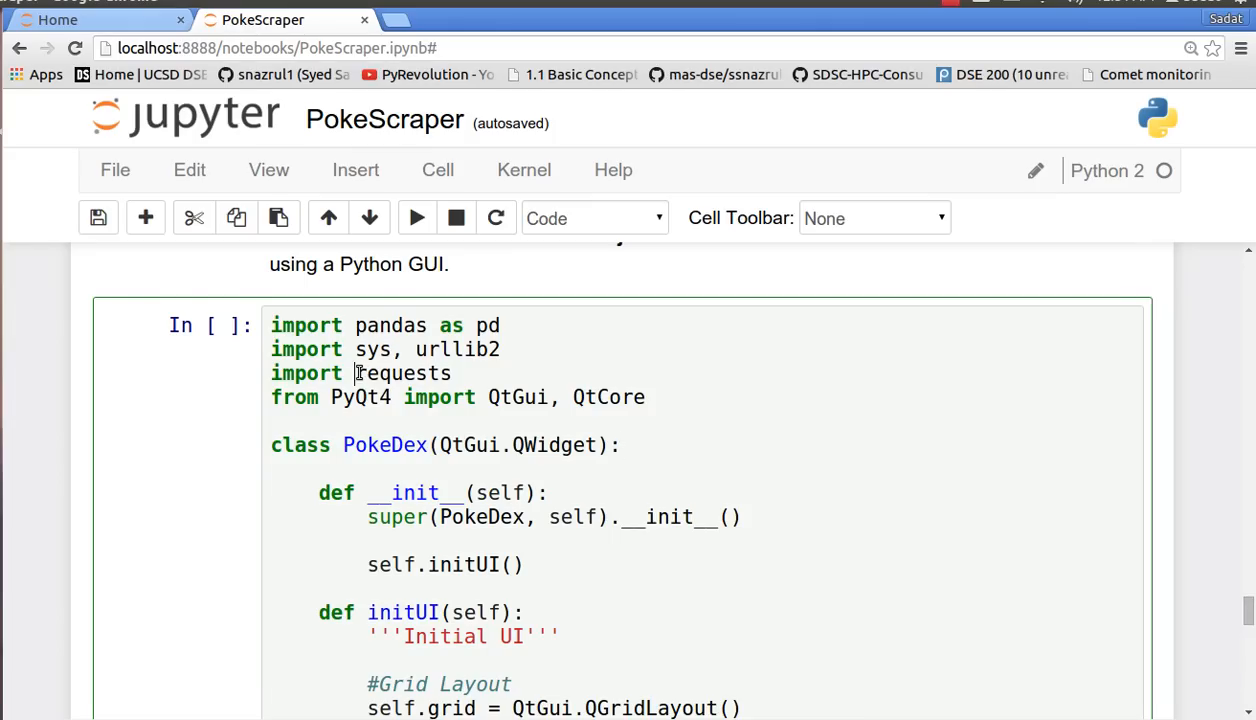
pyautogui.doubleClick(402, 373)
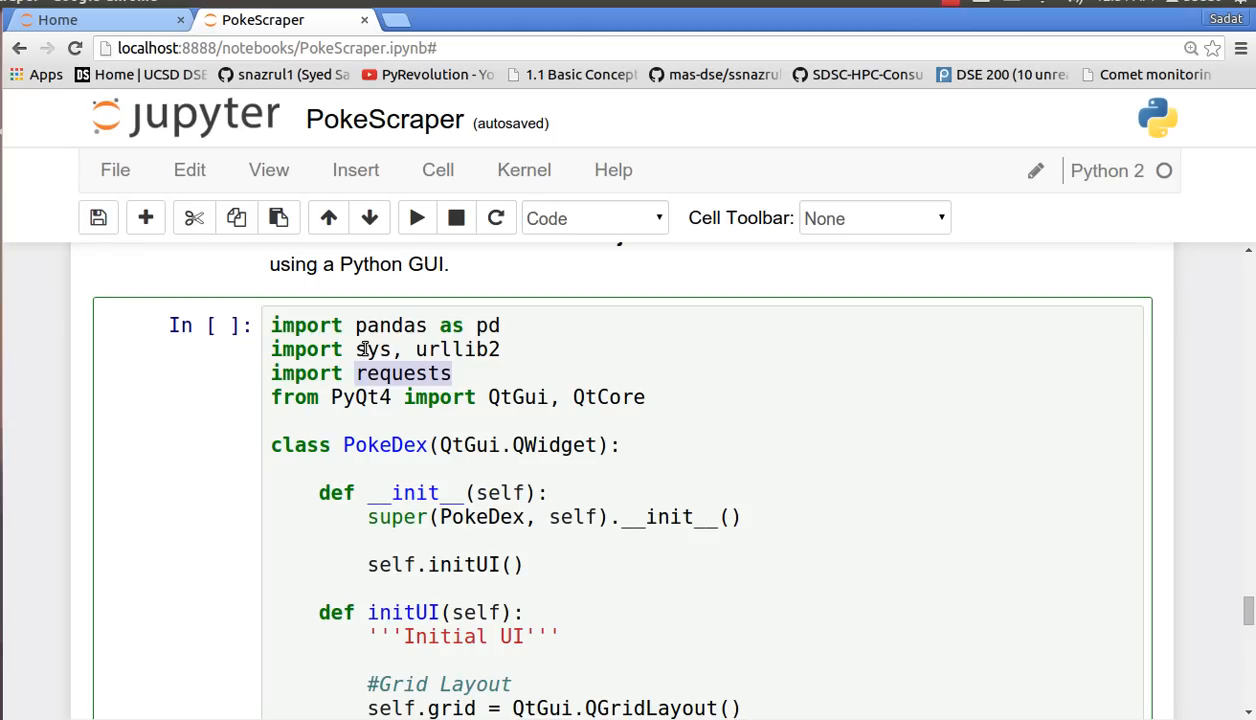
pyautogui.moveTo(428, 357)
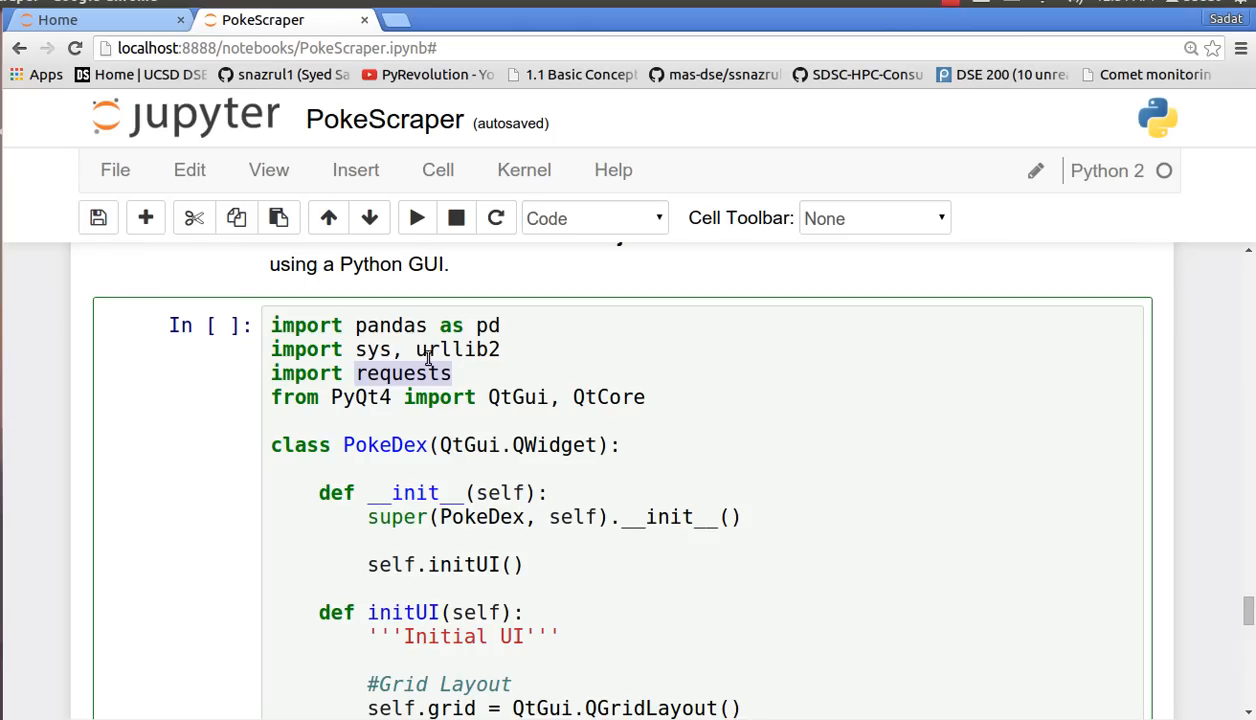
pyautogui.moveTo(622, 368)
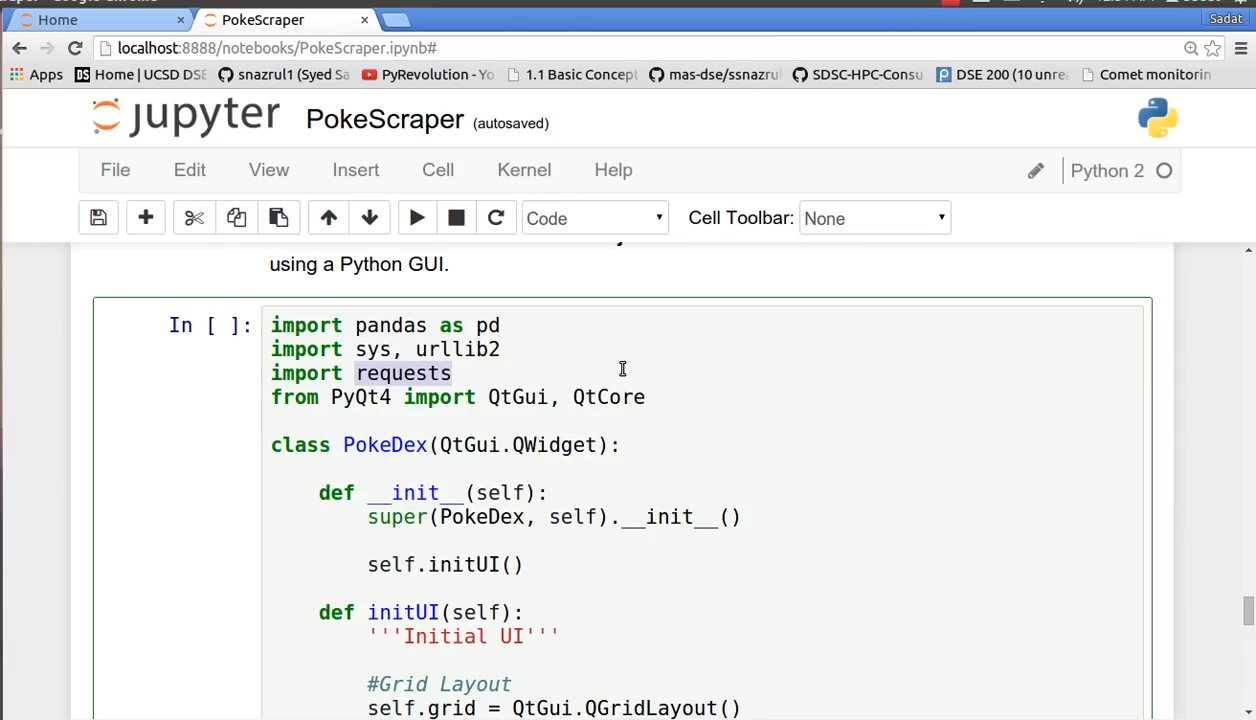
pyautogui.moveTo(795, 451)
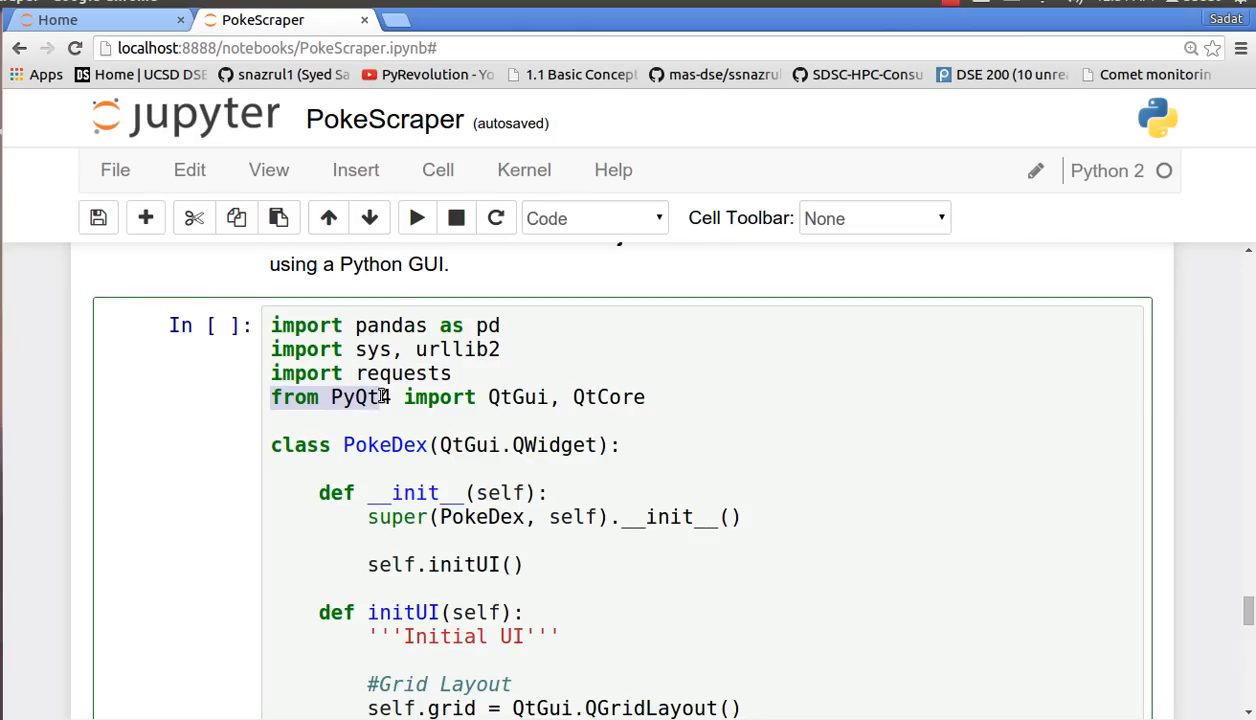
pyautogui.moveTo(390, 397); pyautogui.dragTo(648, 397)
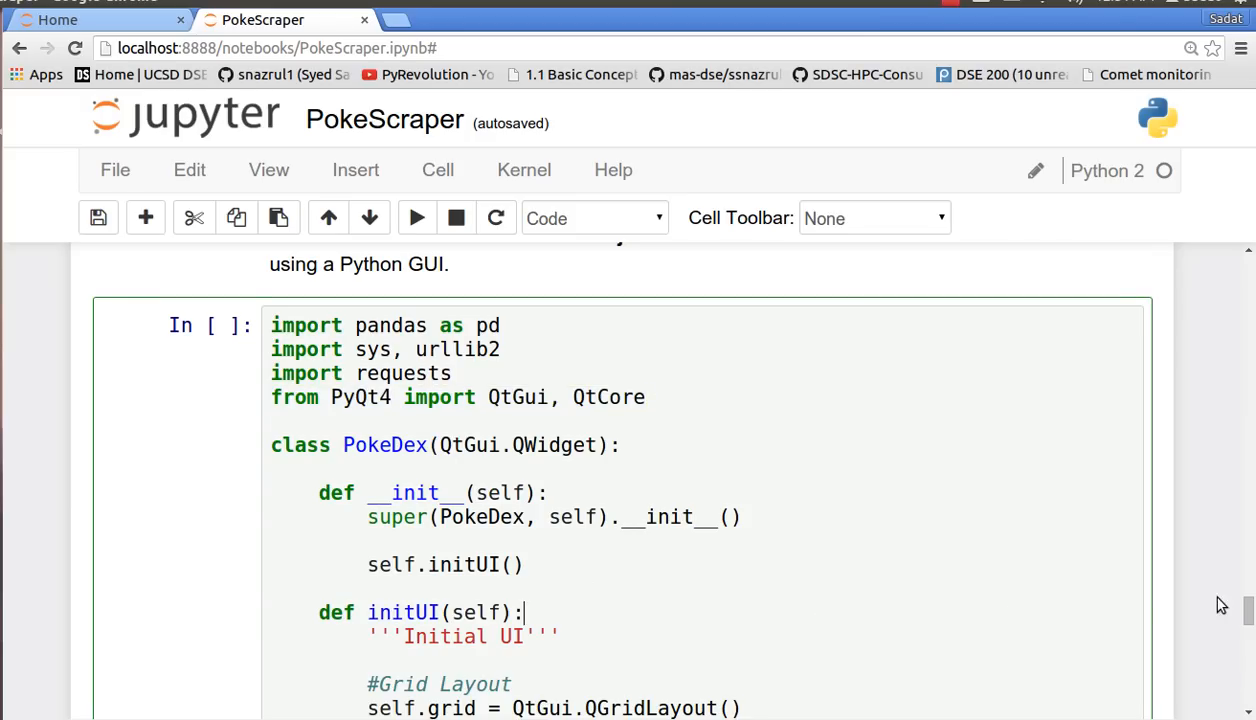
pyautogui.scroll(-3)
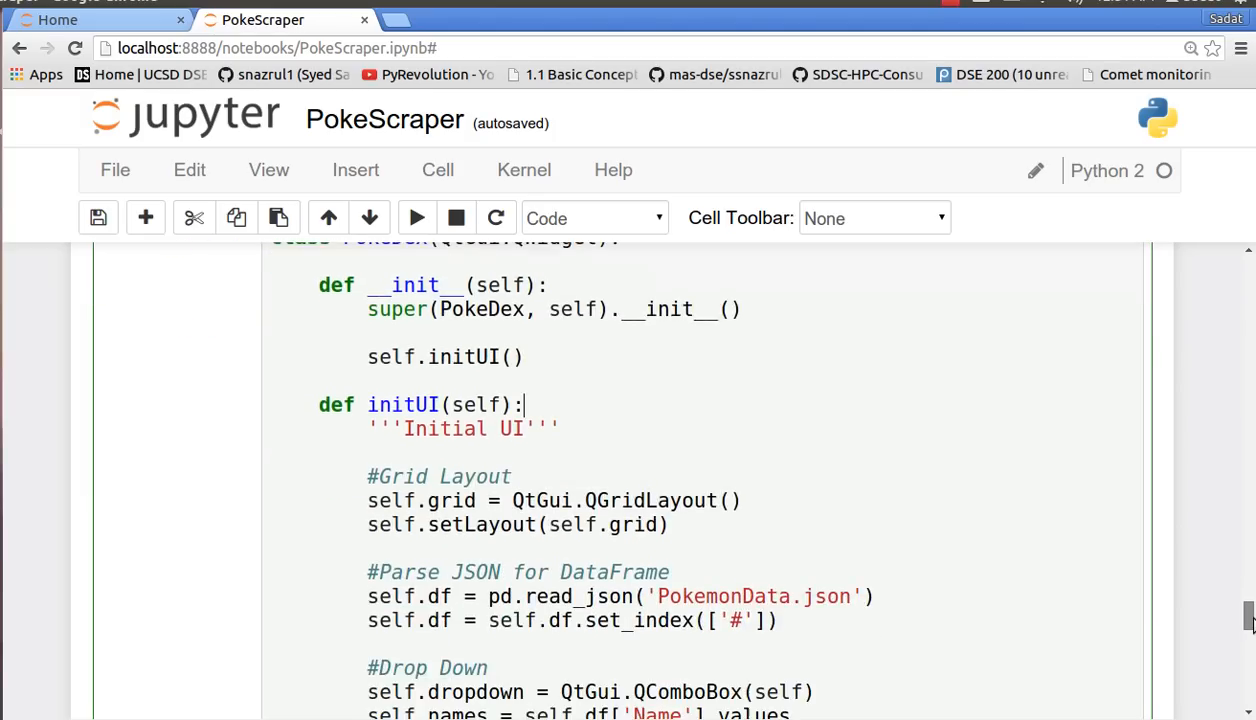
pyautogui.scroll(3)
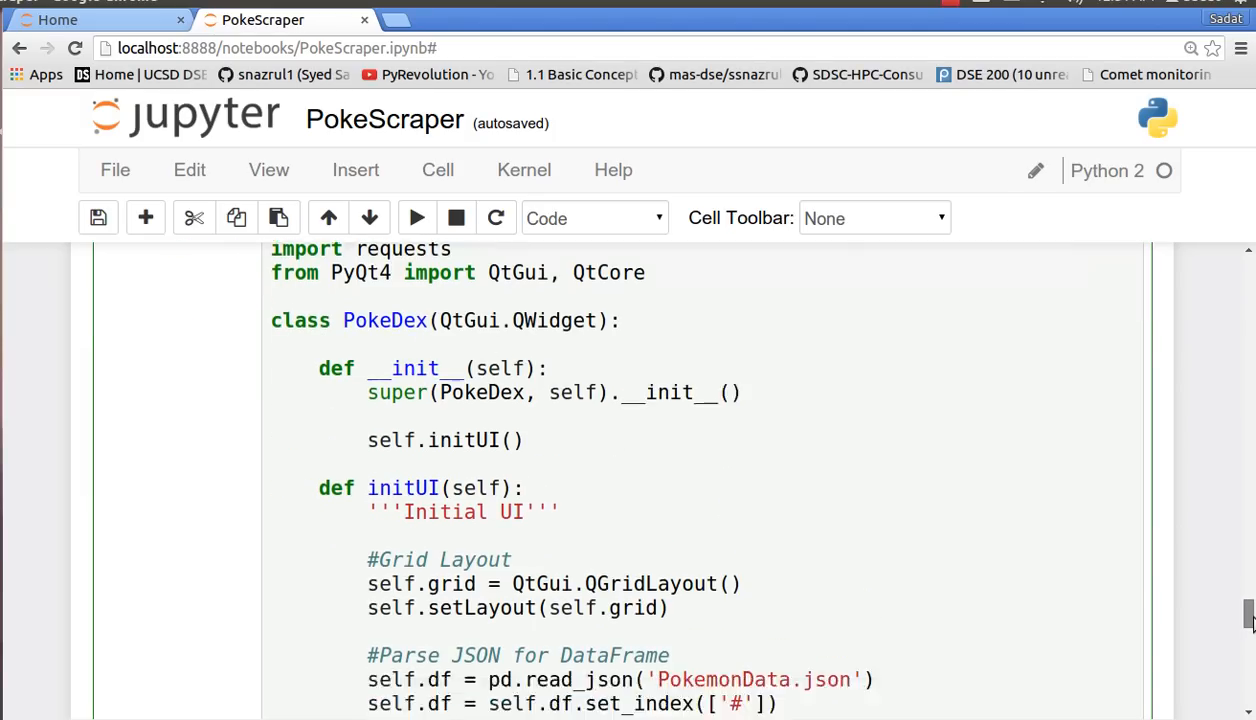
pyautogui.scroll(-3)
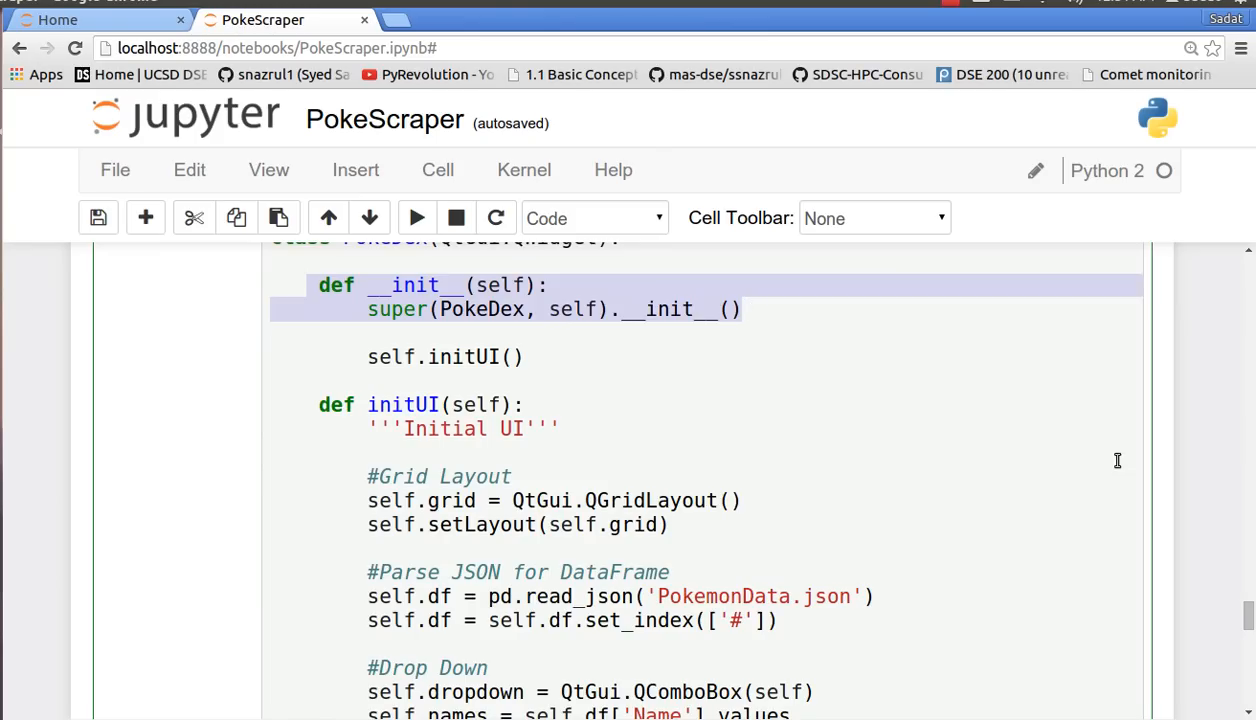
pyautogui.moveTo(517, 298)
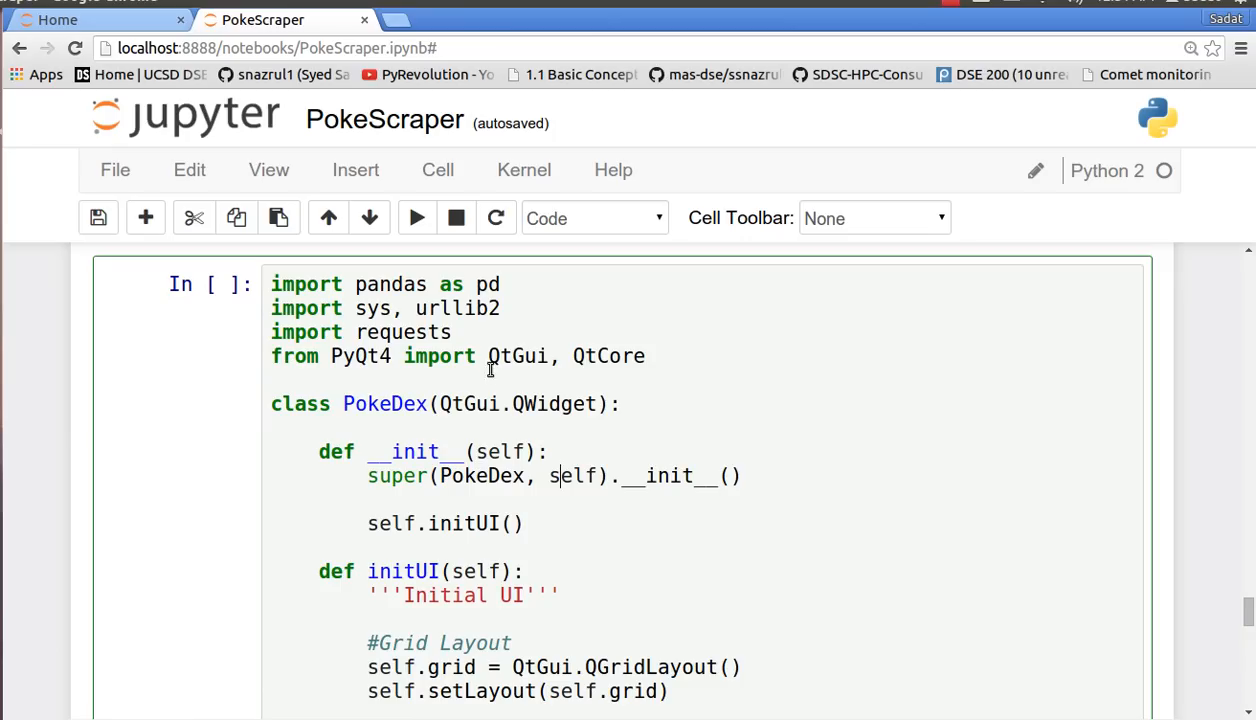
pyautogui.doubleClick(500, 403)
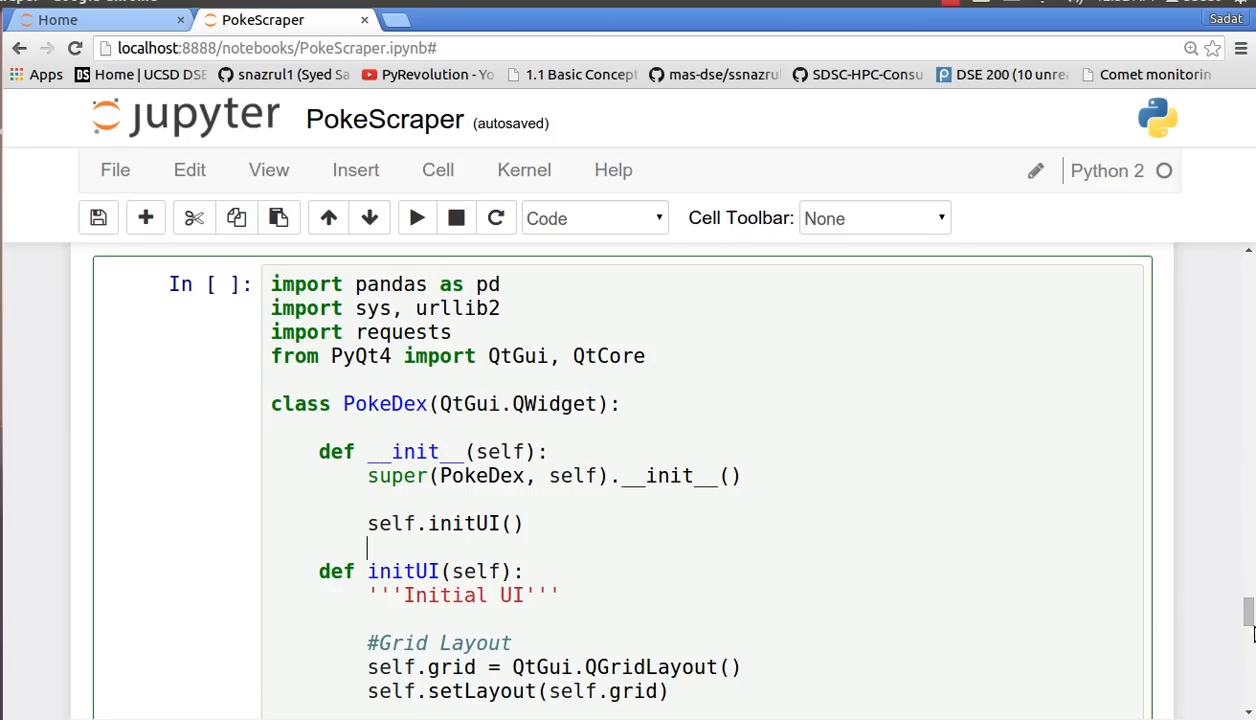
pyautogui.scroll(-3)
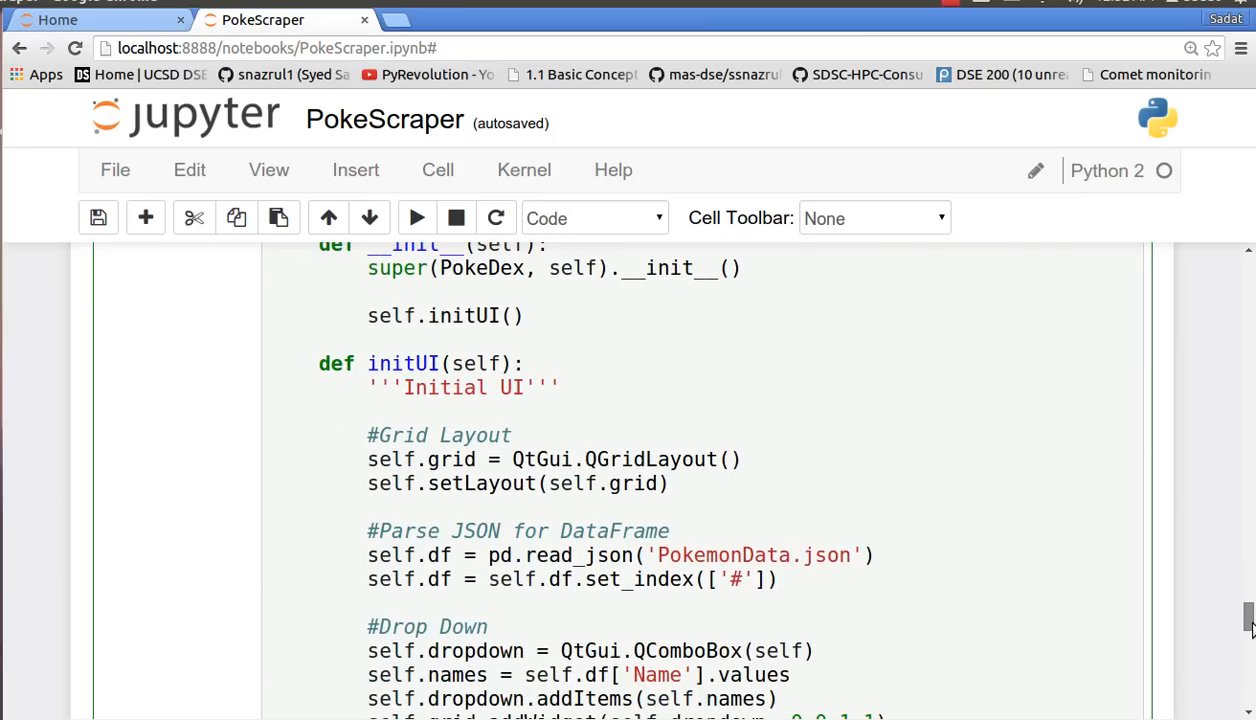
pyautogui.doubleClick(470, 316)
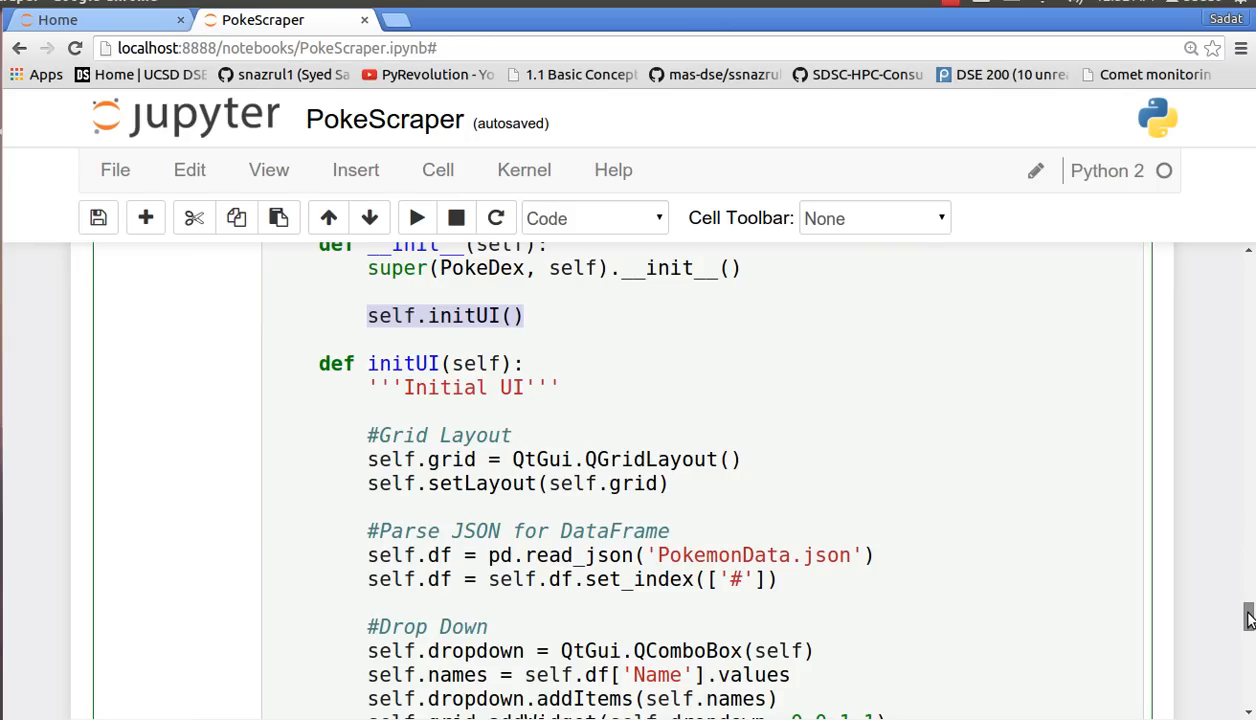
pyautogui.scroll(-3)
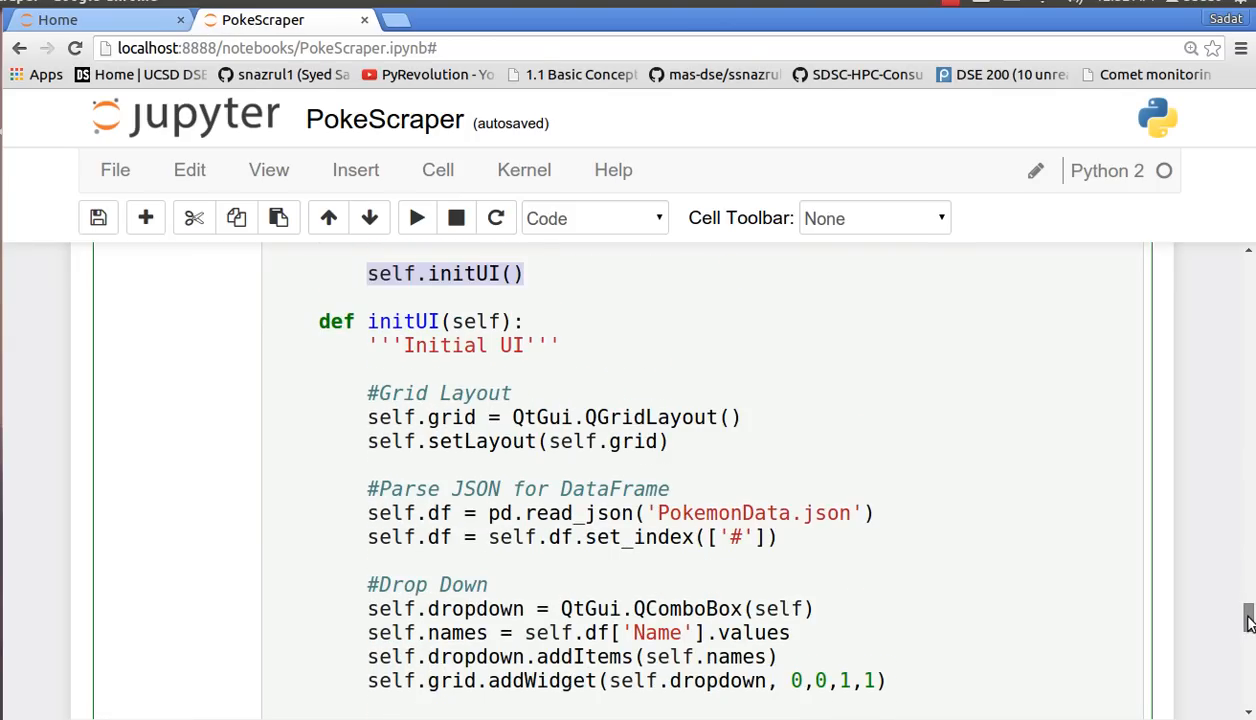
pyautogui.scroll(-3)
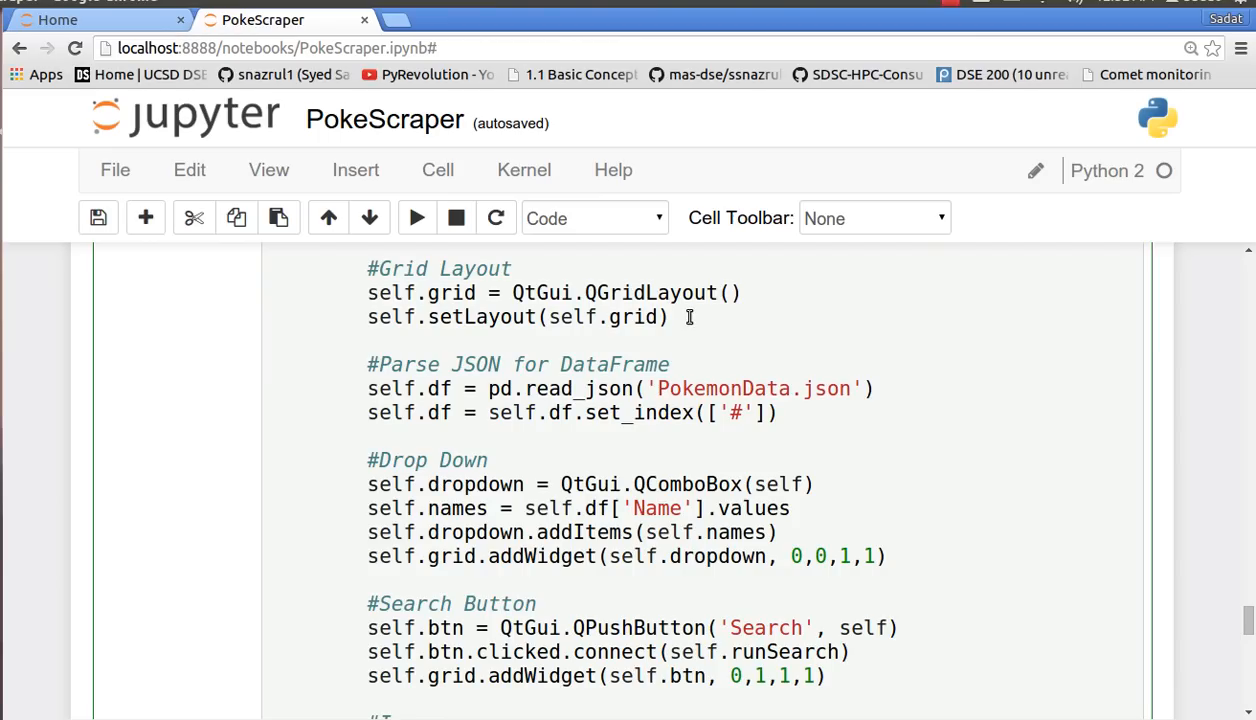
pyautogui.moveTo(367, 292); pyautogui.dragTo(667, 317)
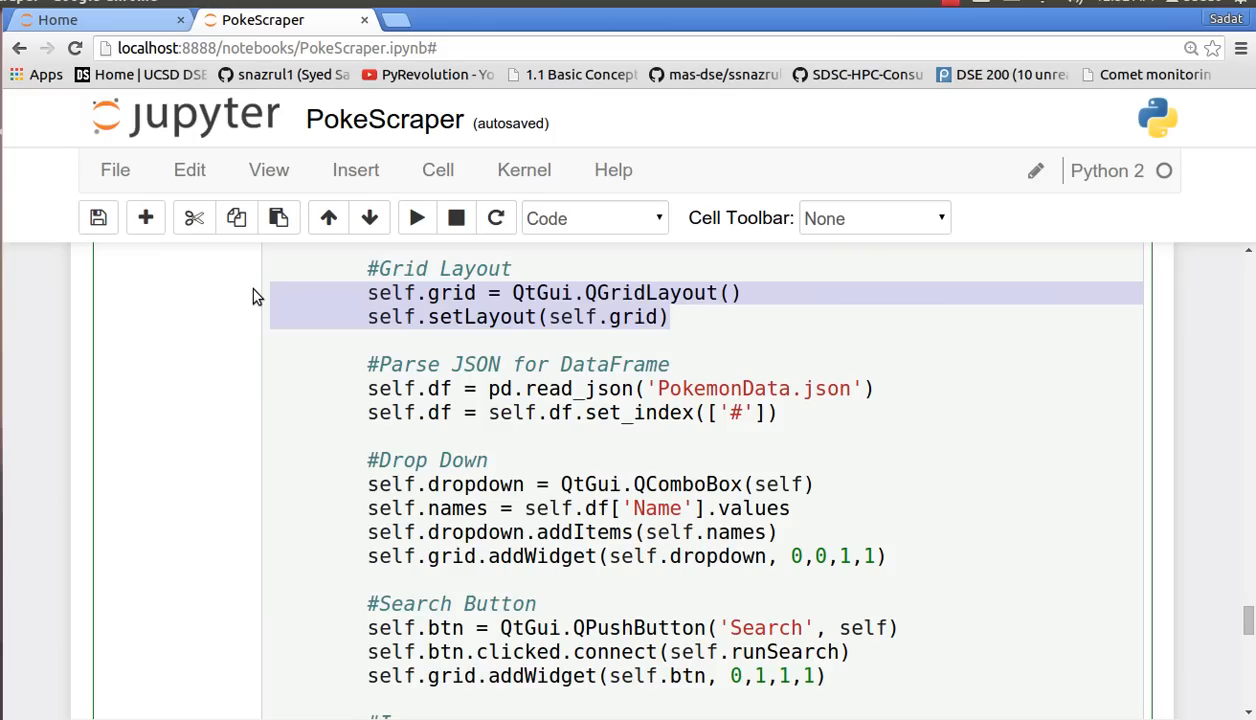
pyautogui.moveTo(466, 313)
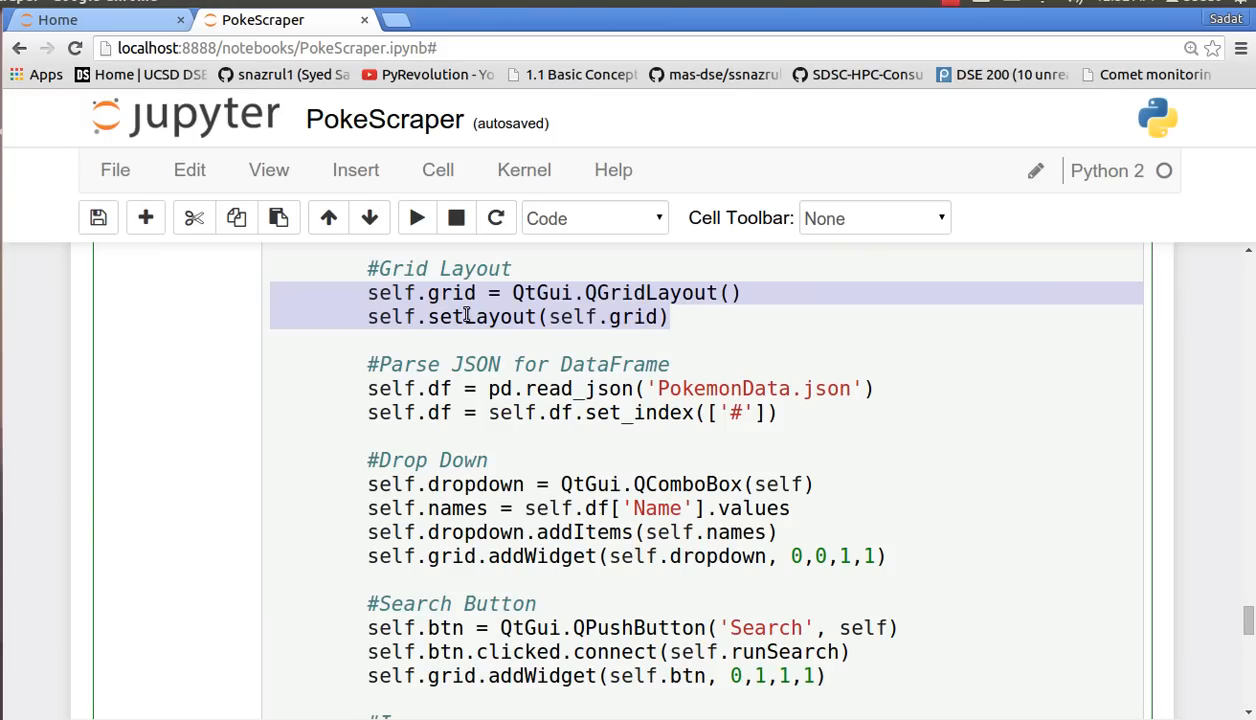
pyautogui.moveTo(465, 308)
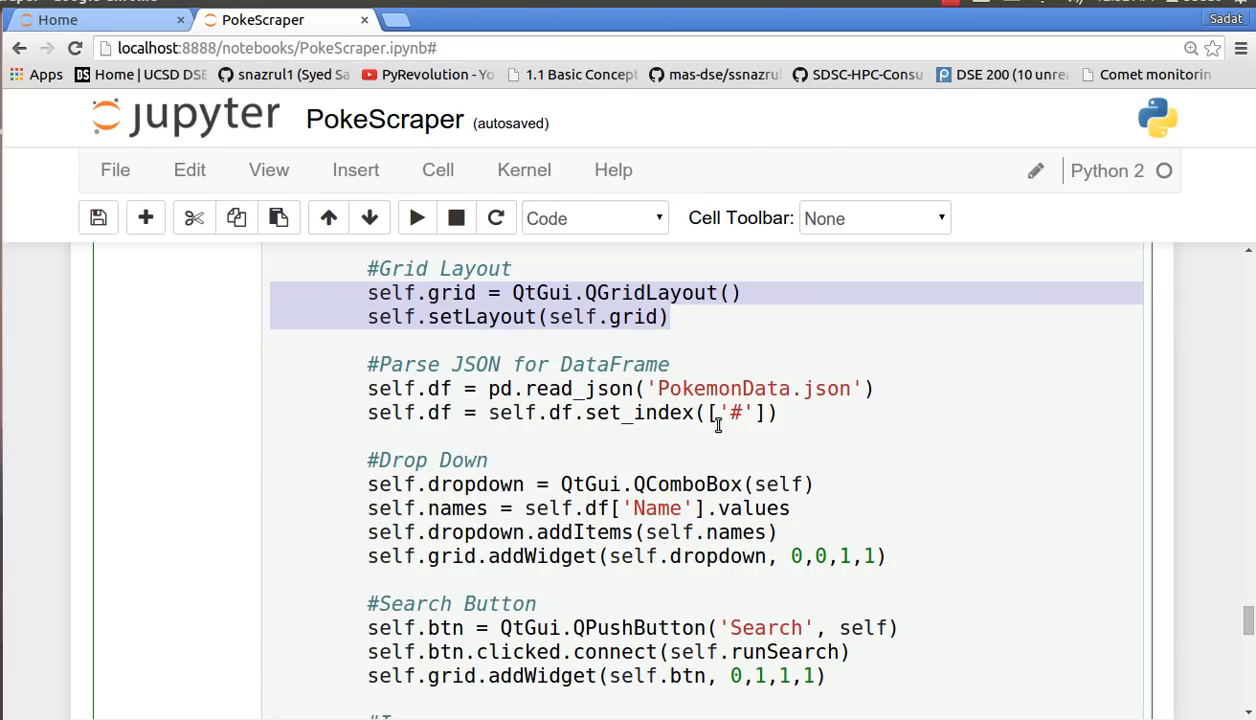
pyautogui.moveTo(683, 317)
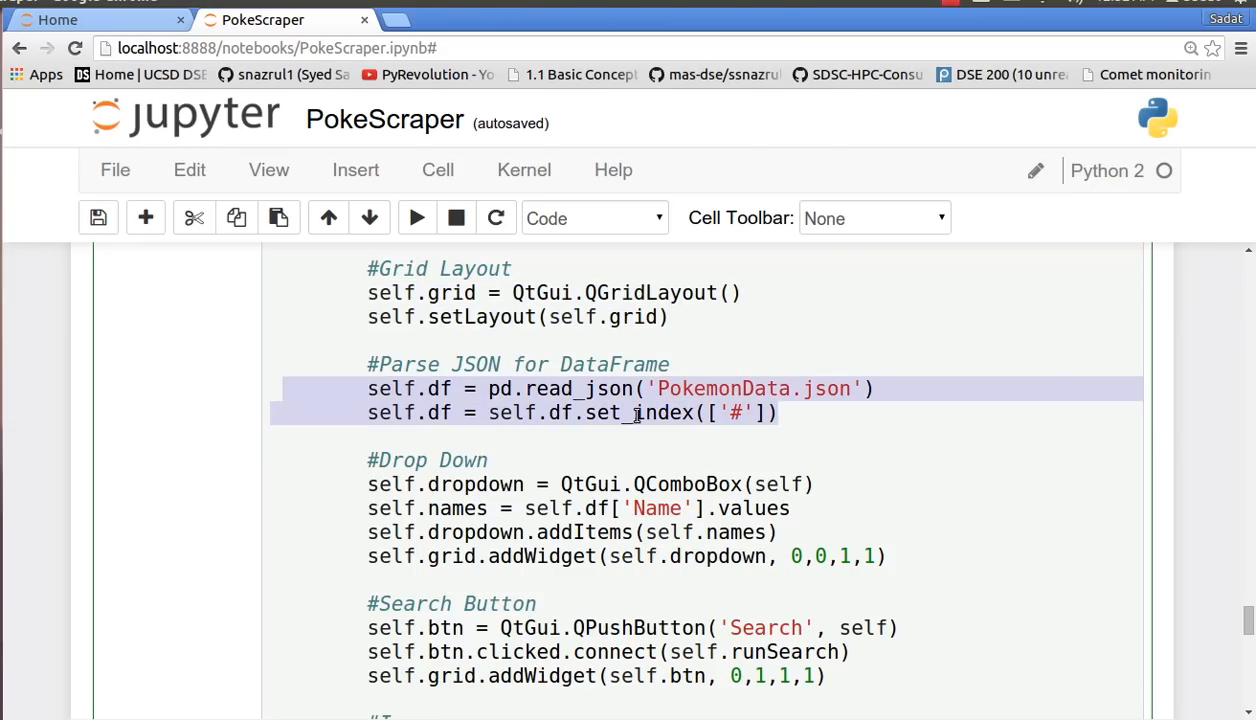
pyautogui.moveTo(535, 388)
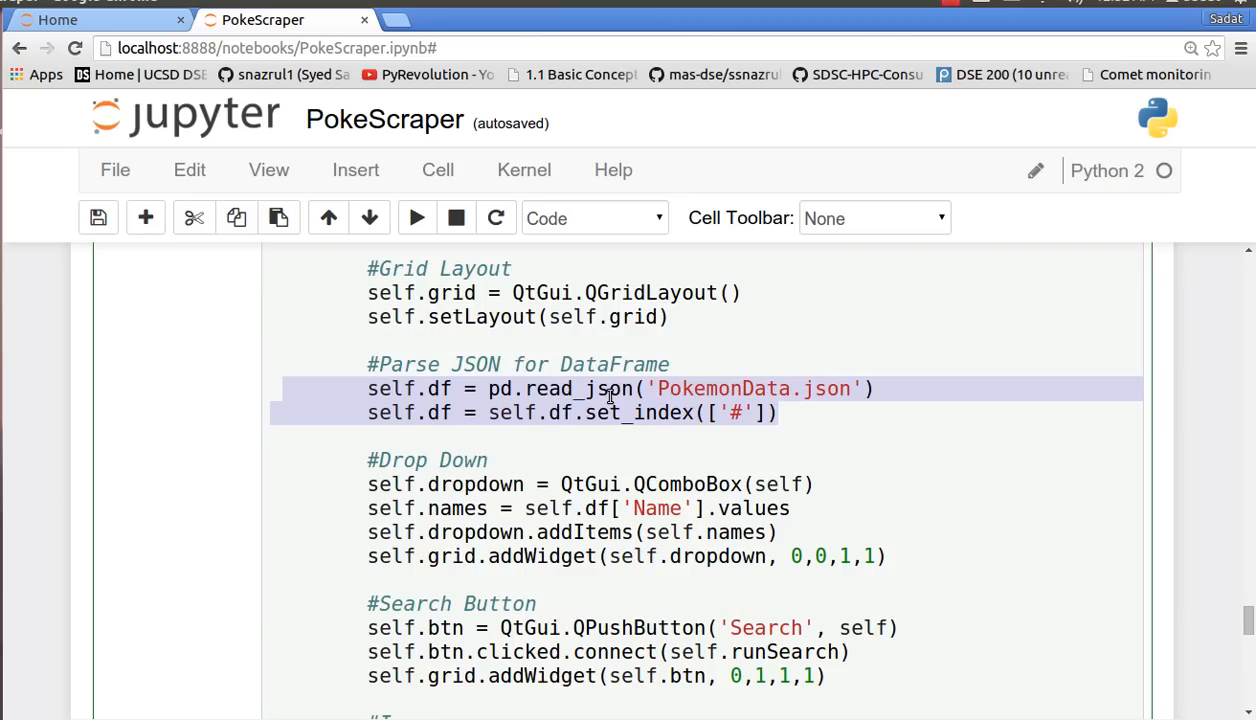
pyautogui.moveTo(628, 427)
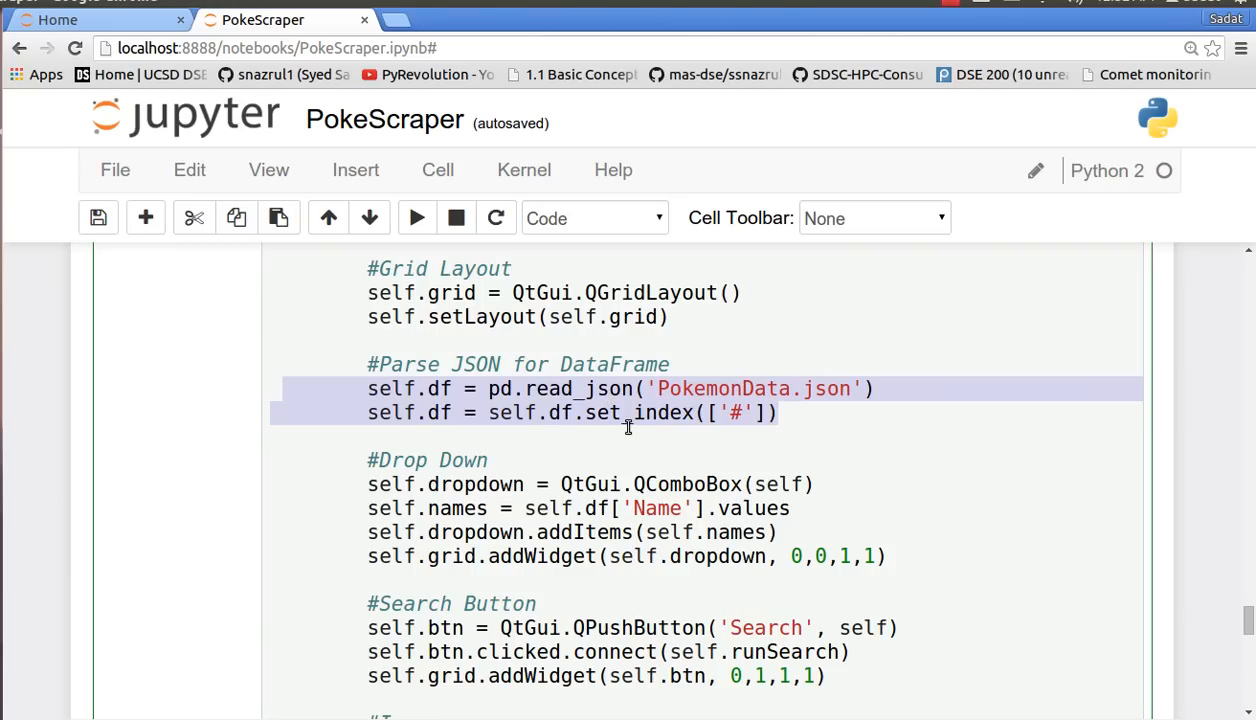
pyautogui.moveTo(740, 393)
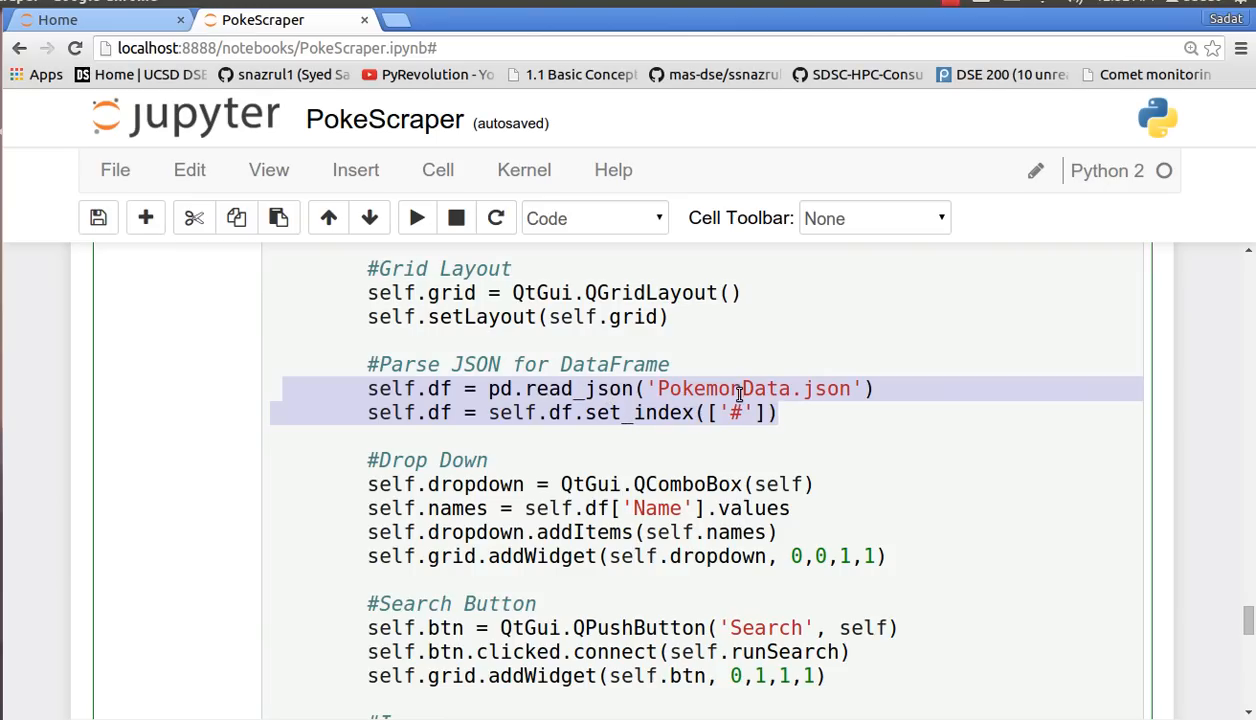
pyautogui.click(733, 412)
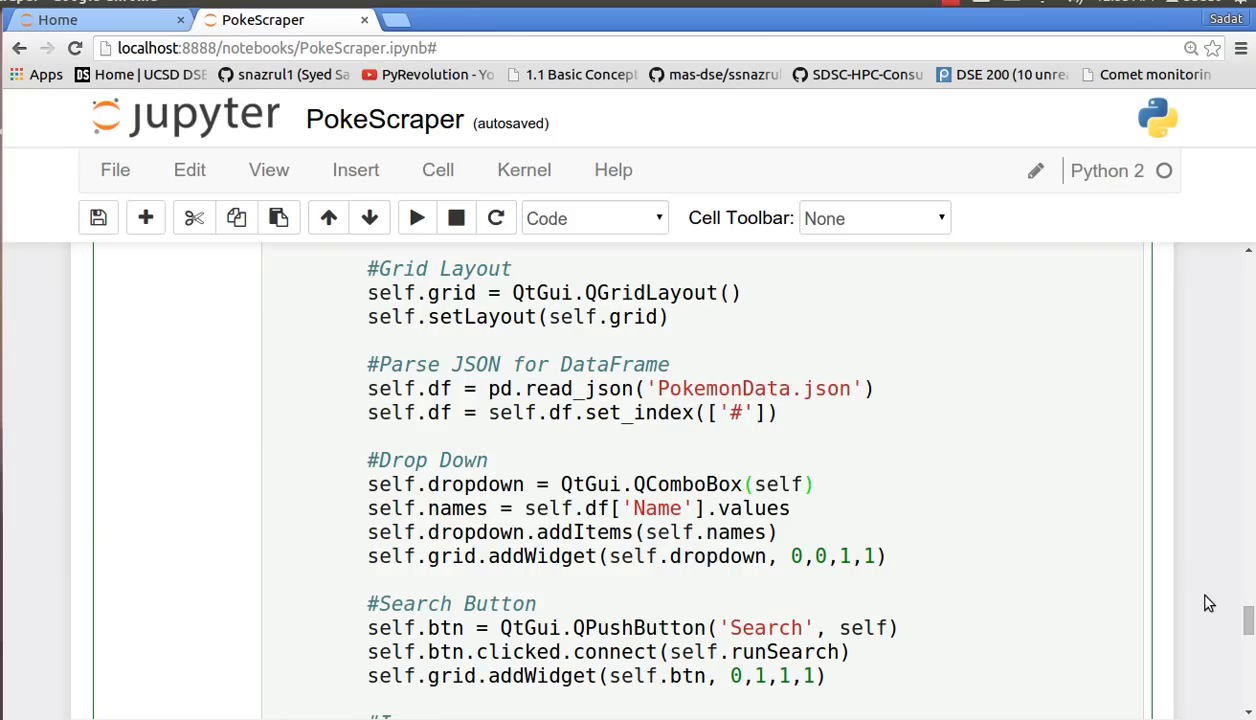
pyautogui.scroll(-3)
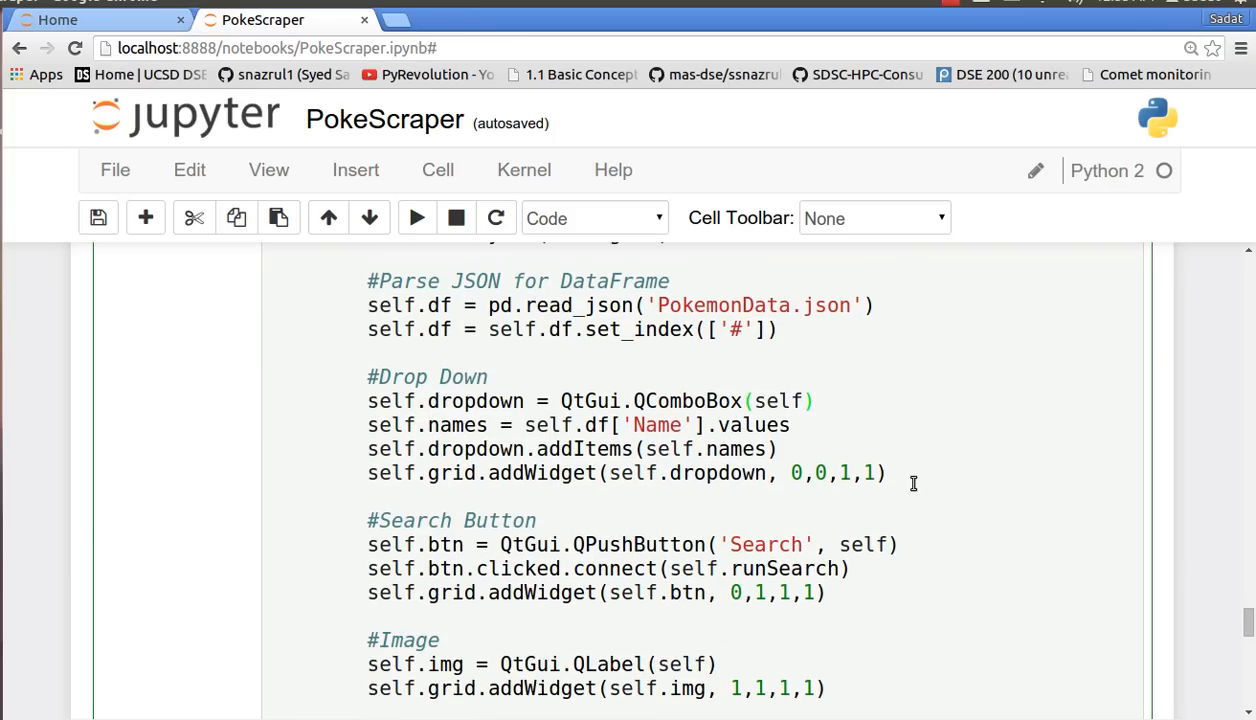
pyautogui.moveTo(367, 401); pyautogui.dragTo(886, 473)
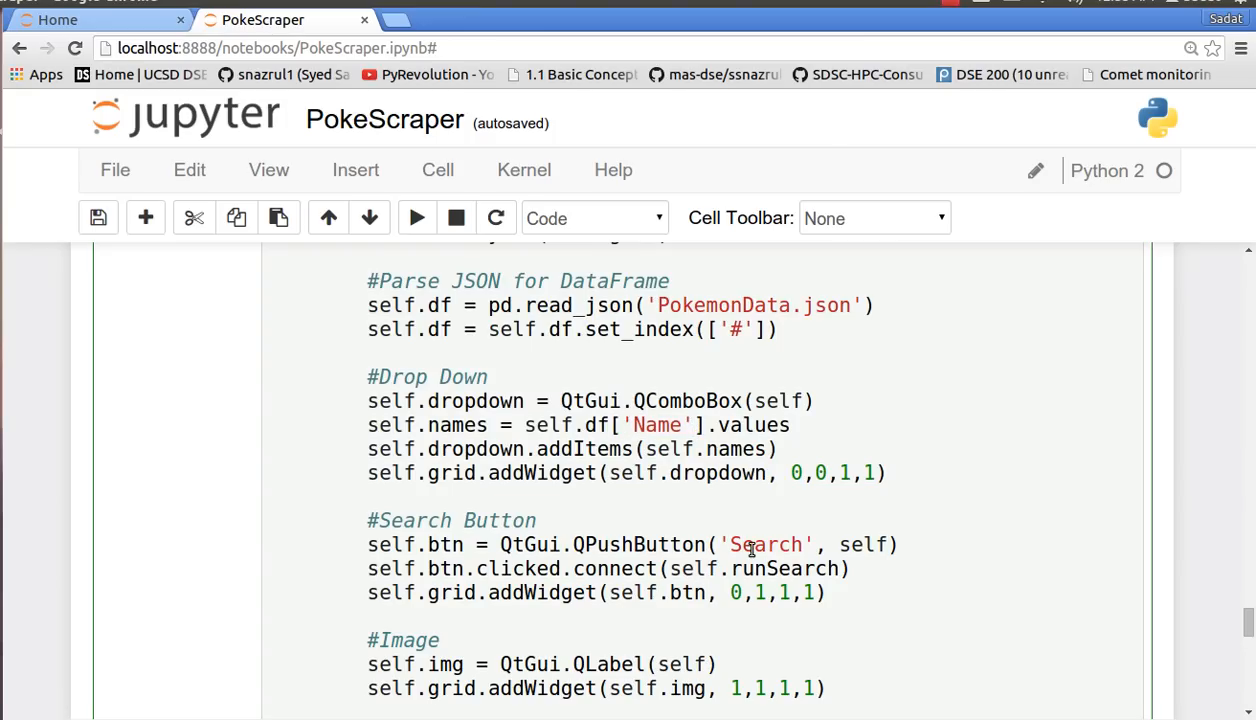
pyautogui.doubleClick(767, 544)
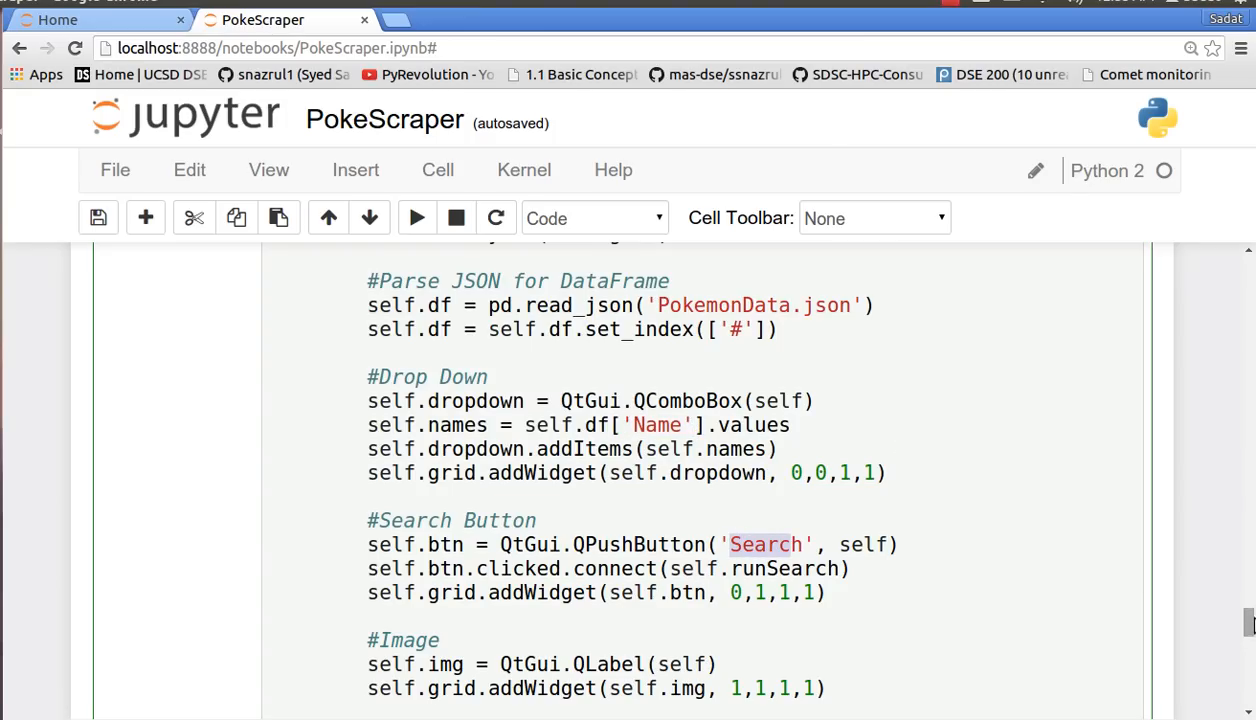
pyautogui.scroll(-3)
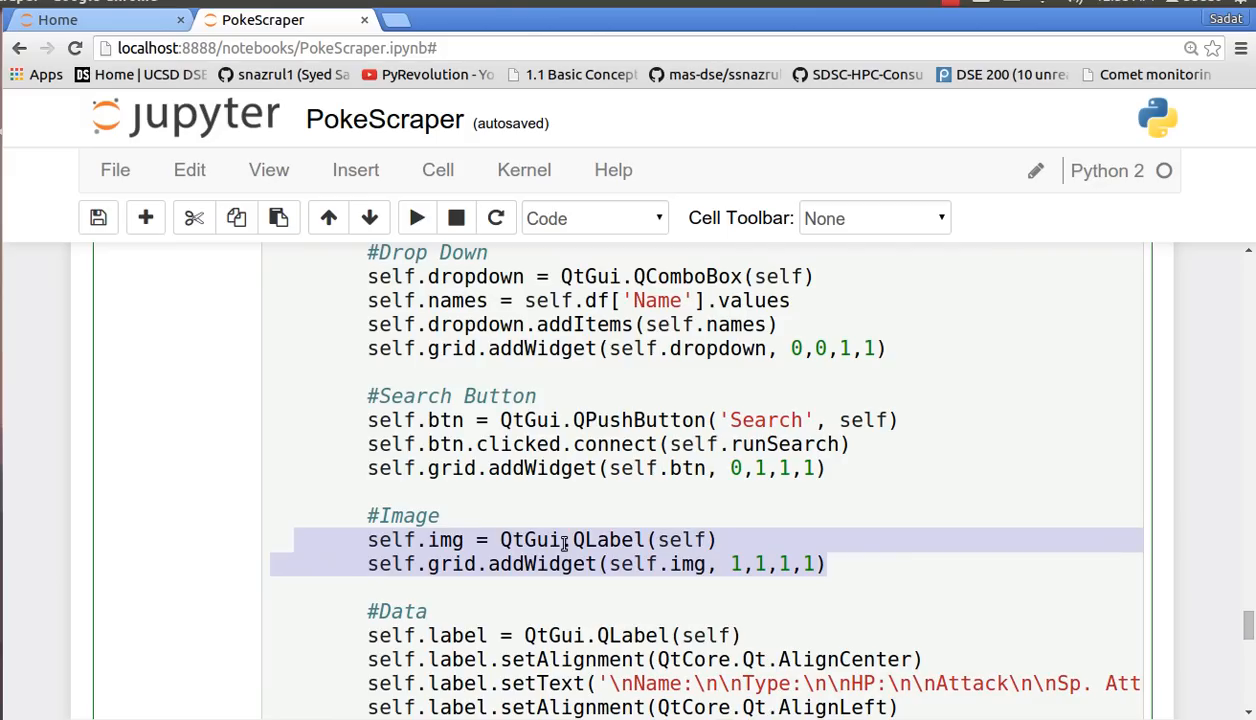
pyautogui.scroll(-3)
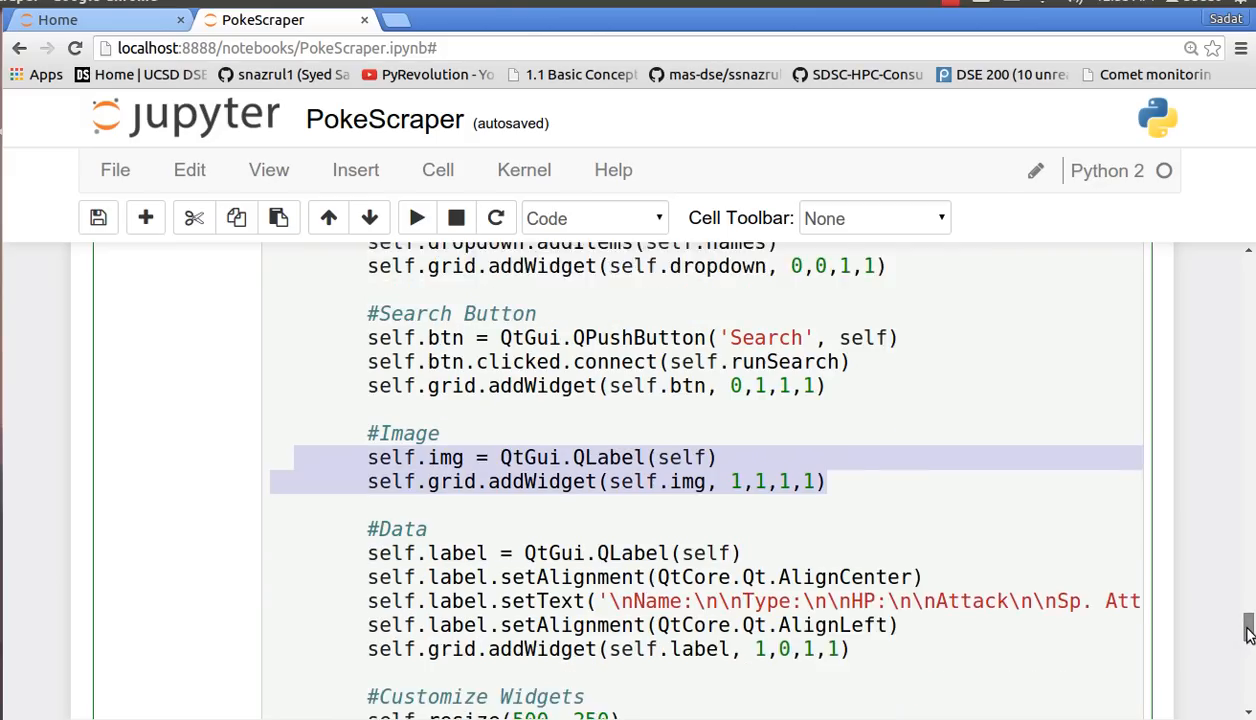
pyautogui.scroll(-3)
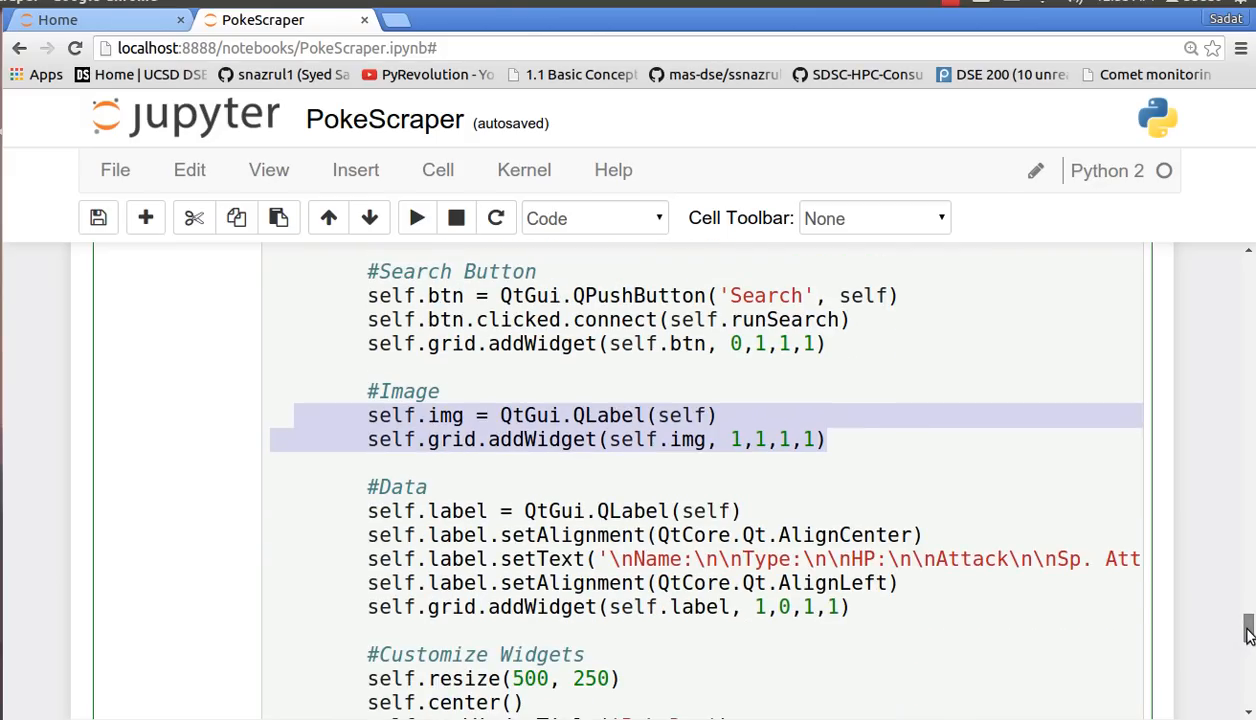
pyautogui.moveTo(573, 548)
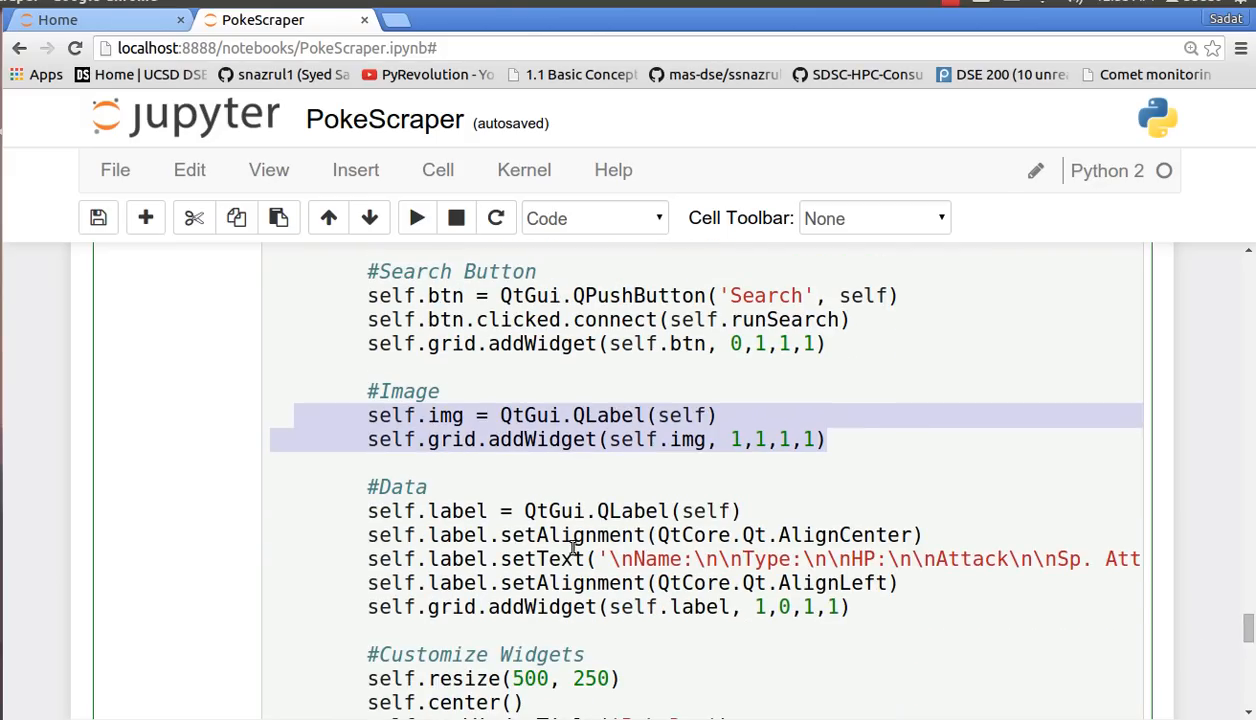
pyautogui.moveTo(697, 548)
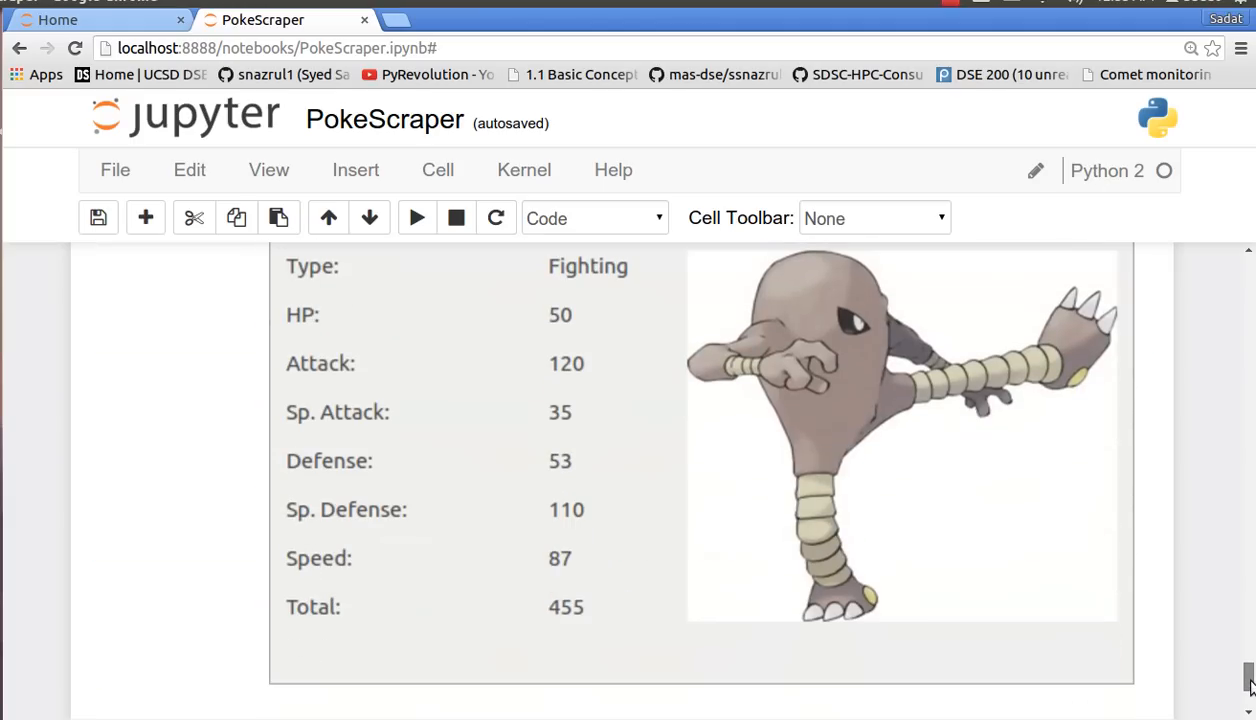
pyautogui.moveTo(450, 360)
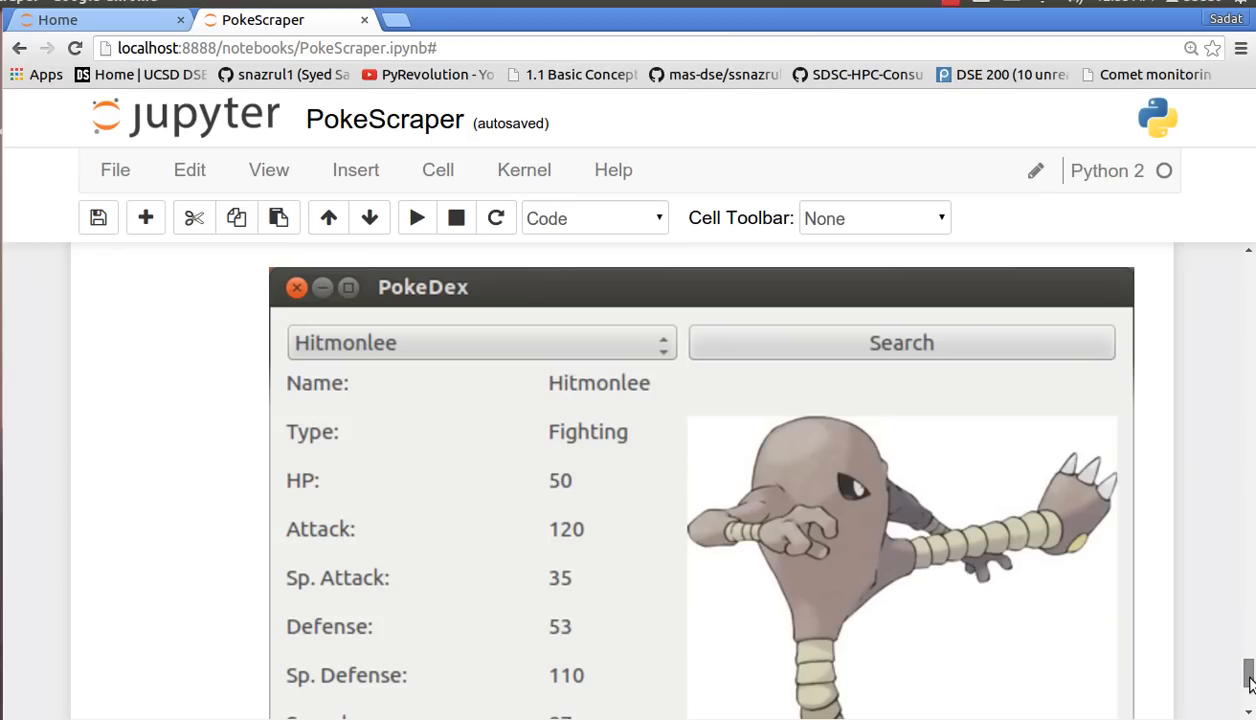
pyautogui.moveTo(650, 362)
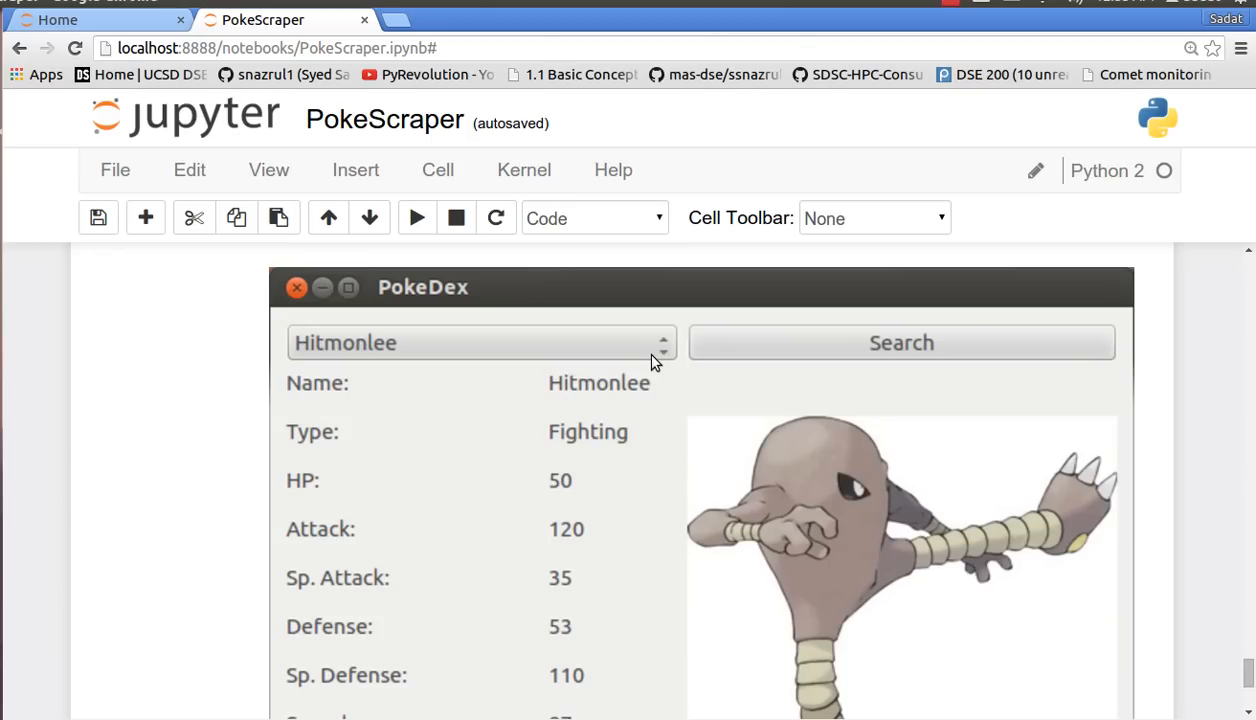
pyautogui.moveTo(863, 376)
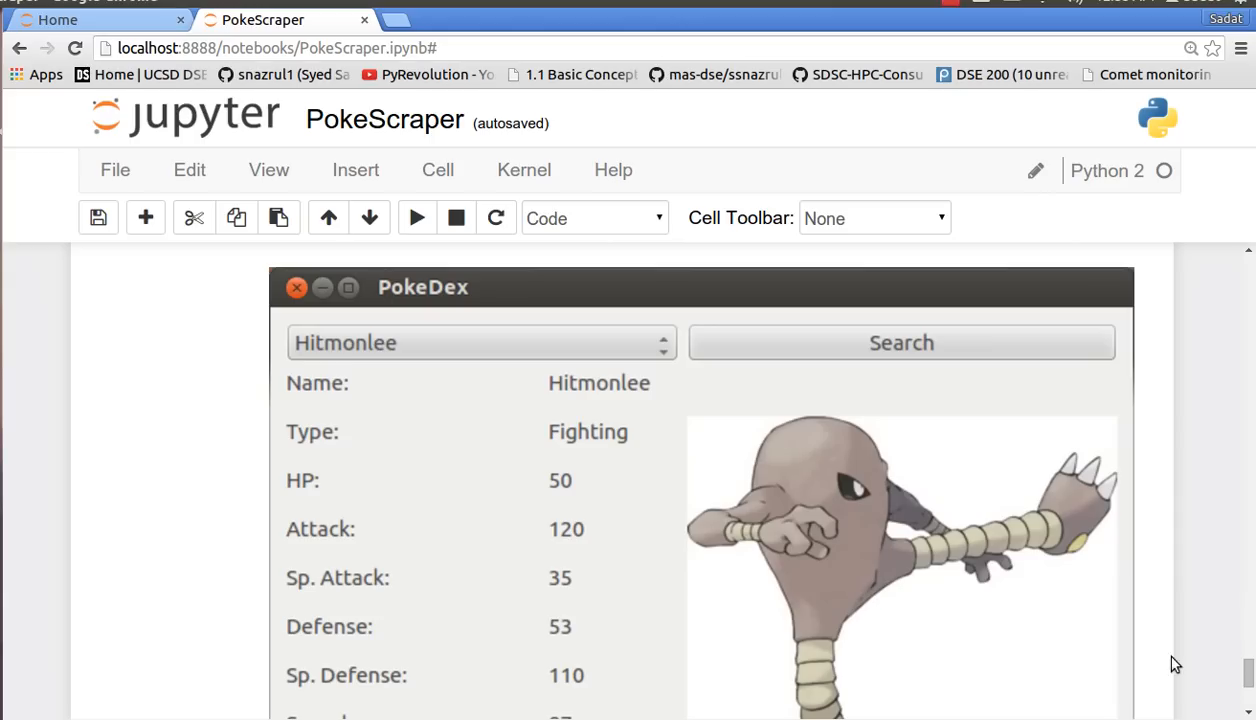
pyautogui.moveTo(1245, 675)
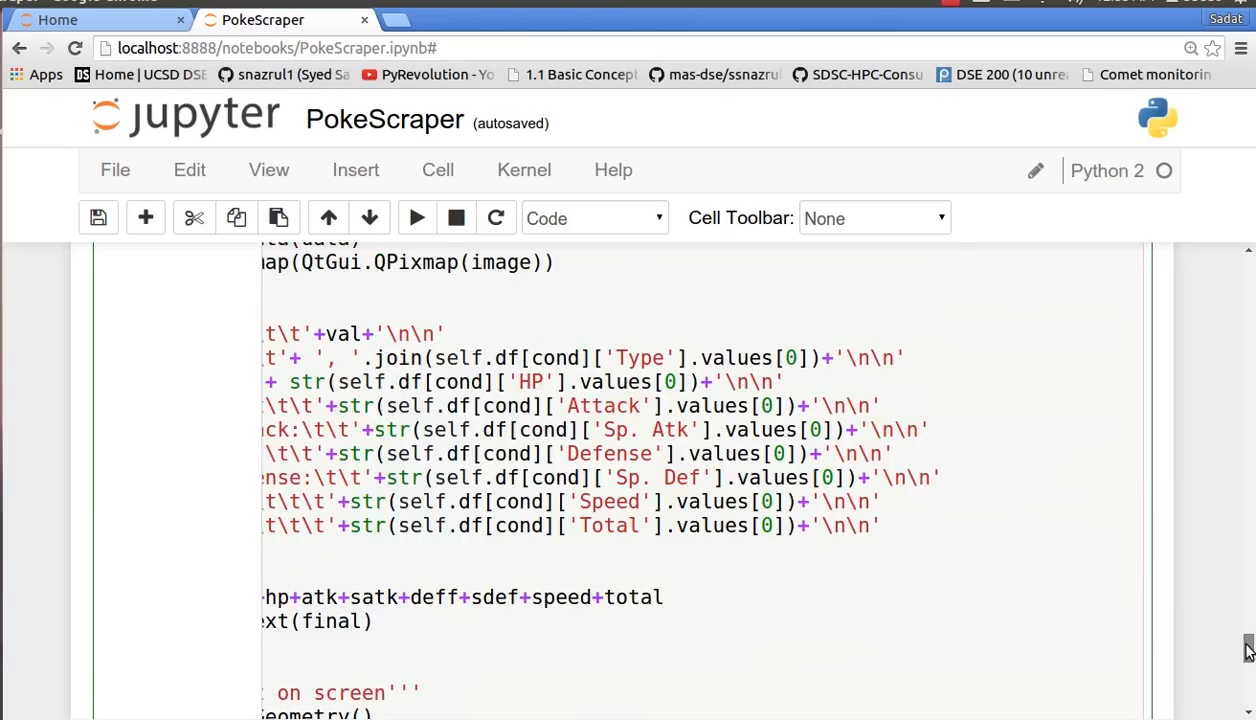
pyautogui.scroll(-3)
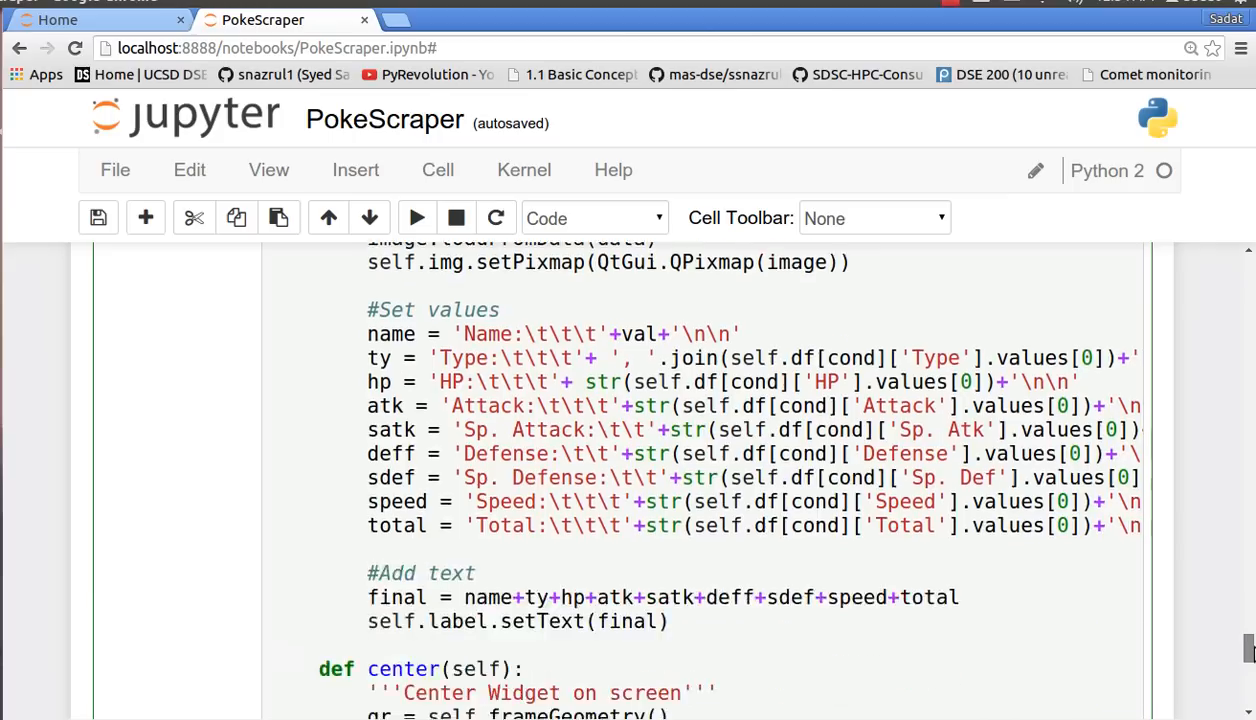
pyautogui.scroll(3)
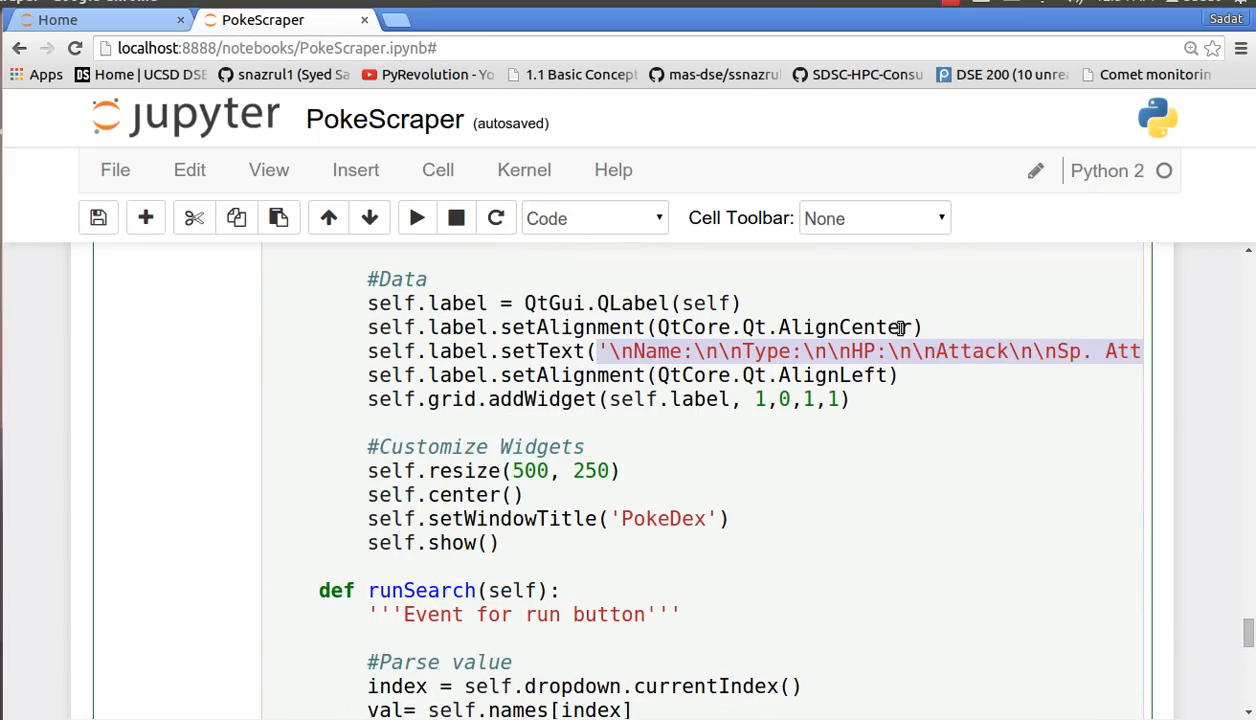
pyautogui.moveTo(448, 470)
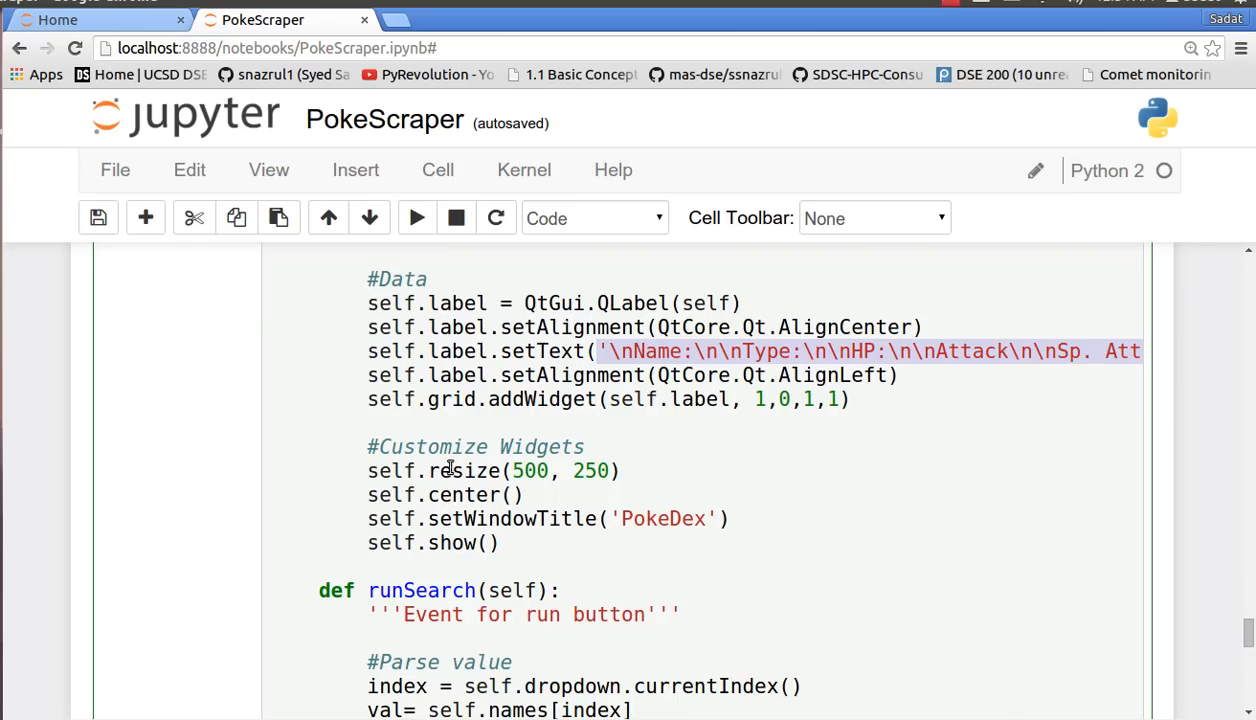
pyautogui.moveTo(515, 470)
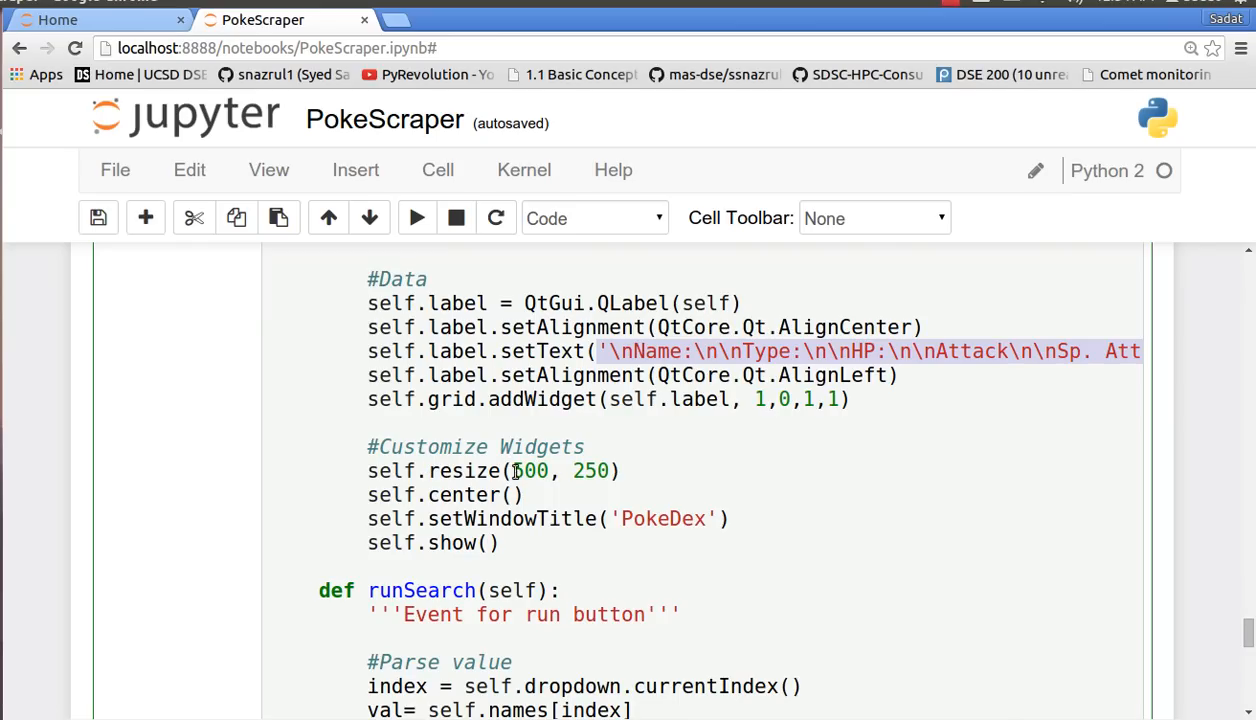
pyautogui.moveTo(728, 518)
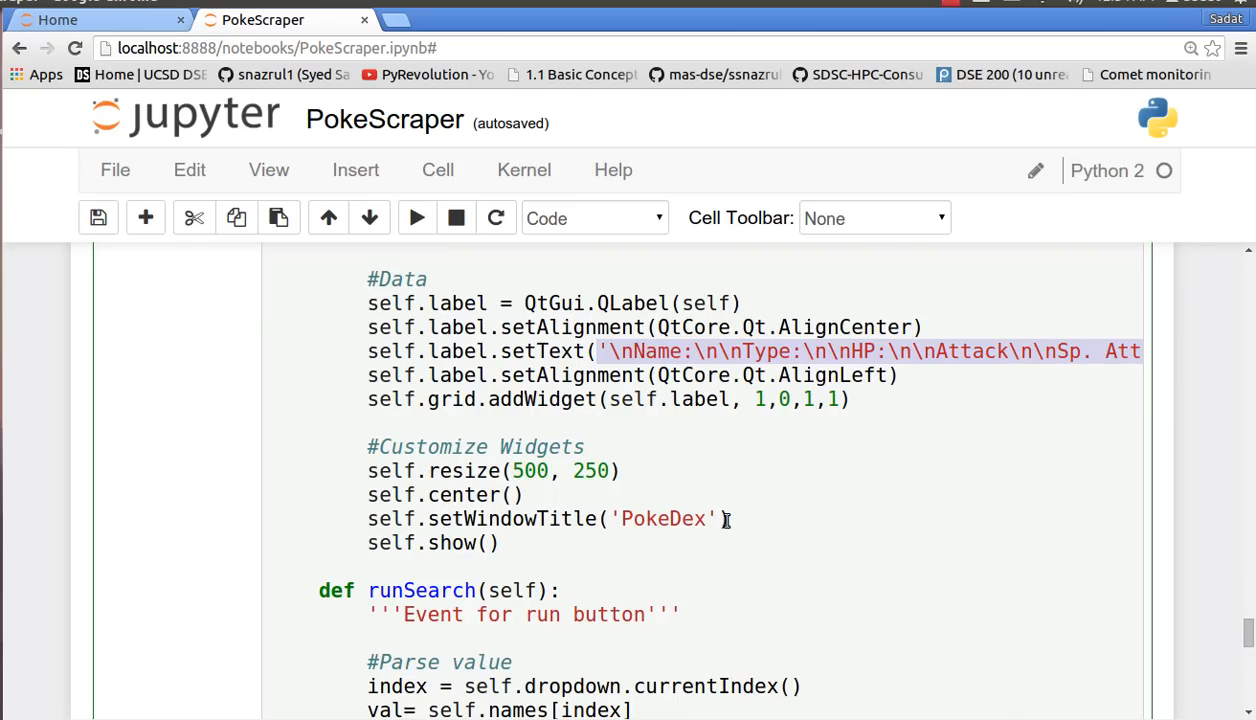
pyautogui.moveTo(569, 497)
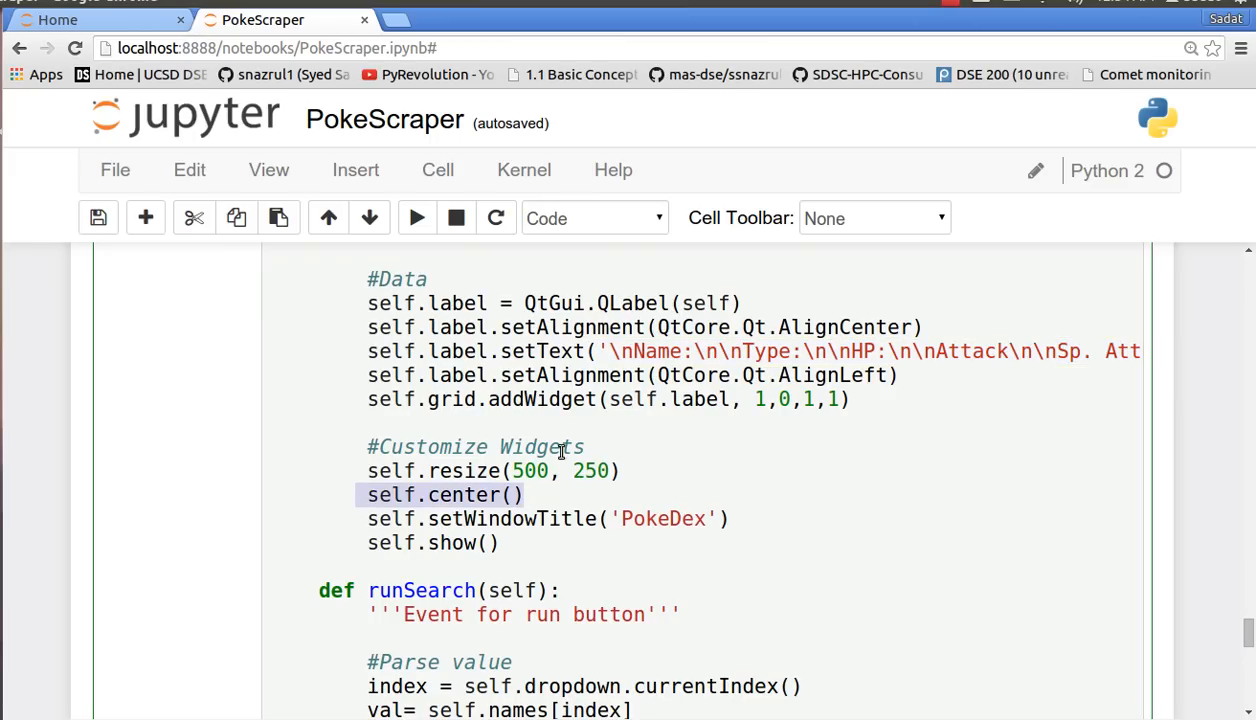
pyautogui.scroll(-3)
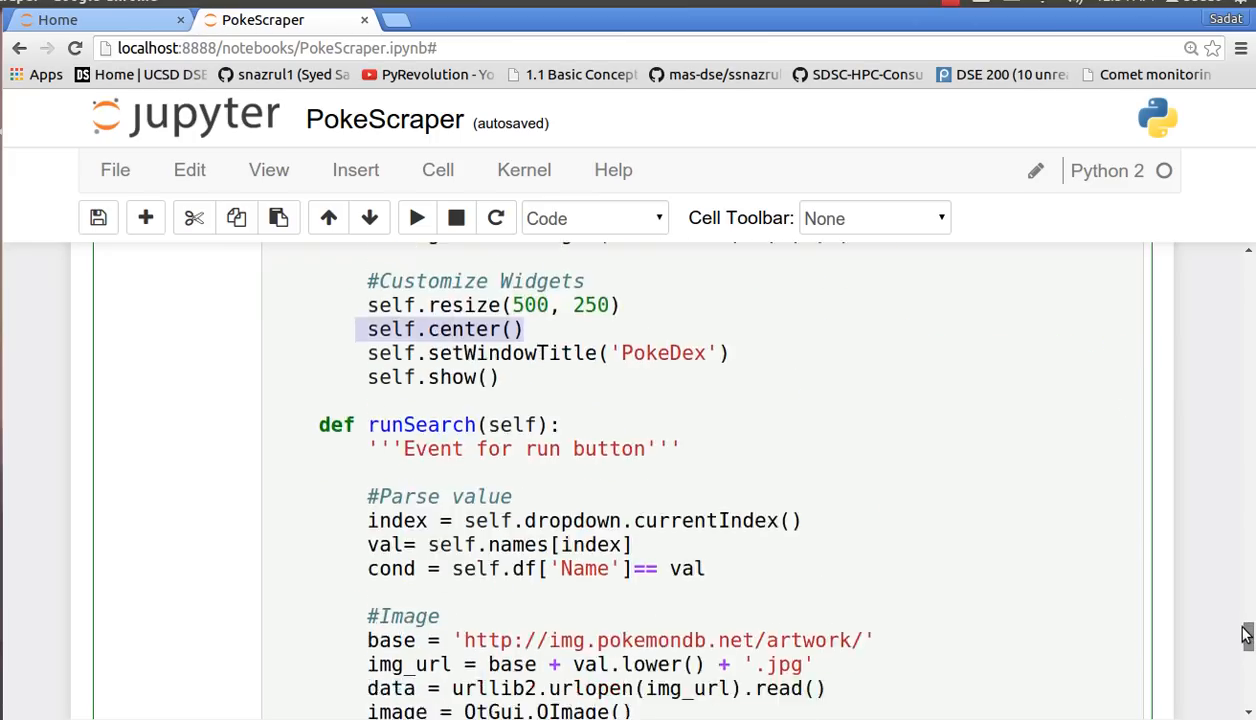
pyautogui.scroll(-3)
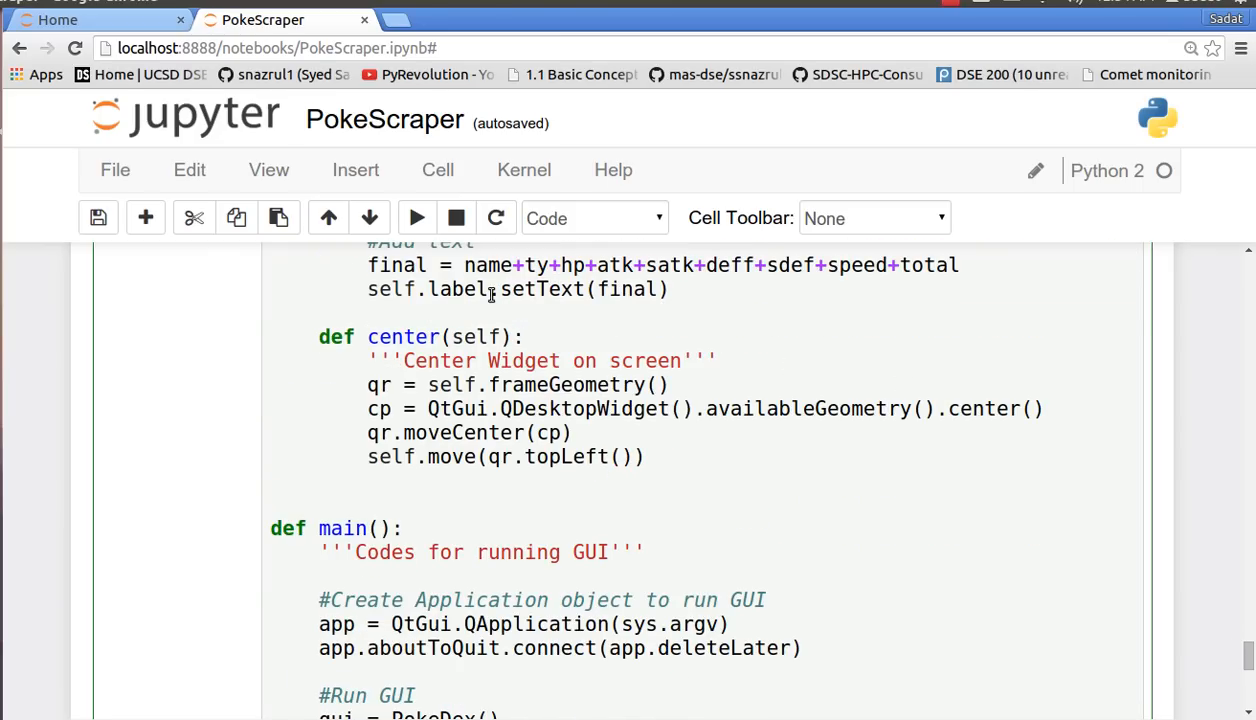
pyautogui.moveTo(573, 394)
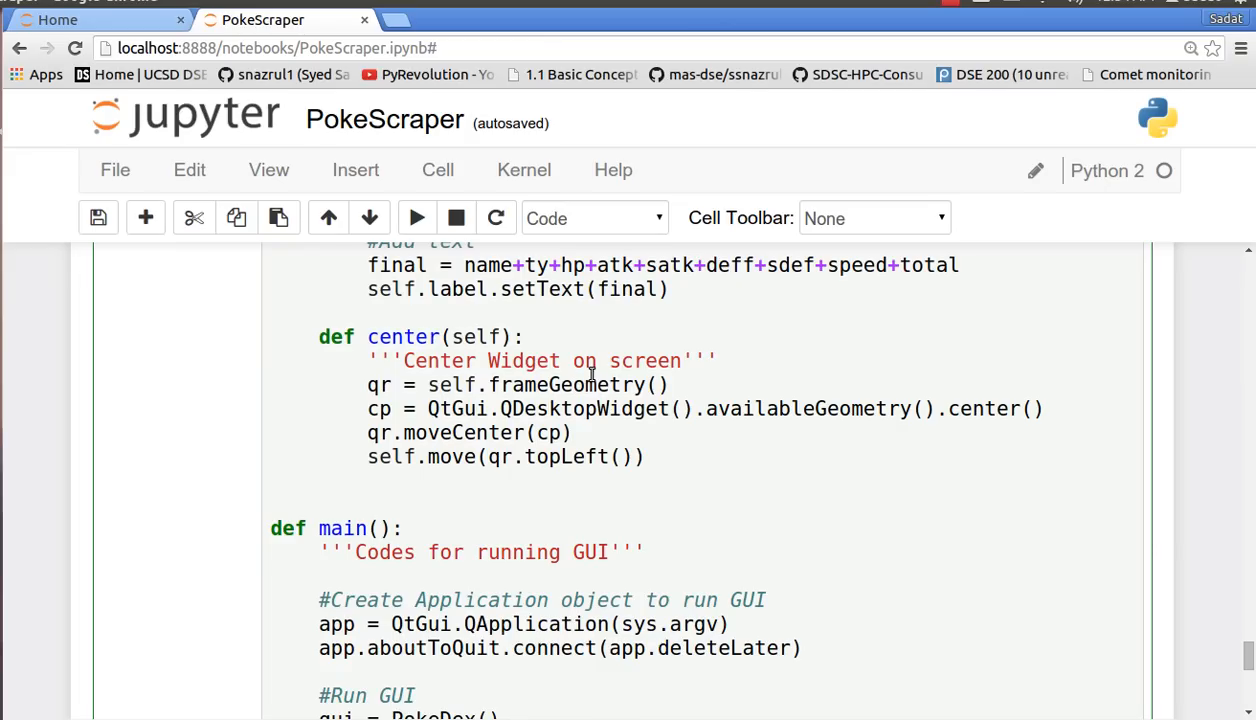
pyautogui.moveTo(537, 380)
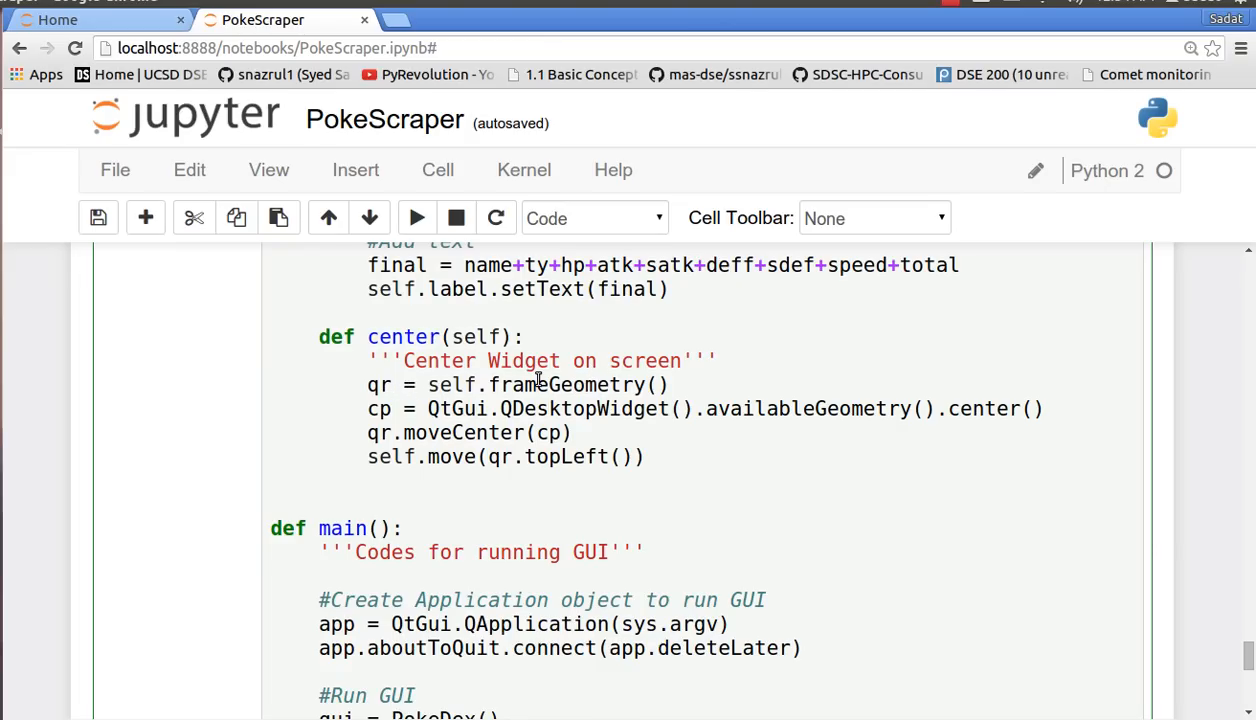
pyautogui.moveTo(560, 390)
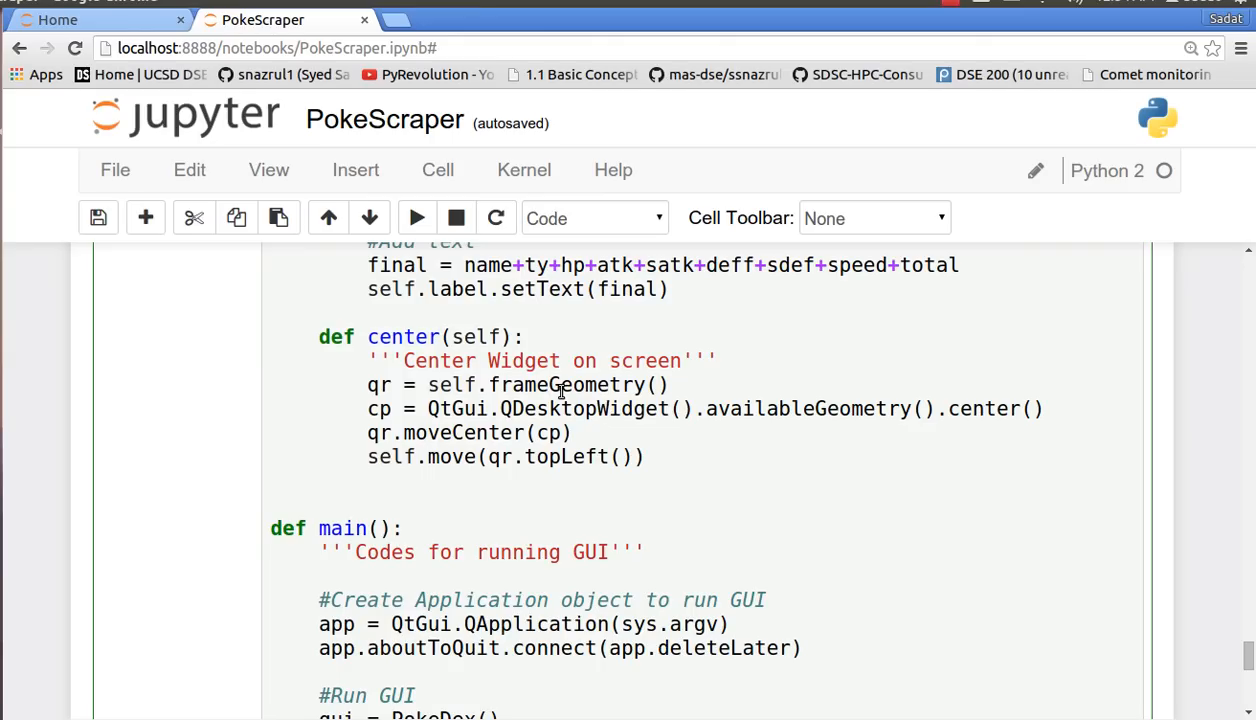
pyautogui.moveTo(573, 389)
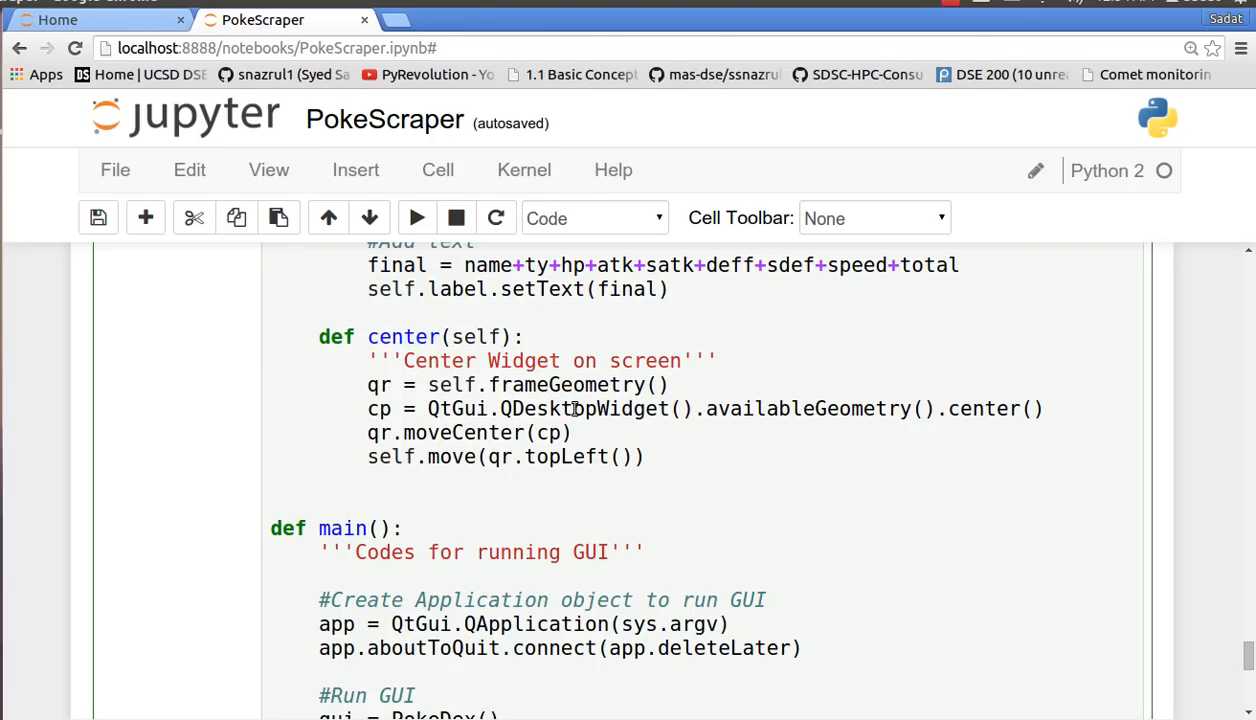
pyautogui.moveTo(648, 433)
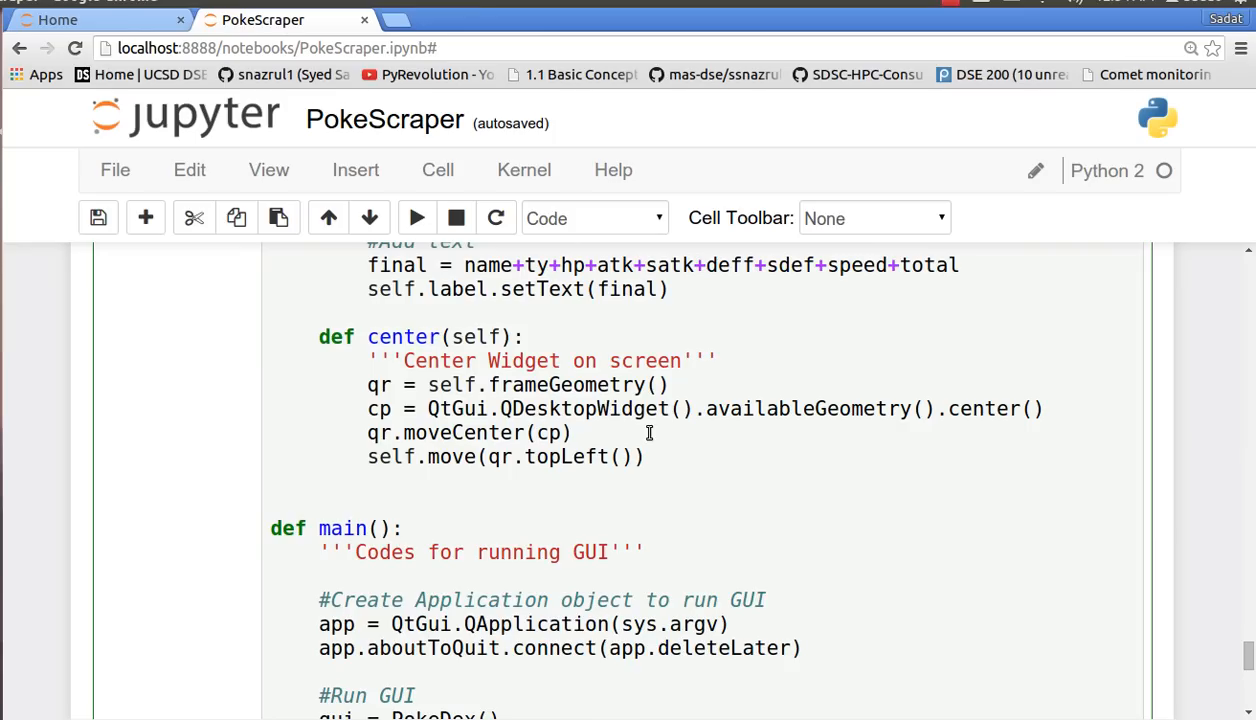
pyautogui.moveTo(855, 412)
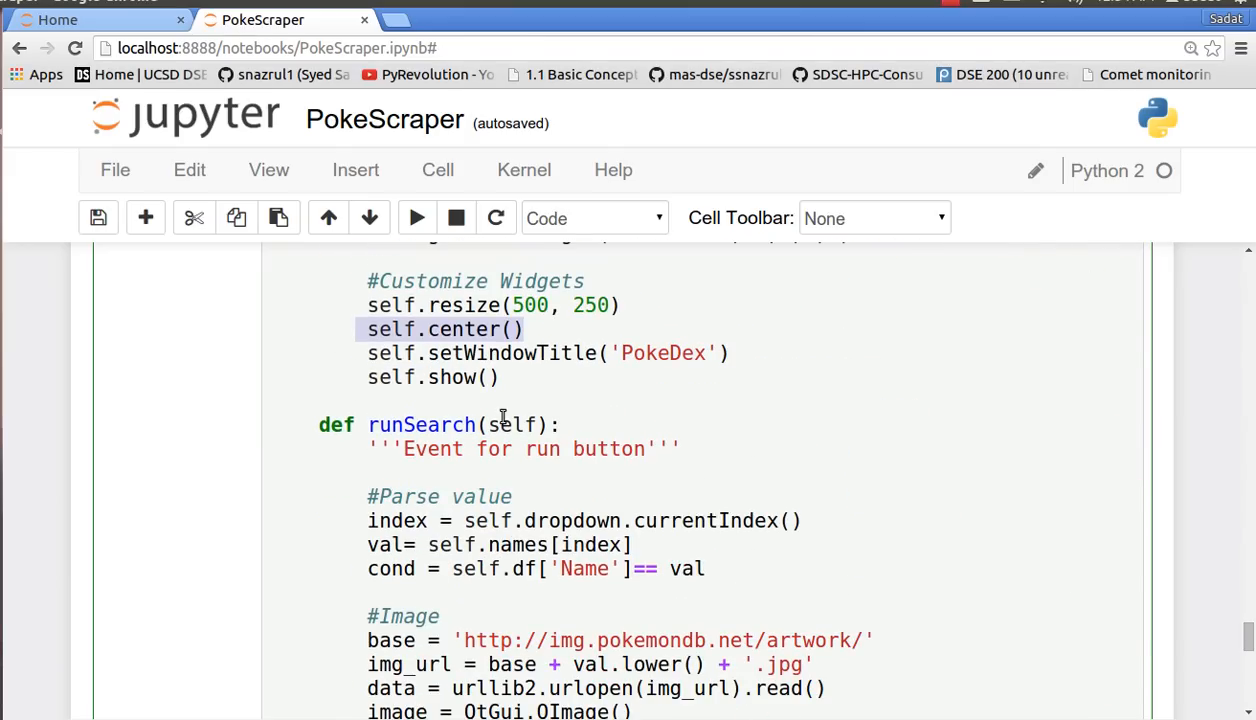
pyautogui.scroll(3)
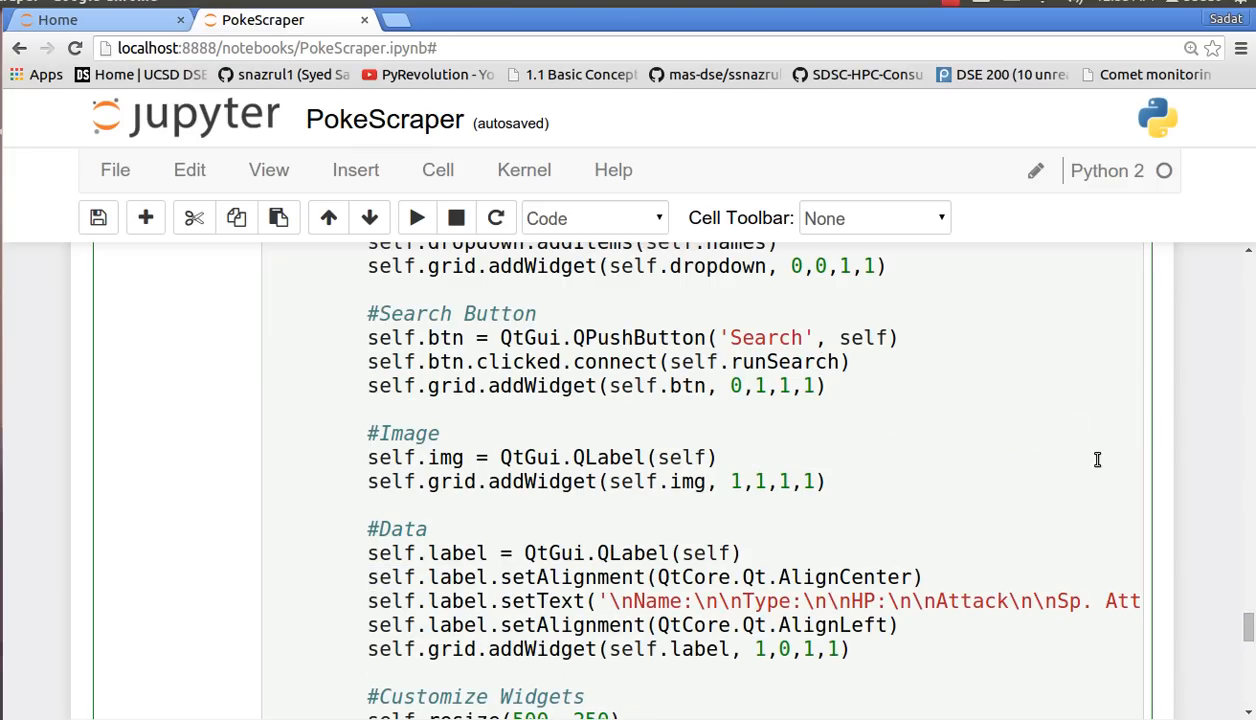
pyautogui.scroll(-3)
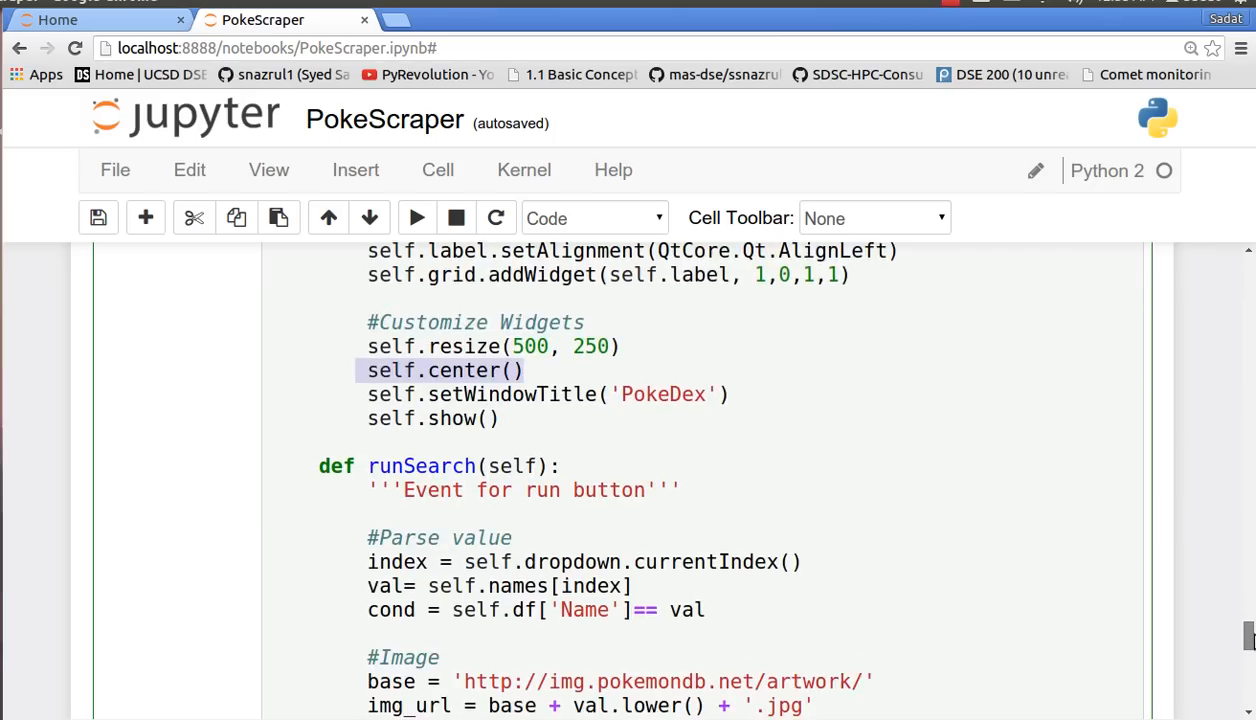
pyautogui.scroll(-3)
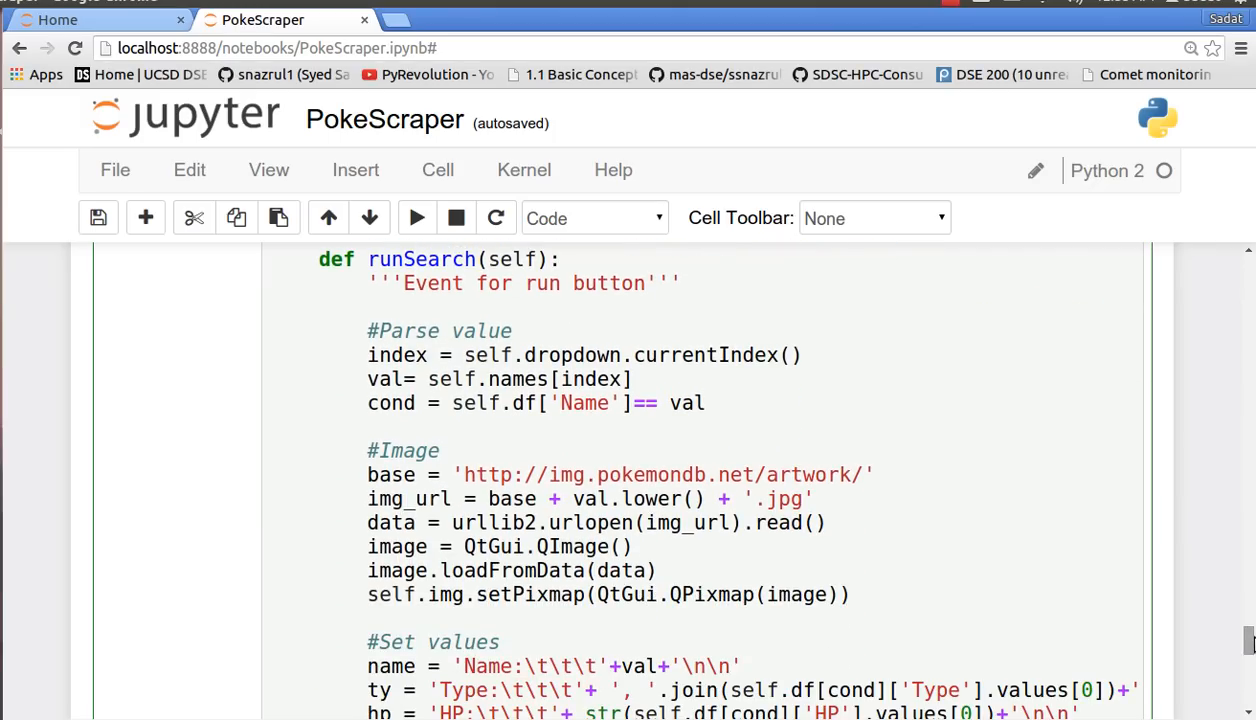
pyautogui.moveTo(622, 346)
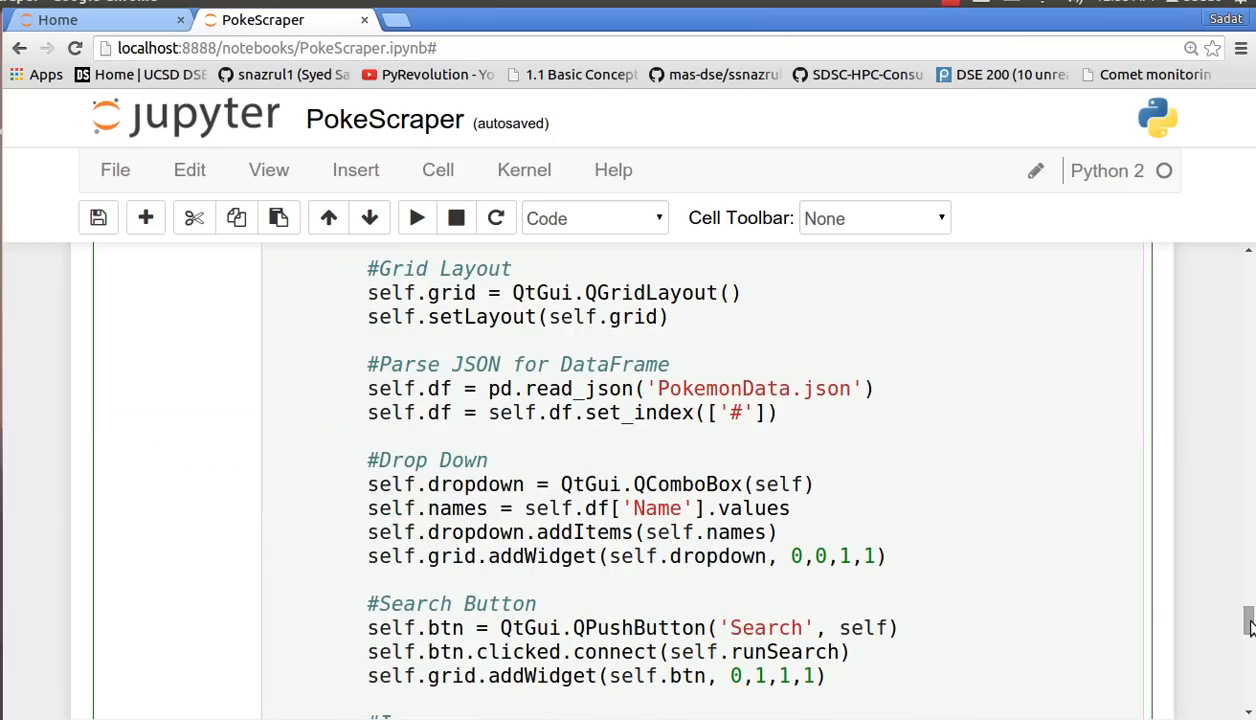
pyautogui.moveTo(434, 521)
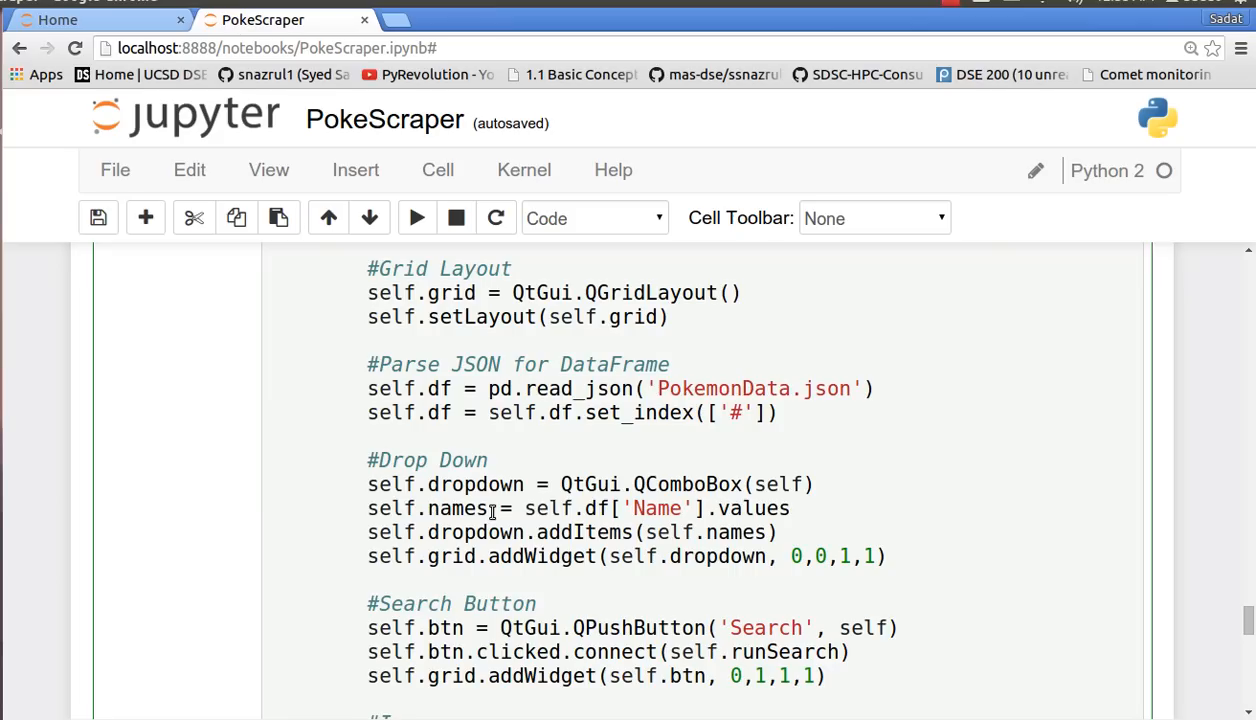
pyautogui.moveTo(712, 503)
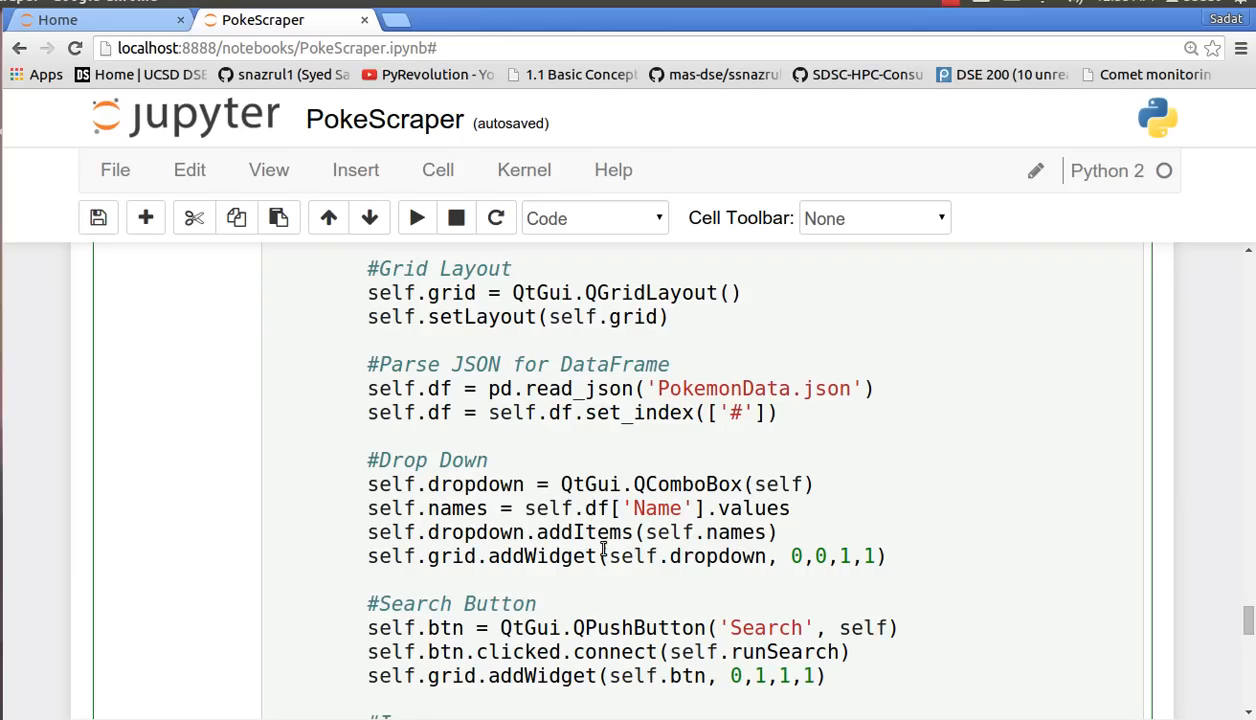
pyautogui.moveTo(1021, 557)
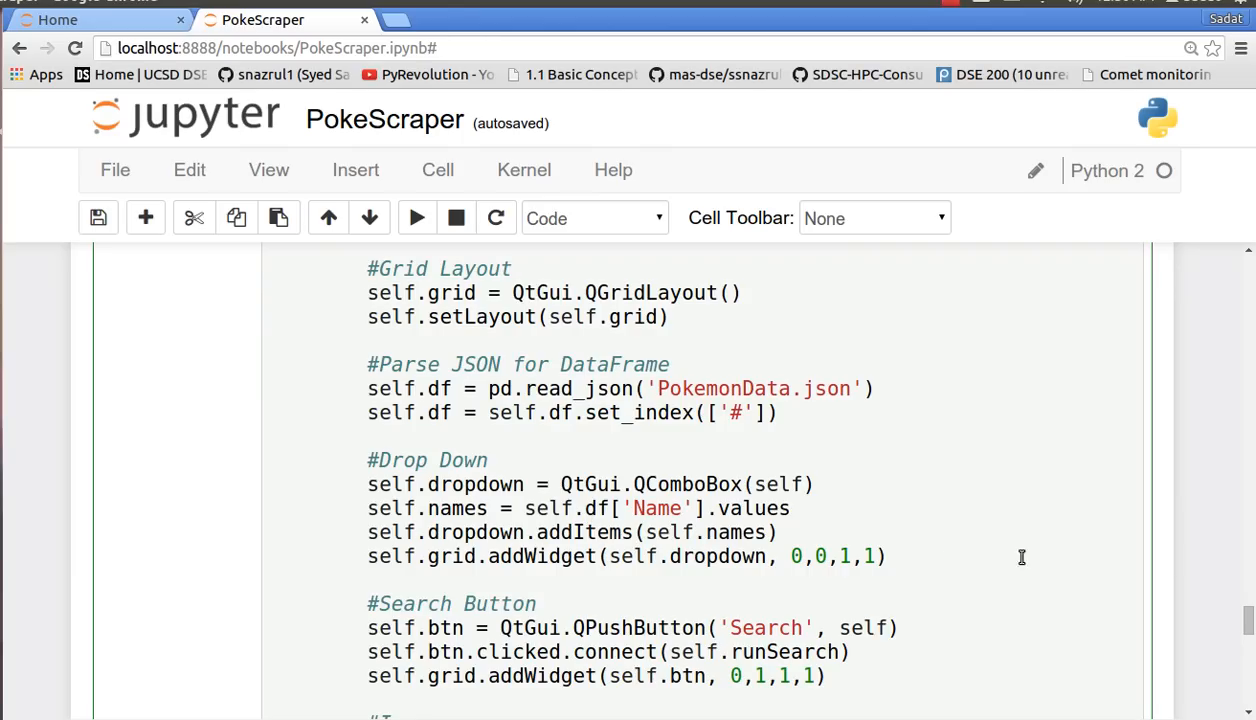
pyautogui.scroll(-3)
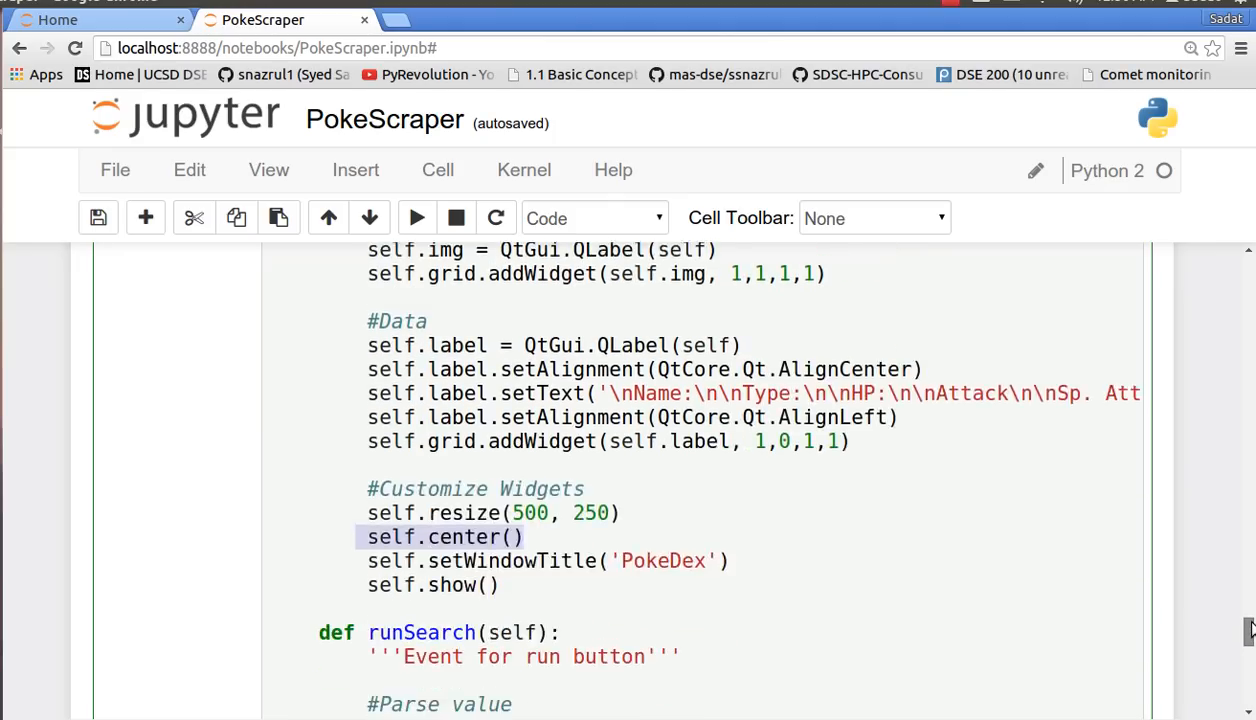
pyautogui.scroll(-3)
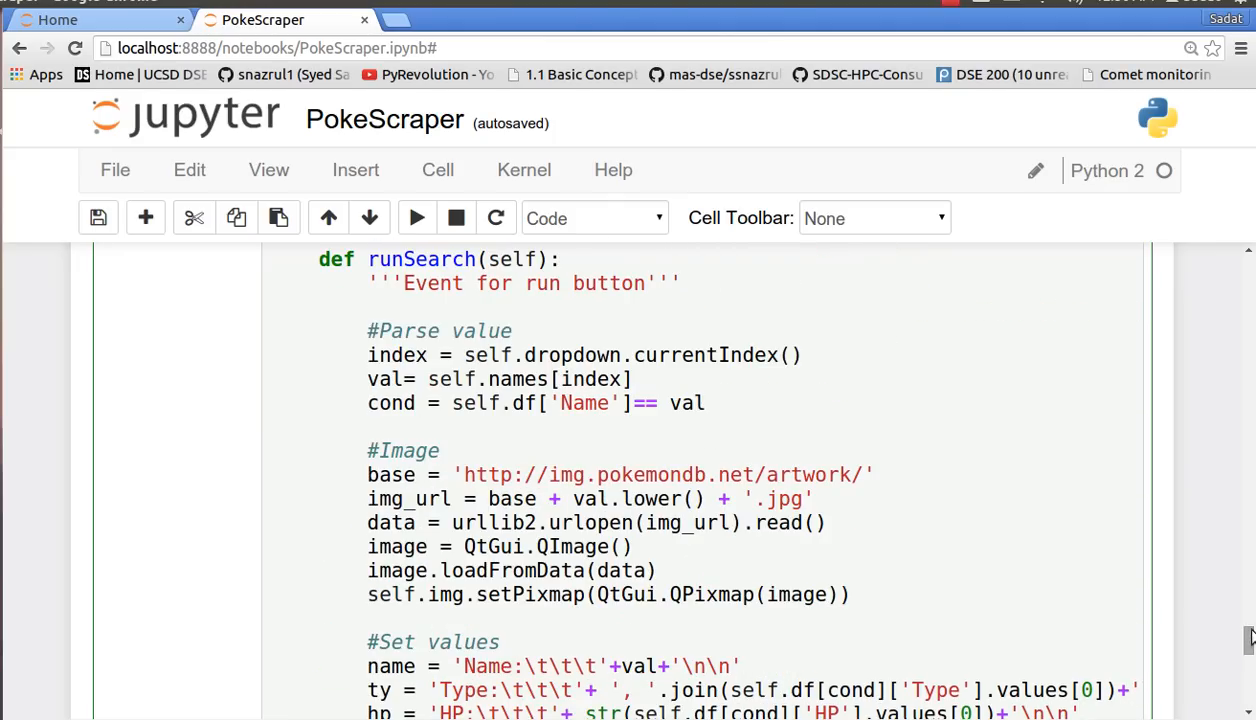
pyautogui.moveTo(520, 381)
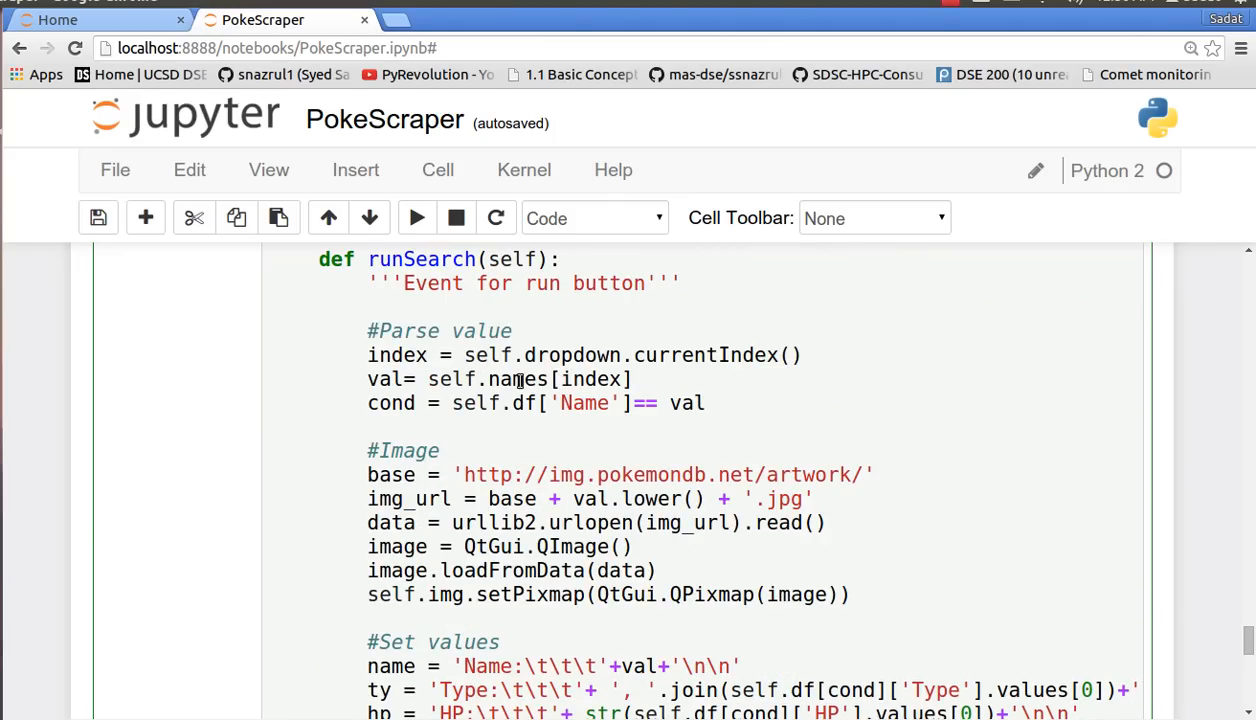
pyautogui.doubleClick(390, 379)
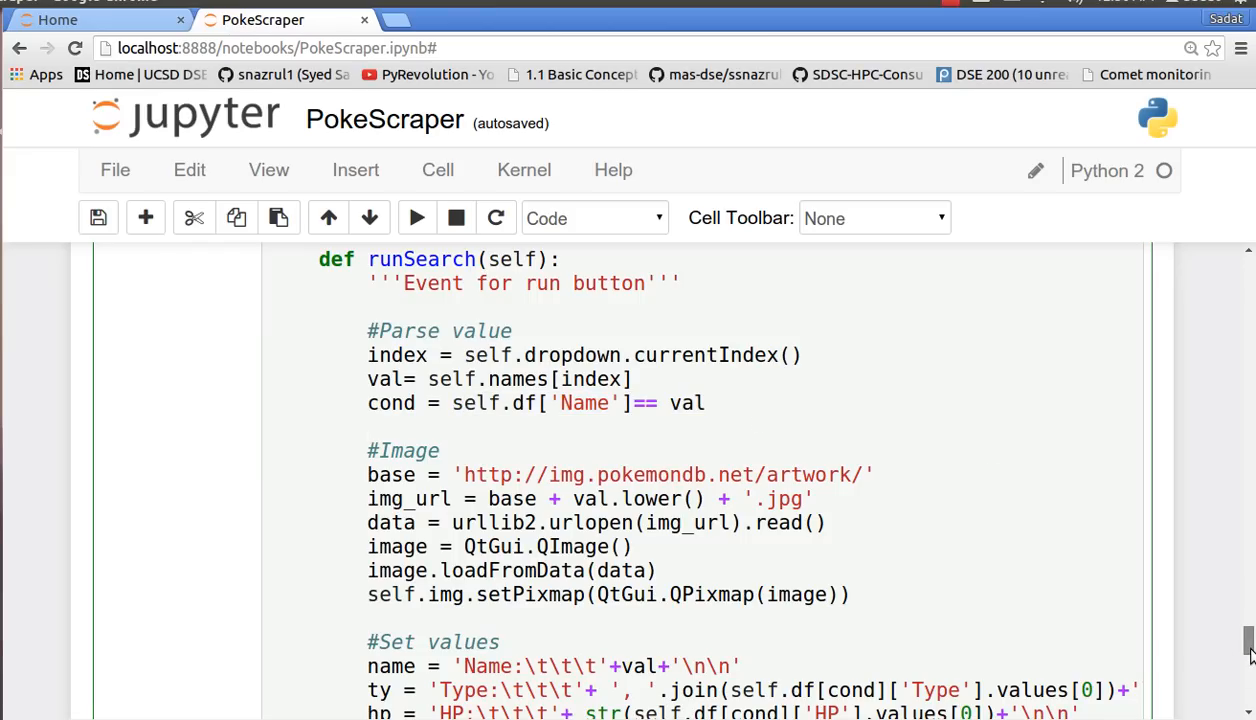
pyautogui.scroll(-3)
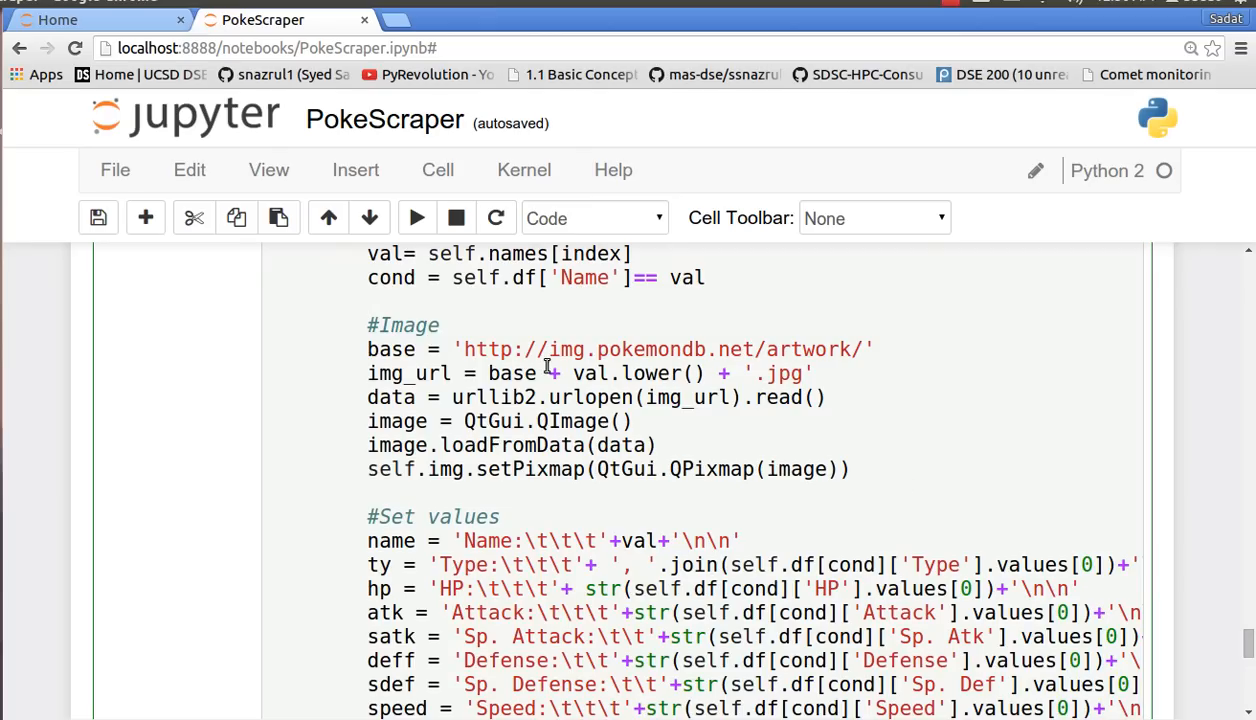
pyautogui.moveTo(449, 360)
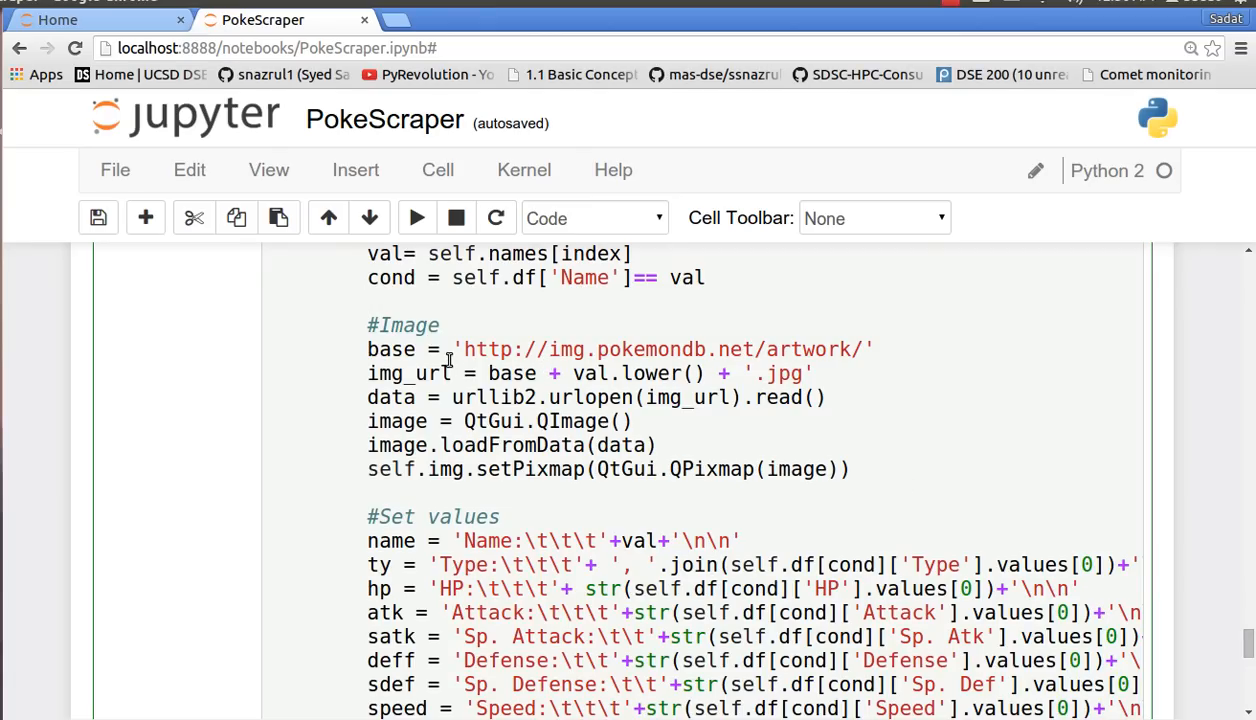
pyautogui.moveTo(469, 349)
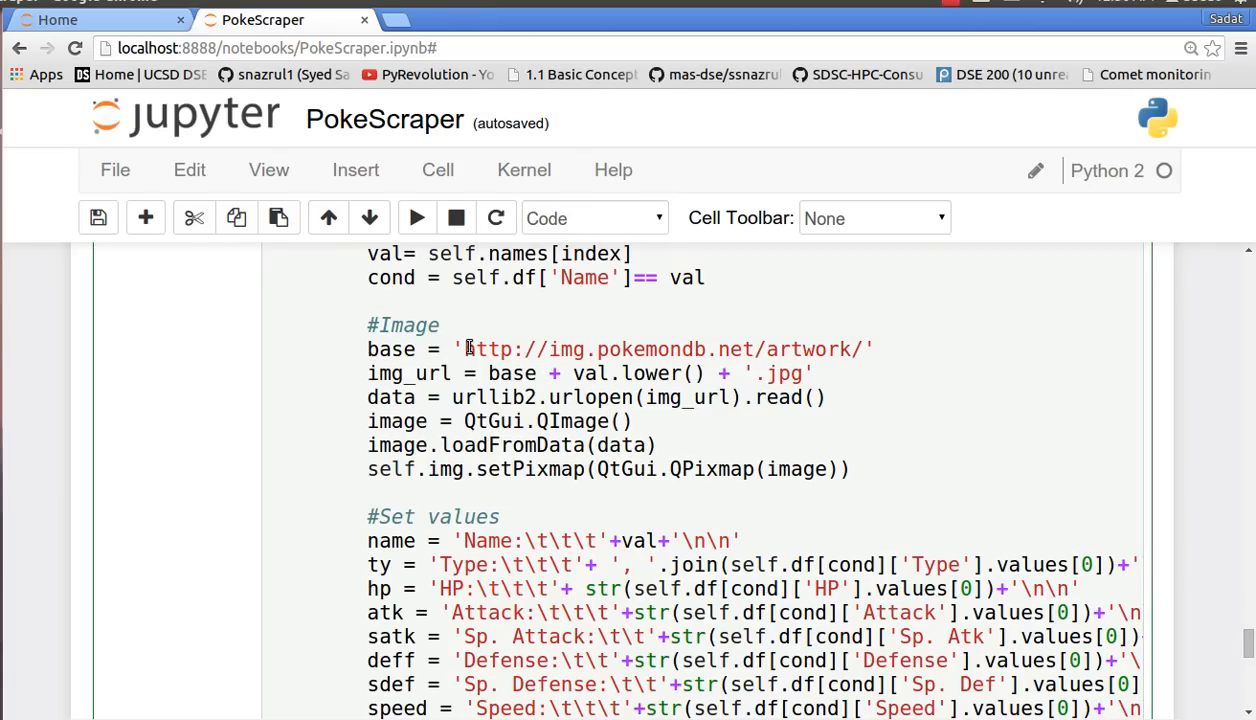
# - Select the pokemondb artwork base URL in runSearch's image-loading code
pyautogui.moveTo(466, 349); pyautogui.dragTo(697, 349)
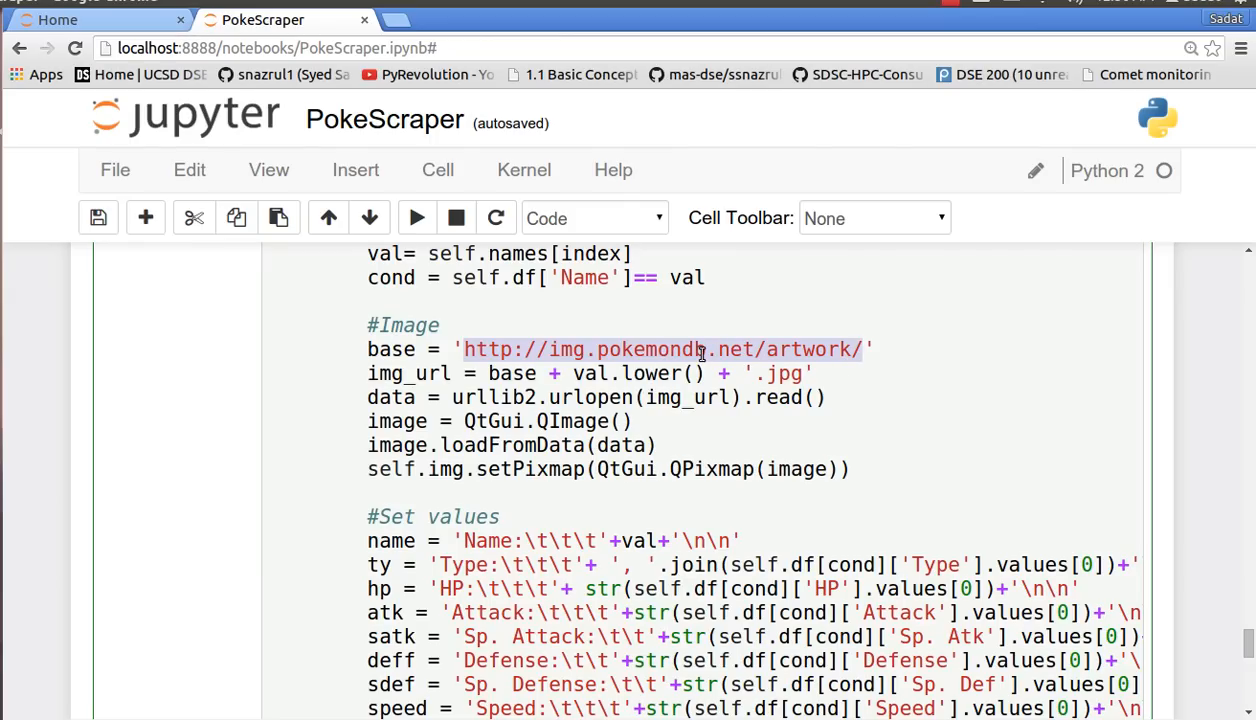
pyautogui.moveTo(575, 380)
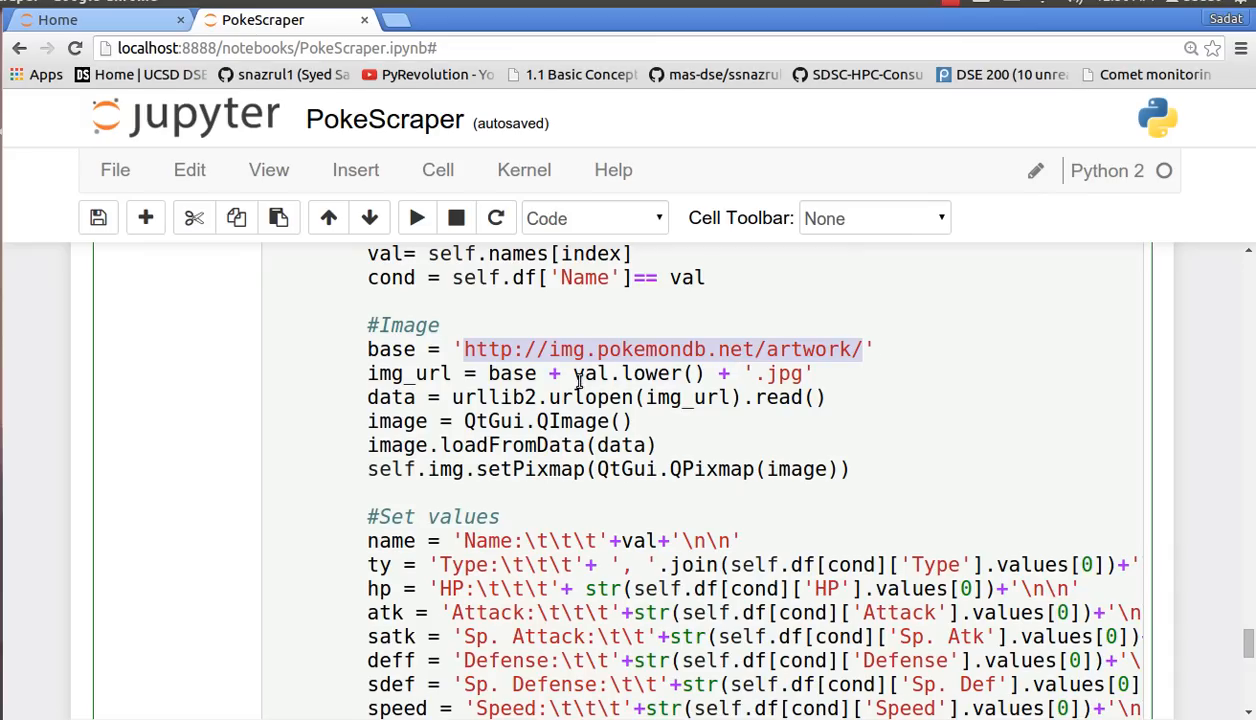
pyautogui.moveTo(790, 378)
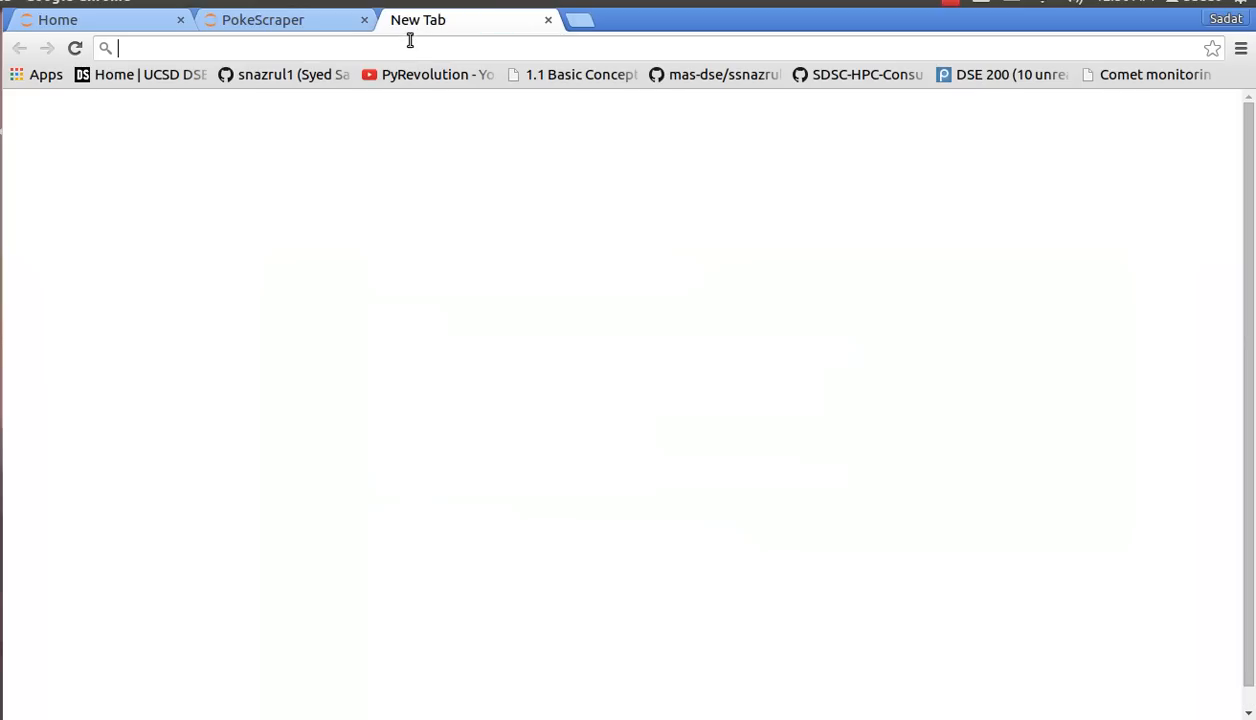
pyautogui.write('http://img.pokemondb.net/artwork/')
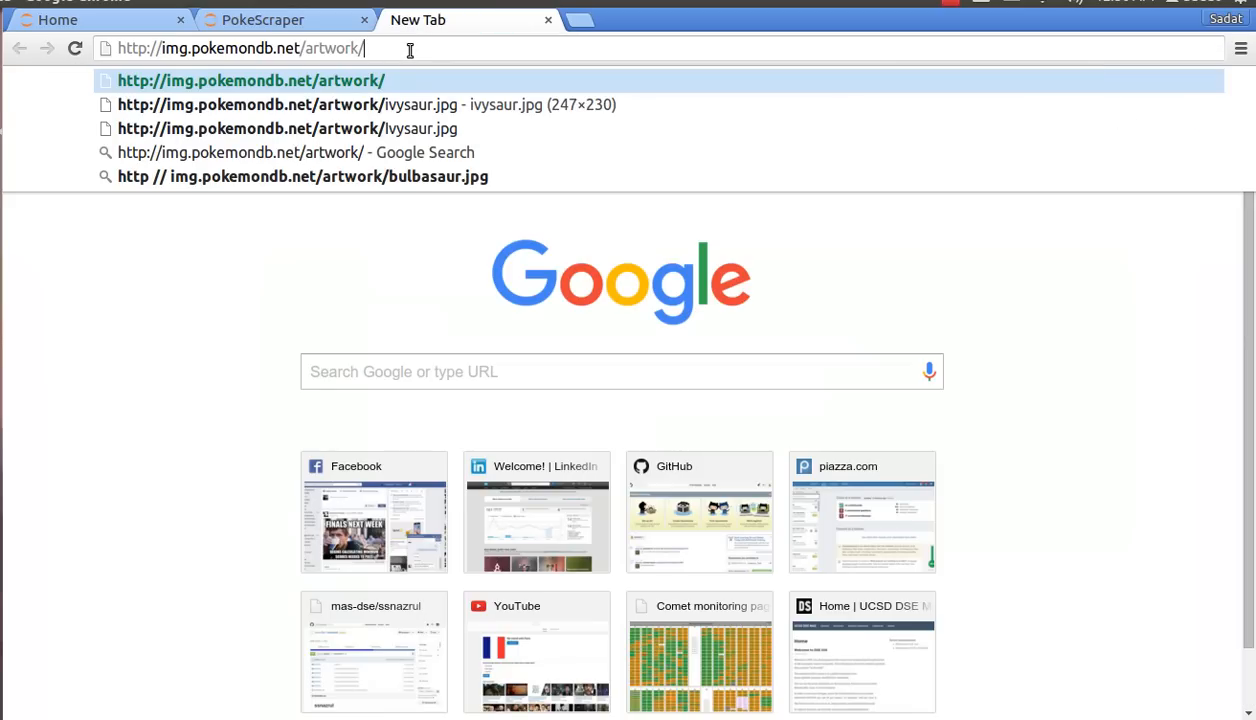
pyautogui.write('b')
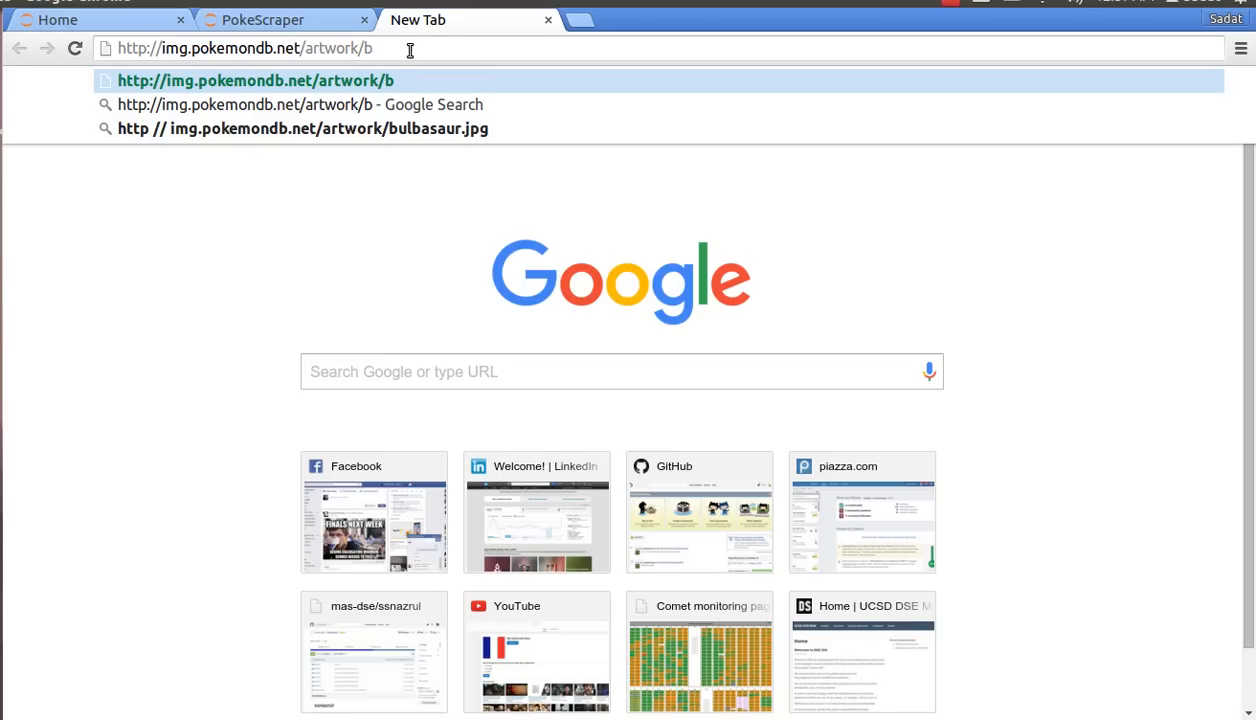
pyautogui.write('ubla')
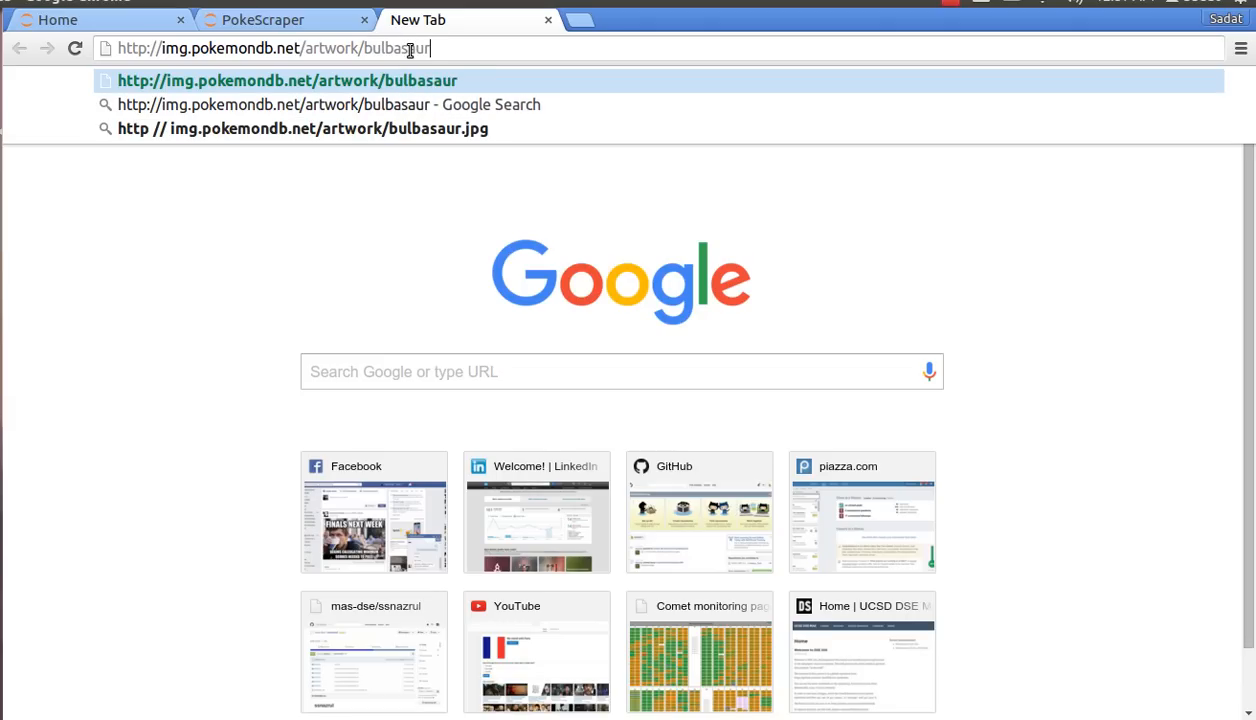
pyautogui.write('.jp')
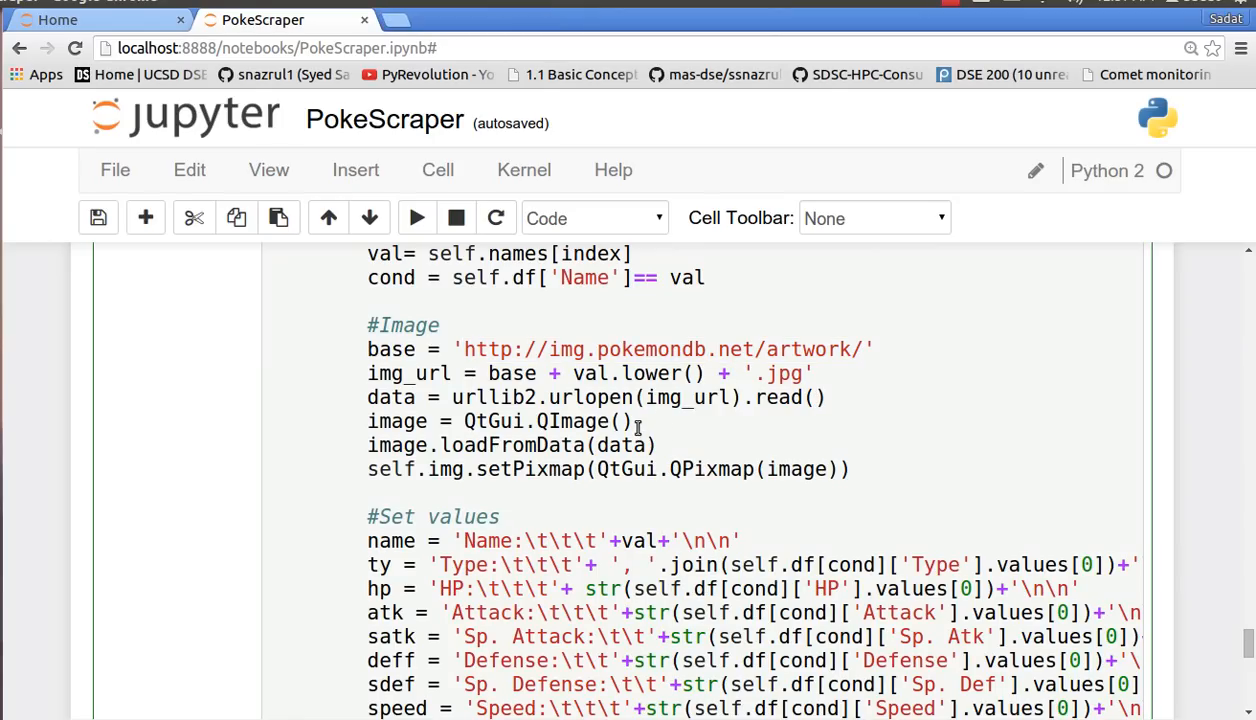
pyautogui.doubleClick(575, 420)
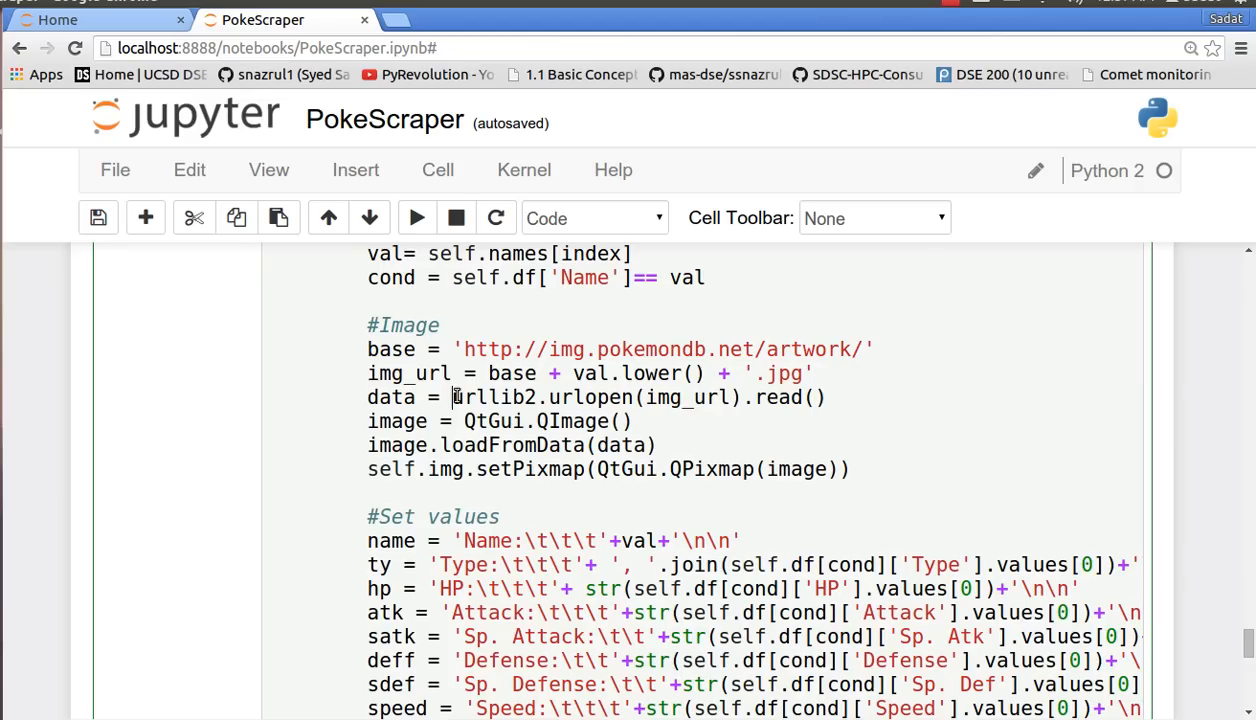
pyautogui.moveTo(453, 397); pyautogui.dragTo(826, 397)
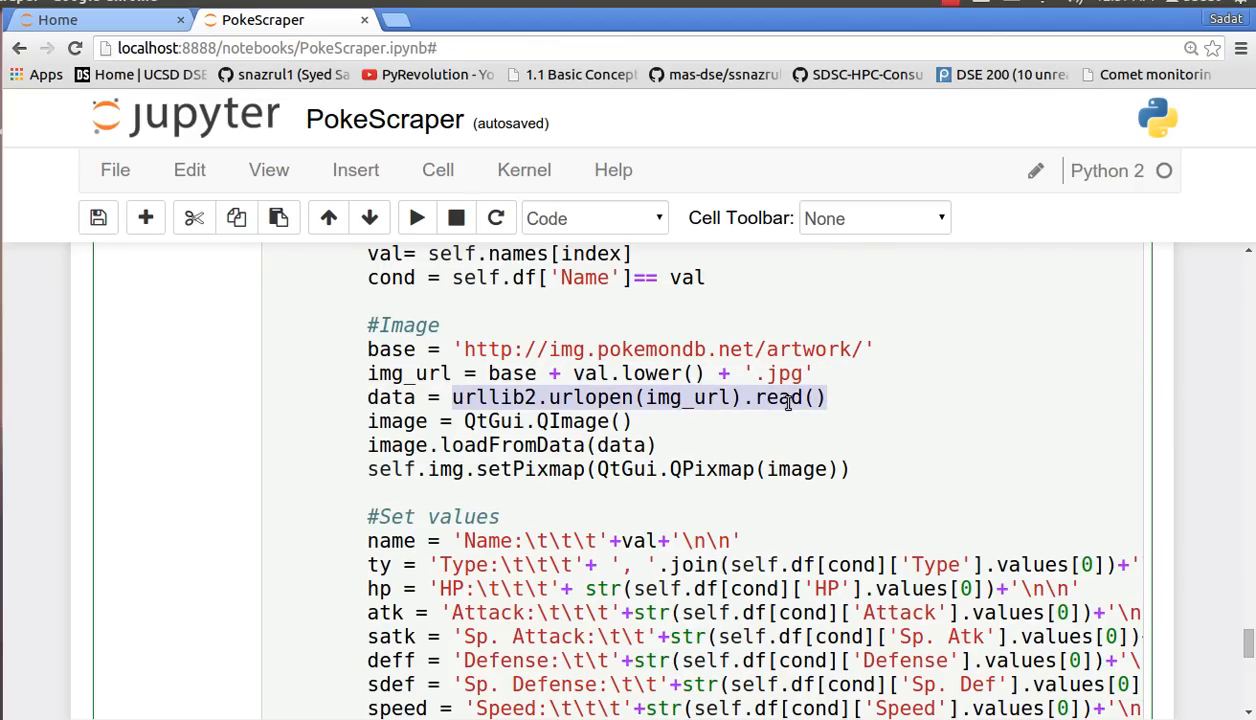
pyautogui.click(675, 444)
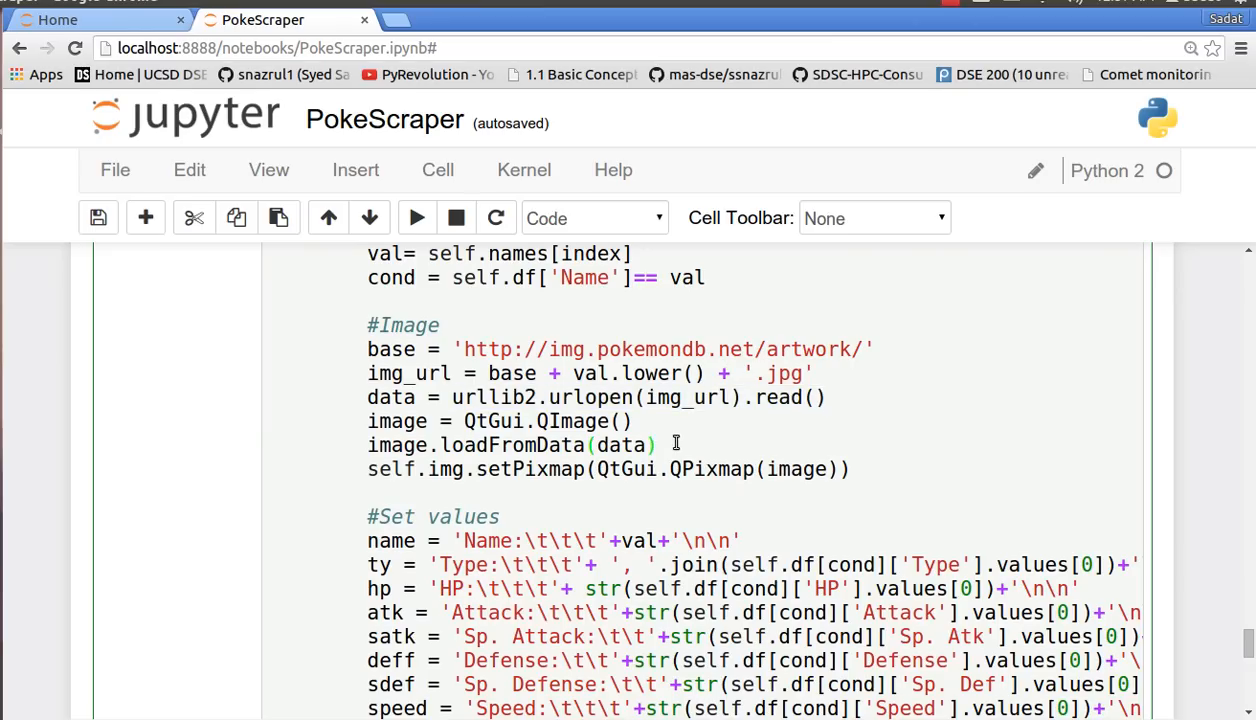
pyautogui.doubleClick(510, 445)
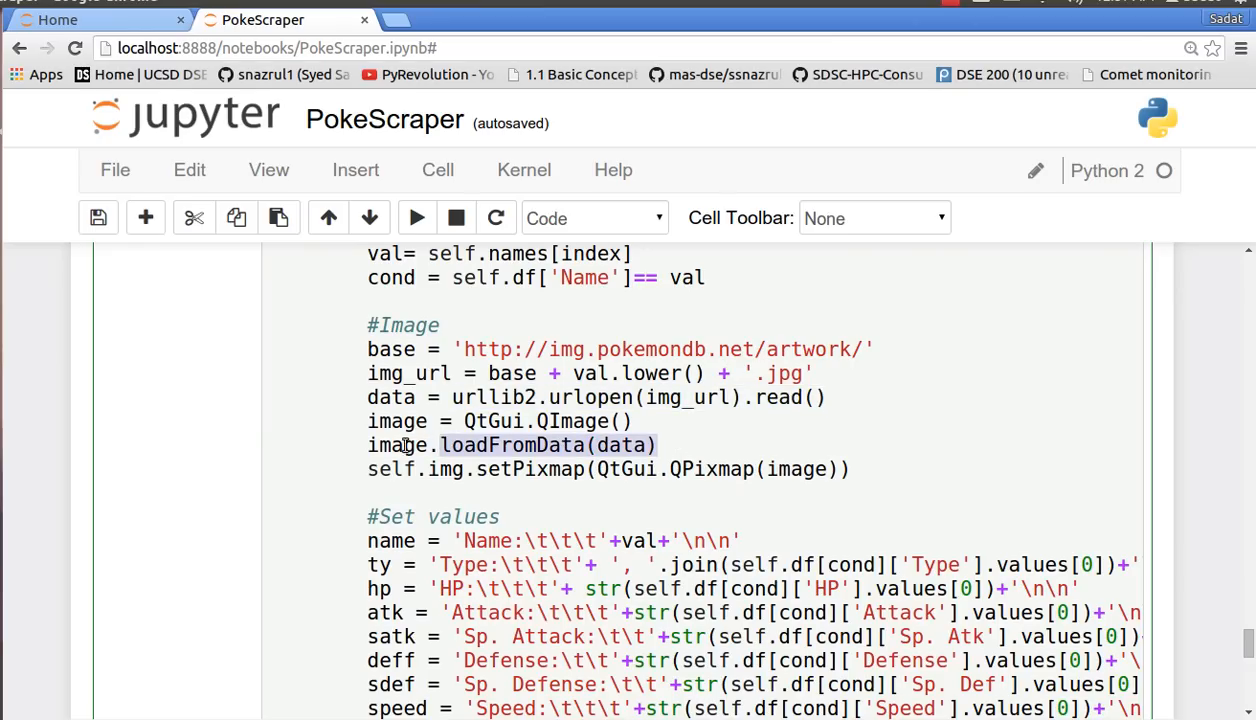
pyautogui.click(608, 469)
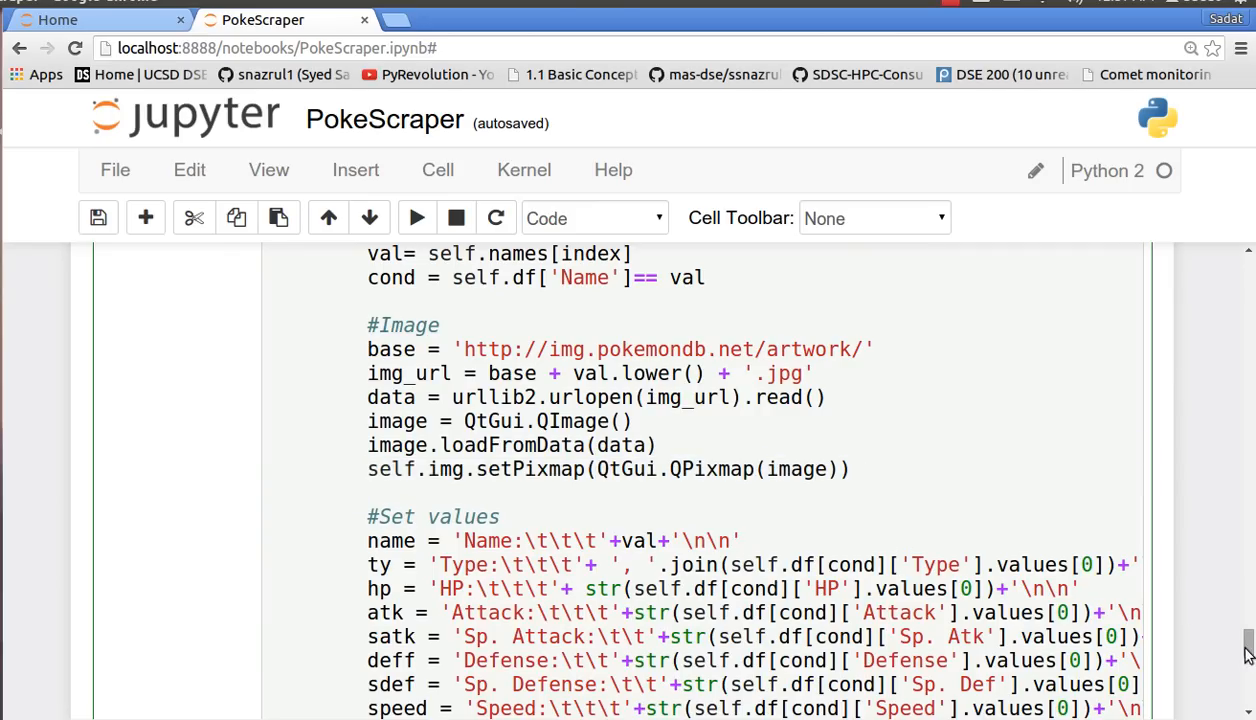
pyautogui.scroll(-3)
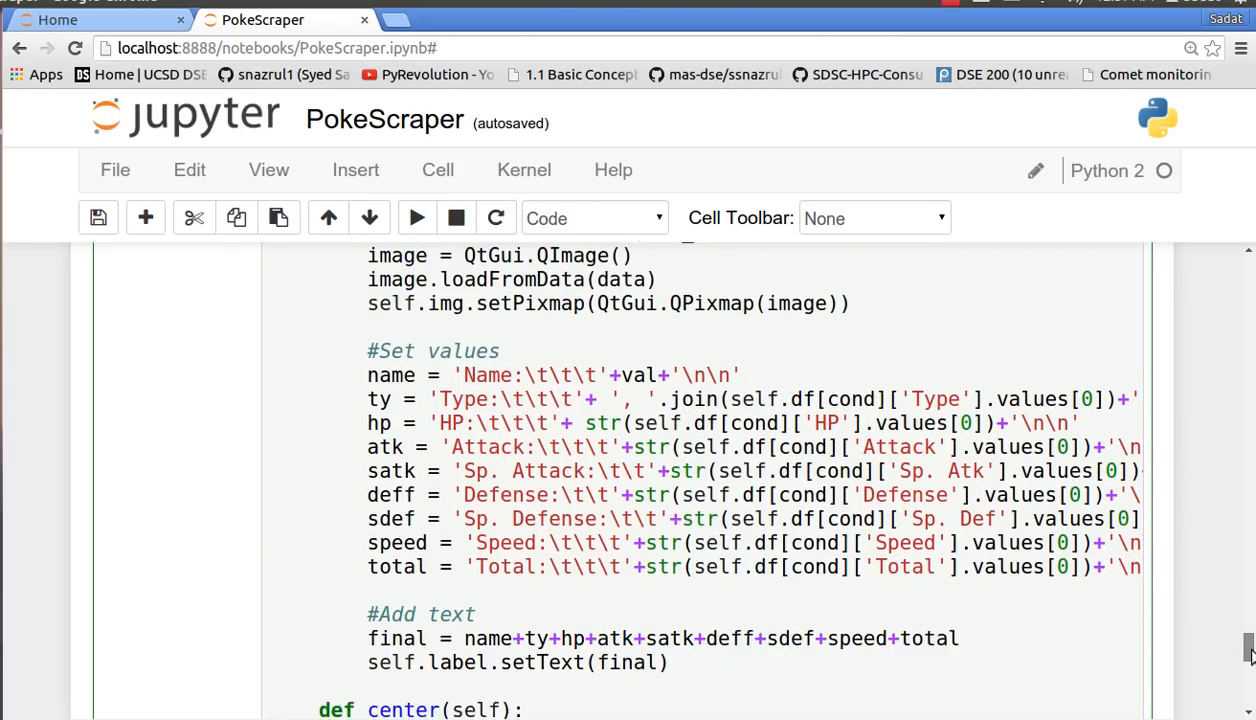
pyautogui.scroll(-3)
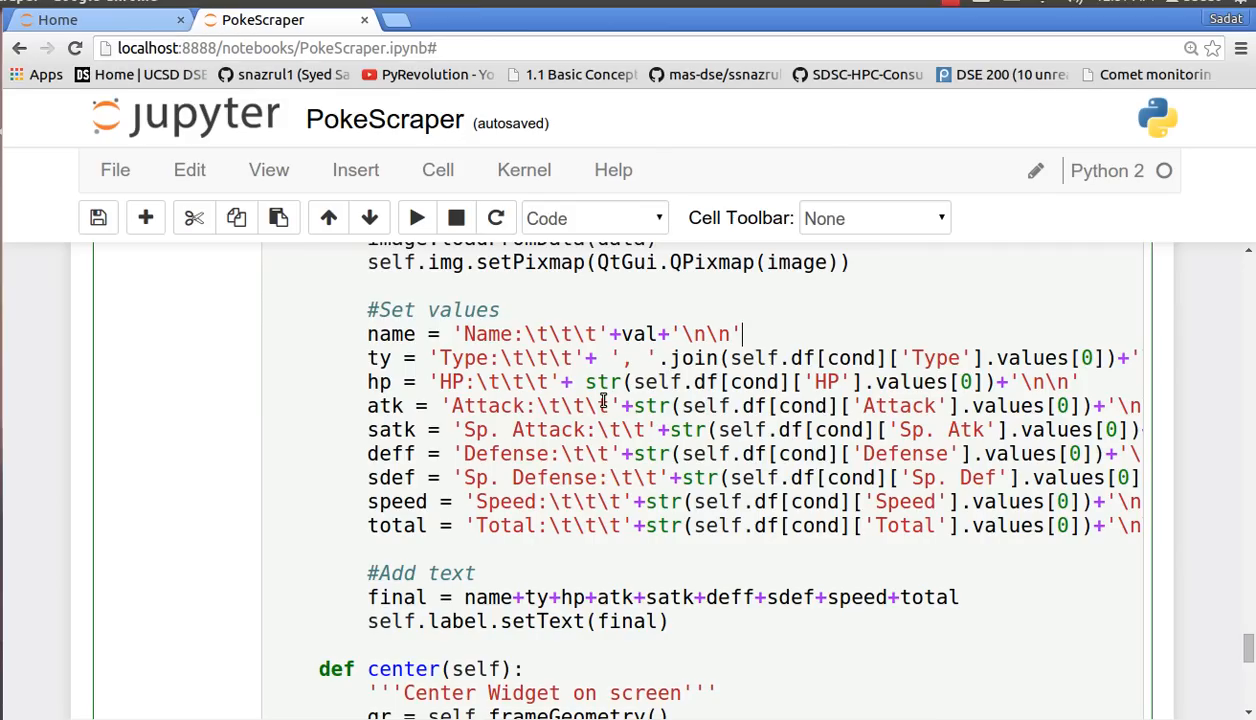
pyautogui.moveTo(530, 322)
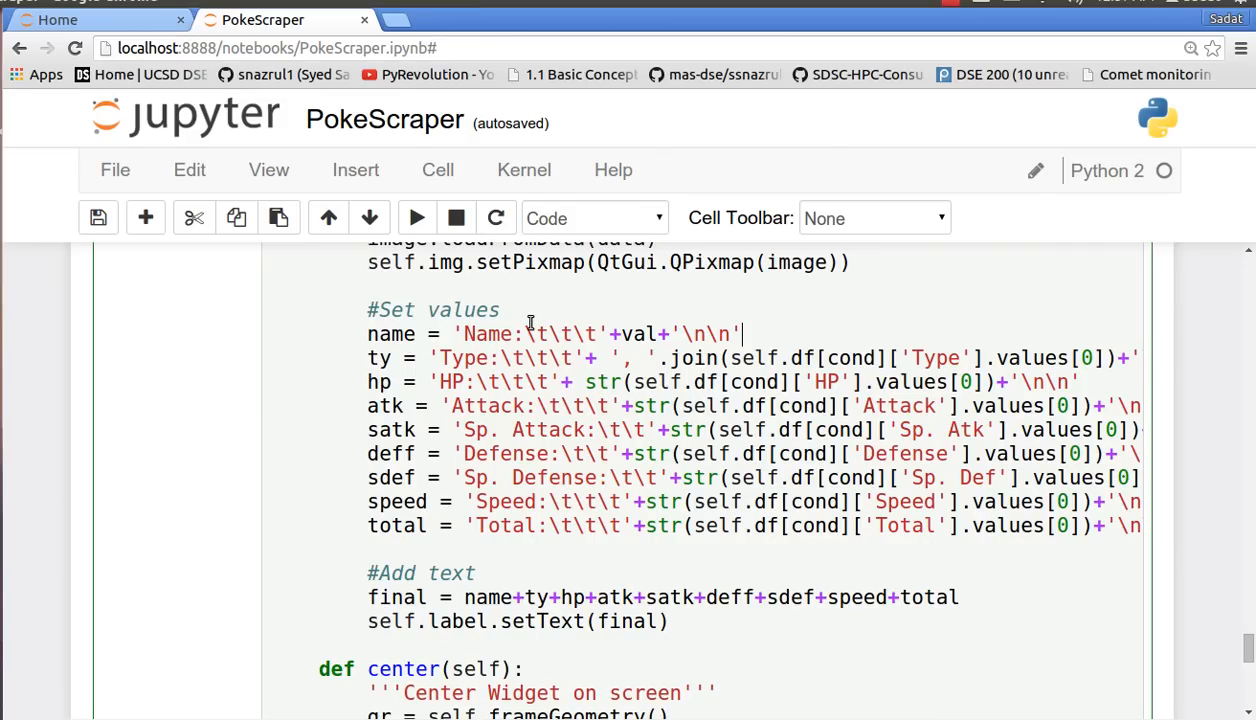
pyautogui.moveTo(645, 327)
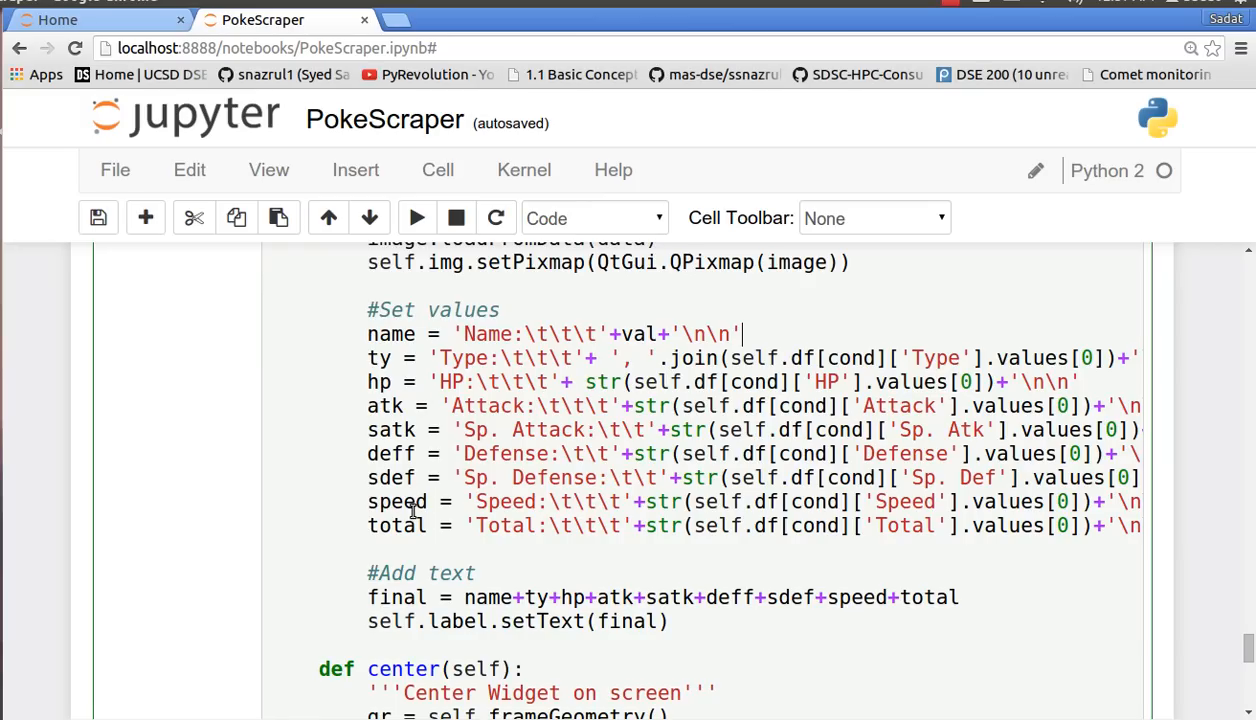
pyautogui.moveTo(450, 597)
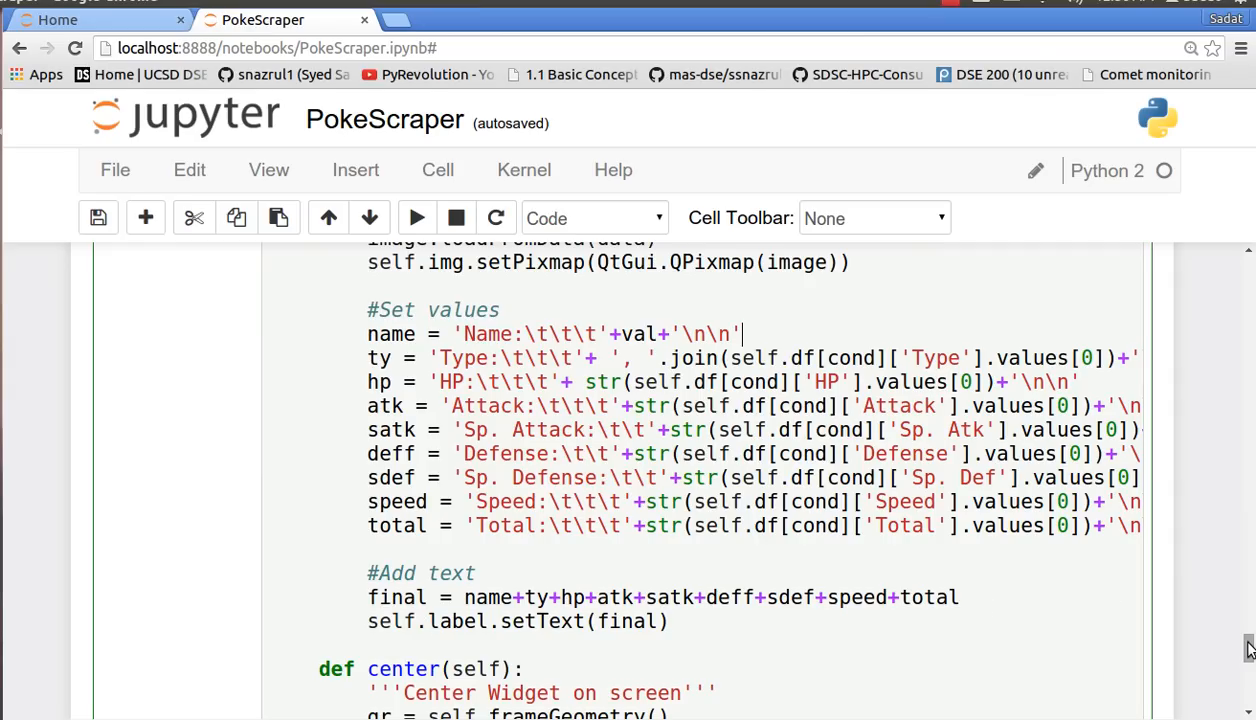
pyautogui.scroll(-3)
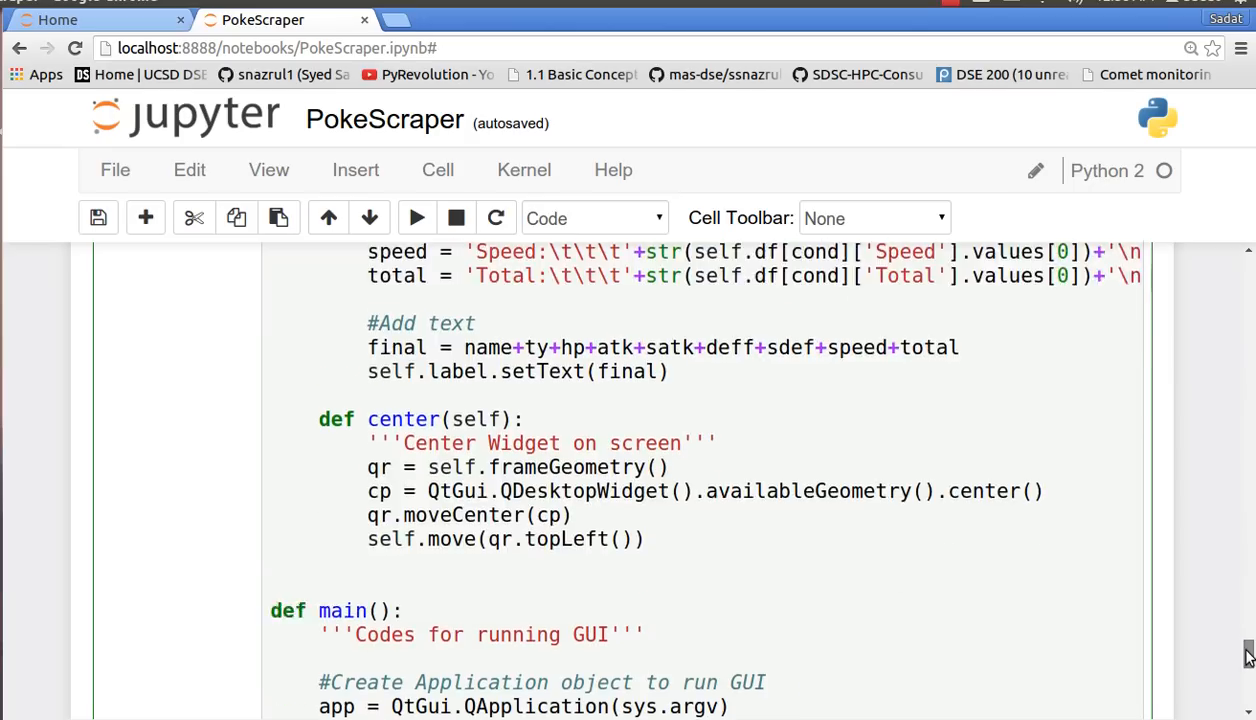
pyautogui.scroll(-3)
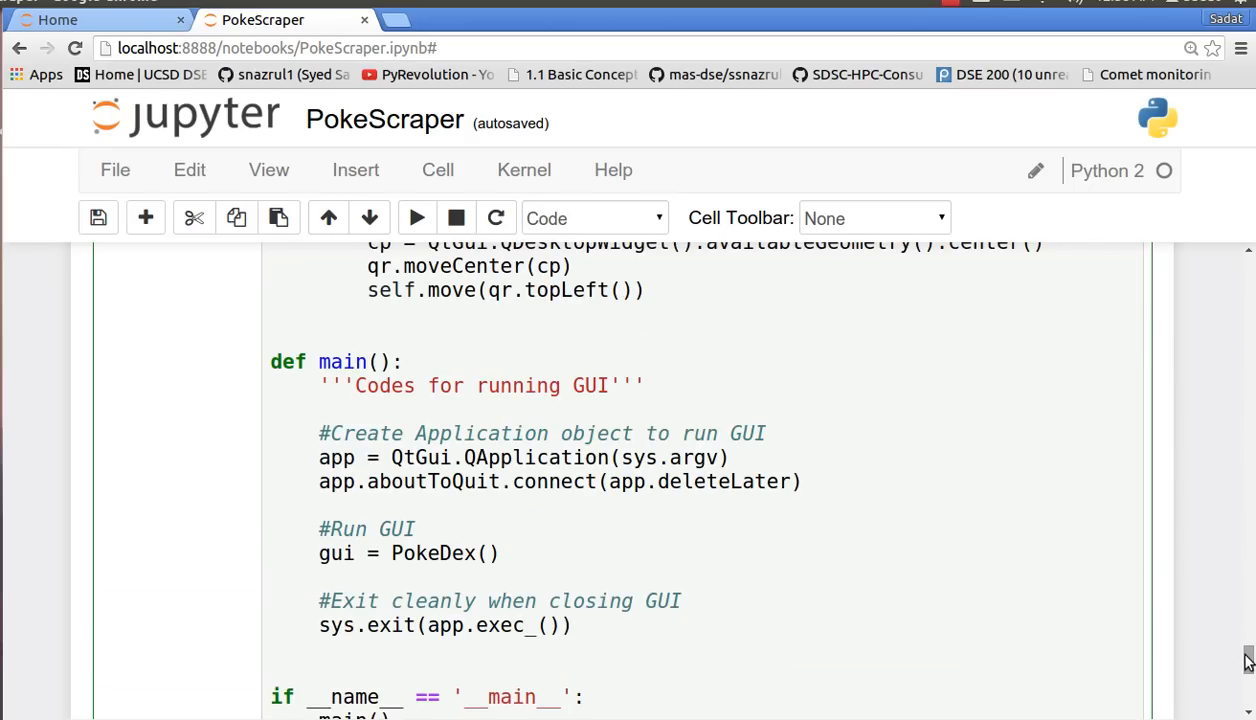
pyautogui.moveTo(898, 490)
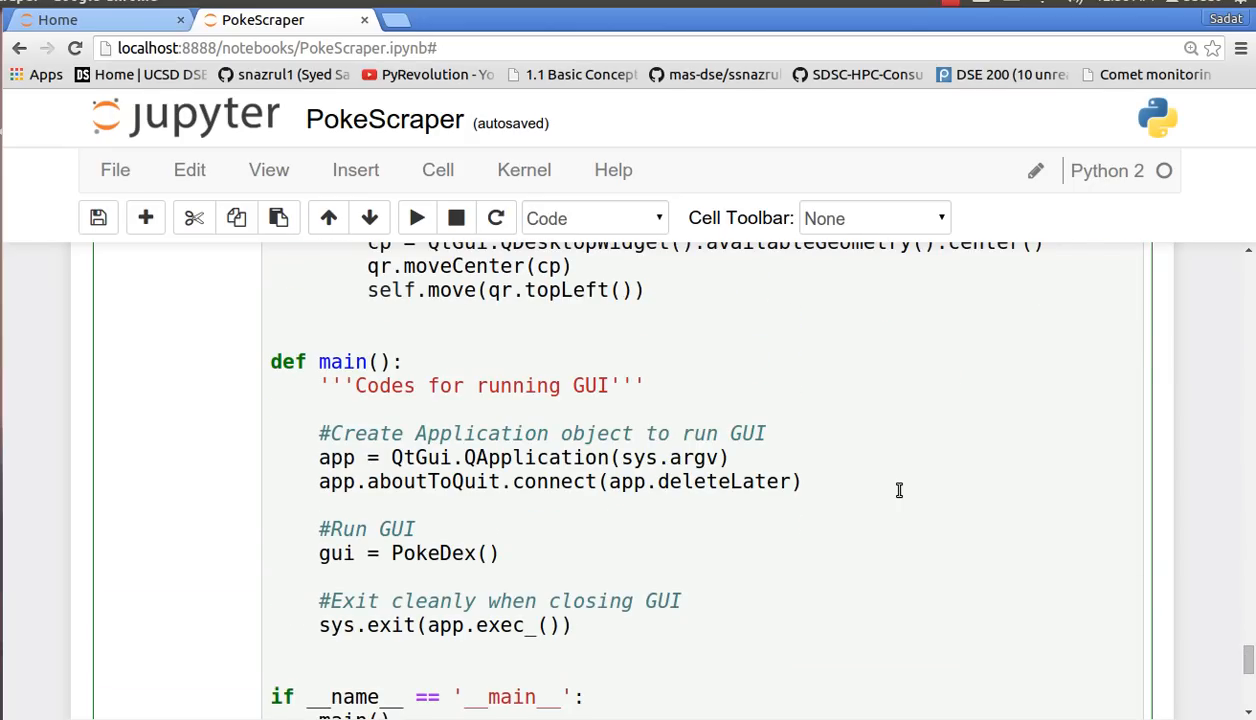
pyautogui.scroll(-3)
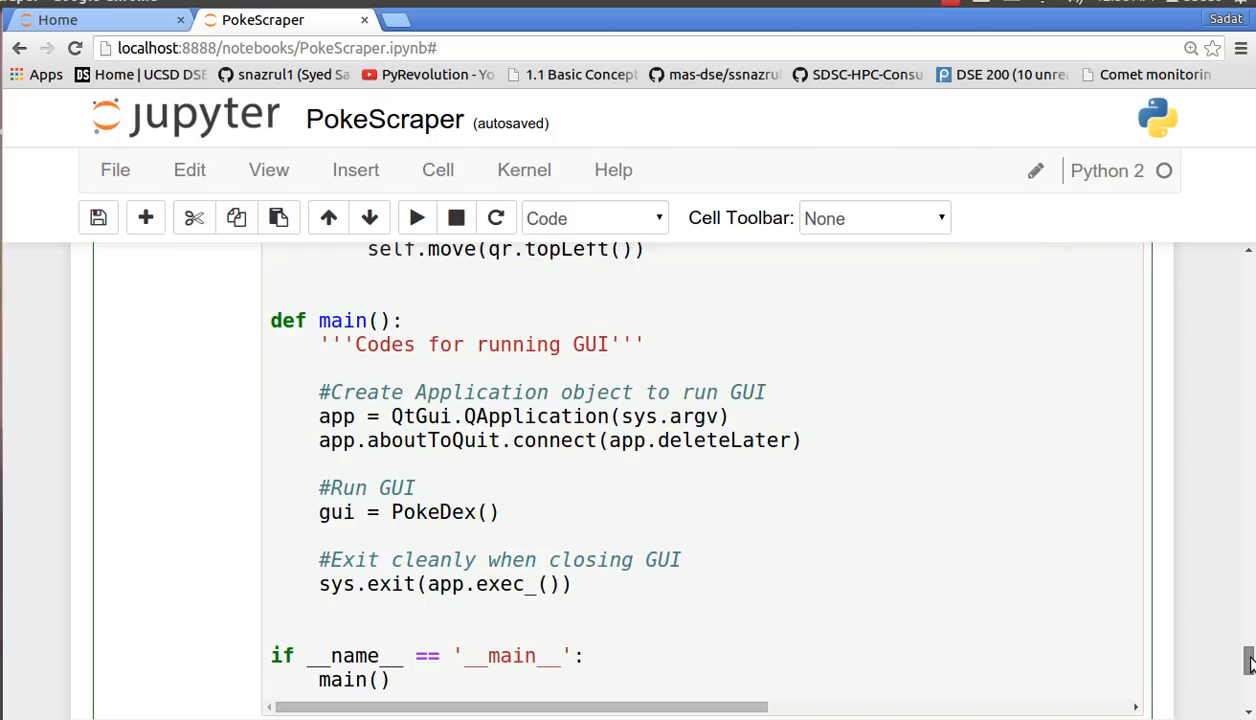
pyautogui.moveTo(477, 648)
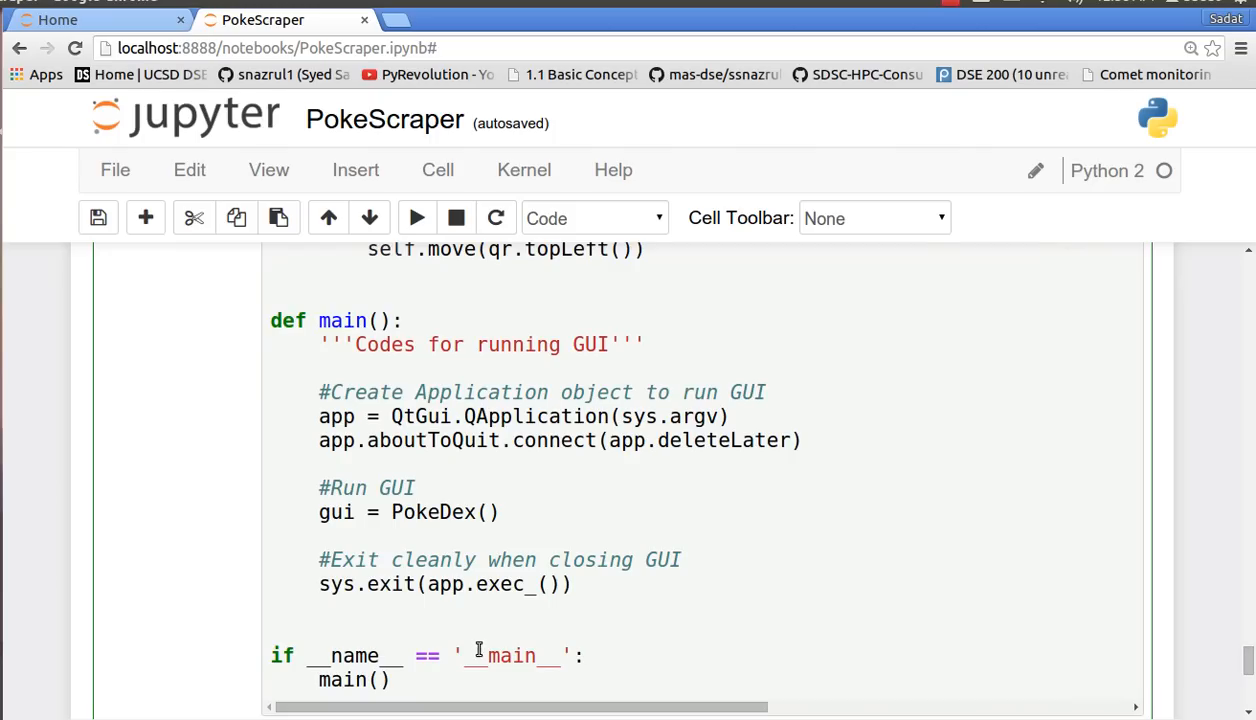
pyautogui.moveTo(536, 660)
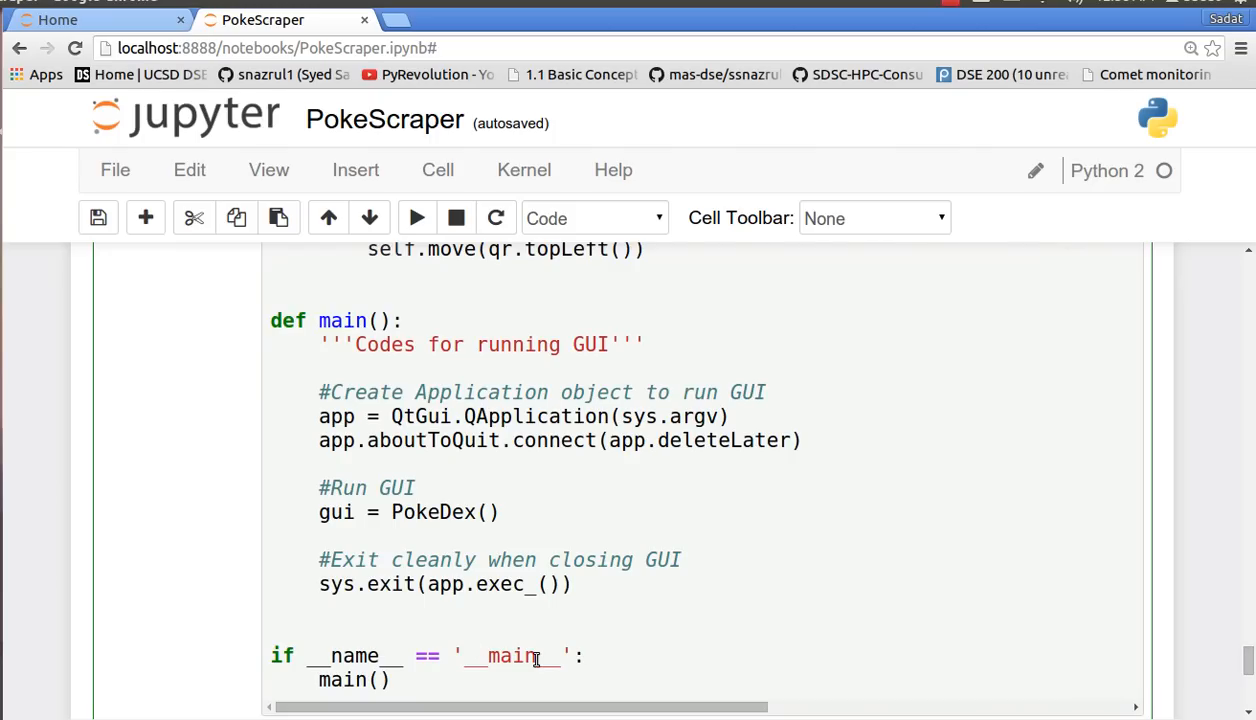
pyautogui.moveTo(258, 358)
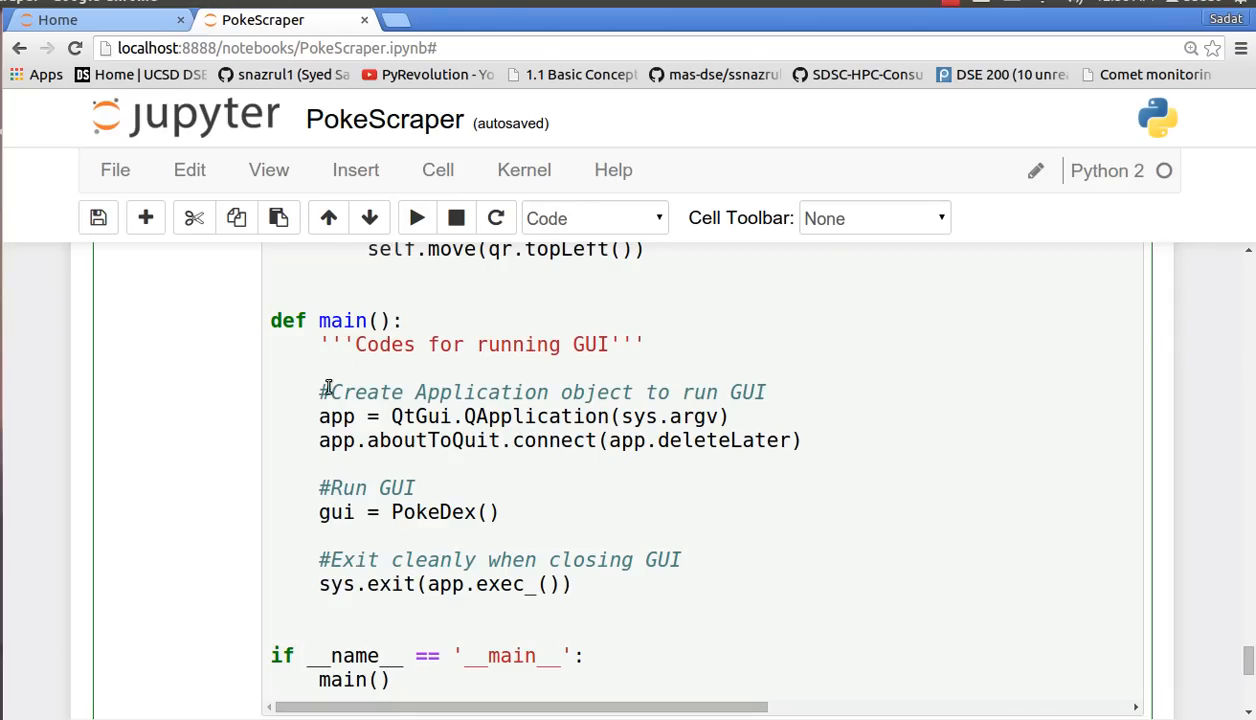
pyautogui.doubleClick(337, 416)
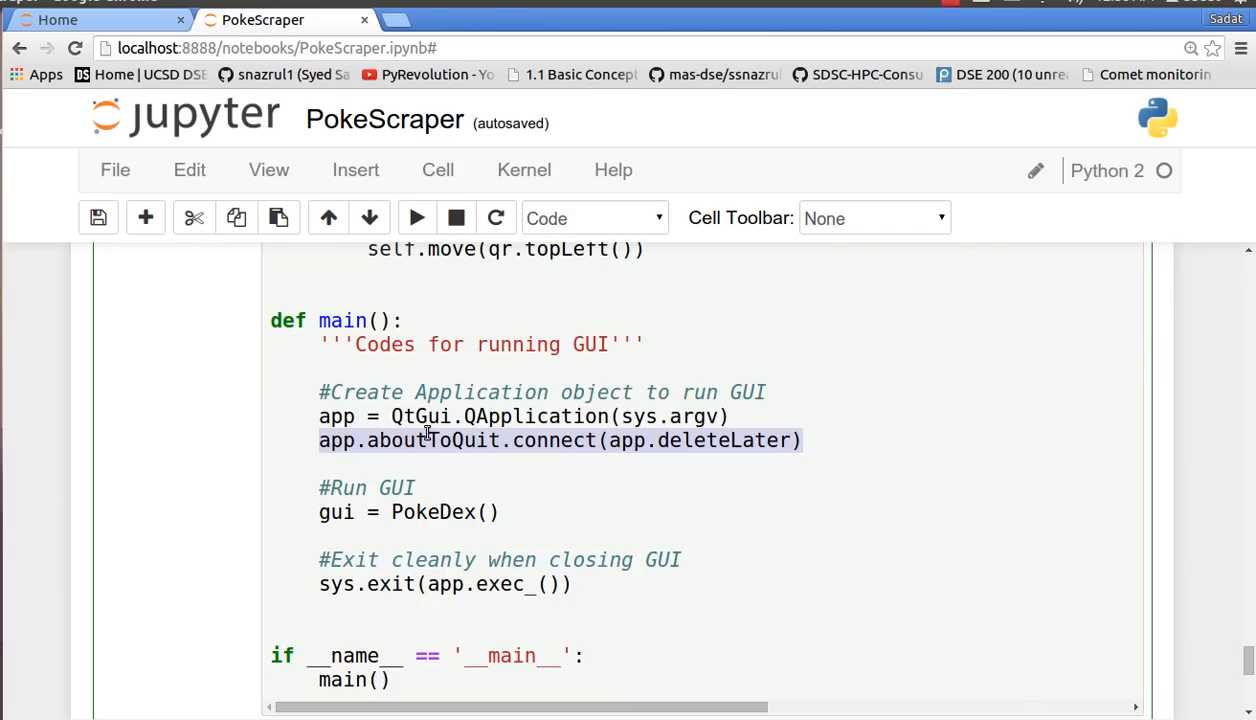
pyautogui.moveTo(615, 449)
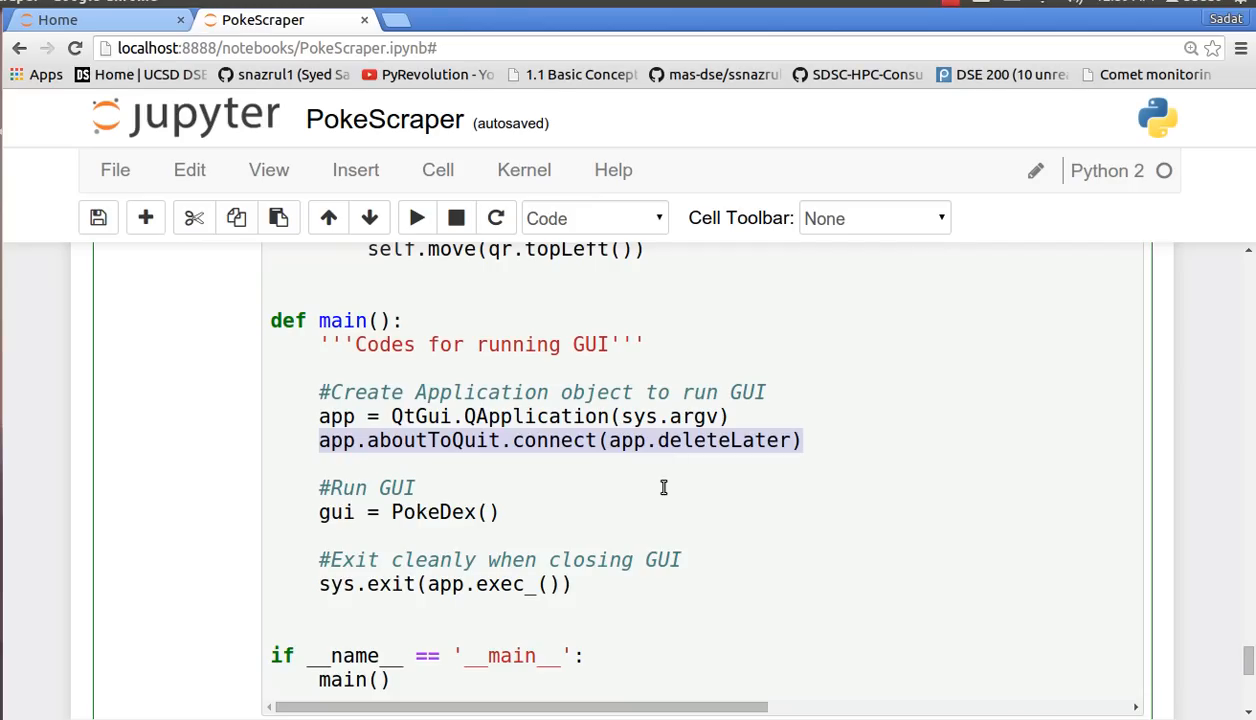
pyautogui.moveTo(623, 584)
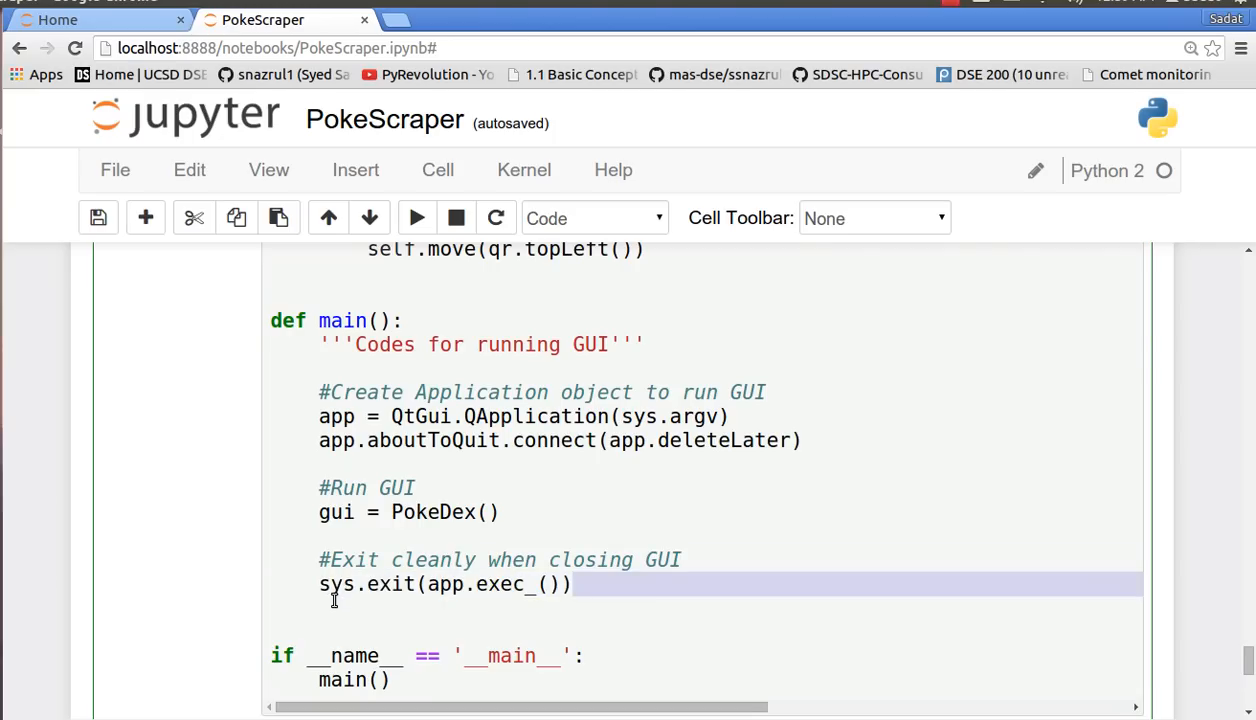
pyautogui.click(764, 608)
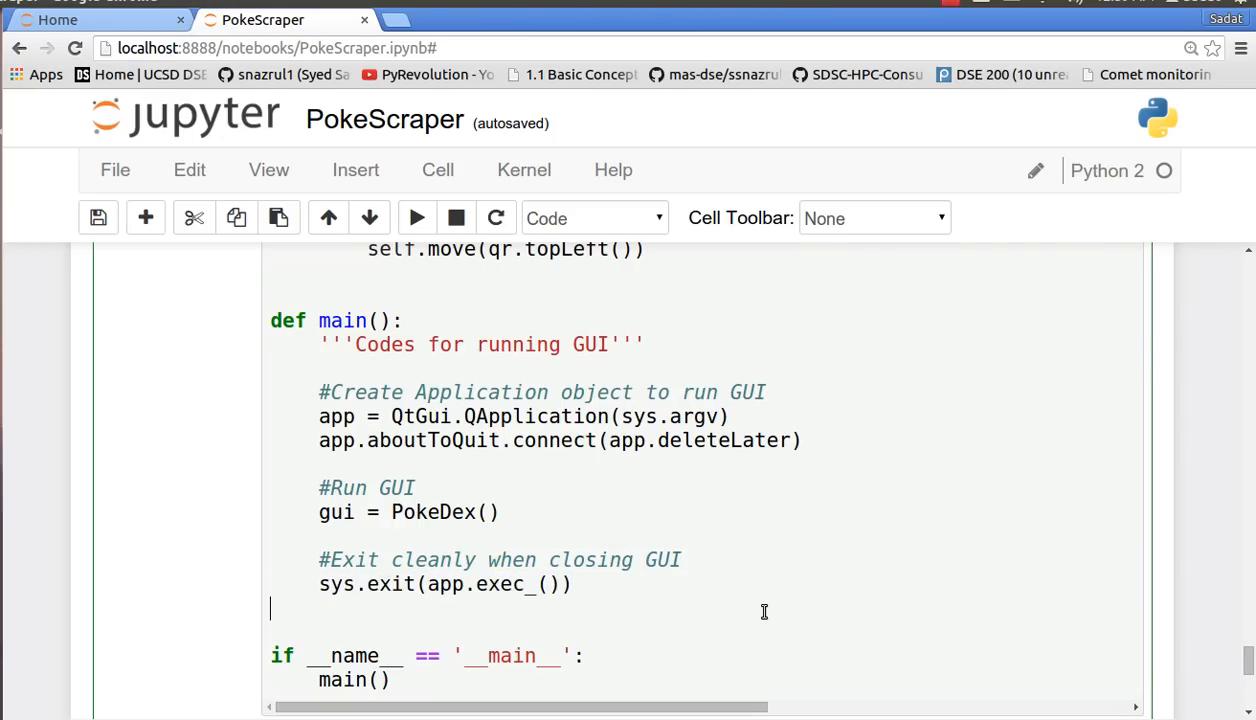
pyautogui.scroll(-3)
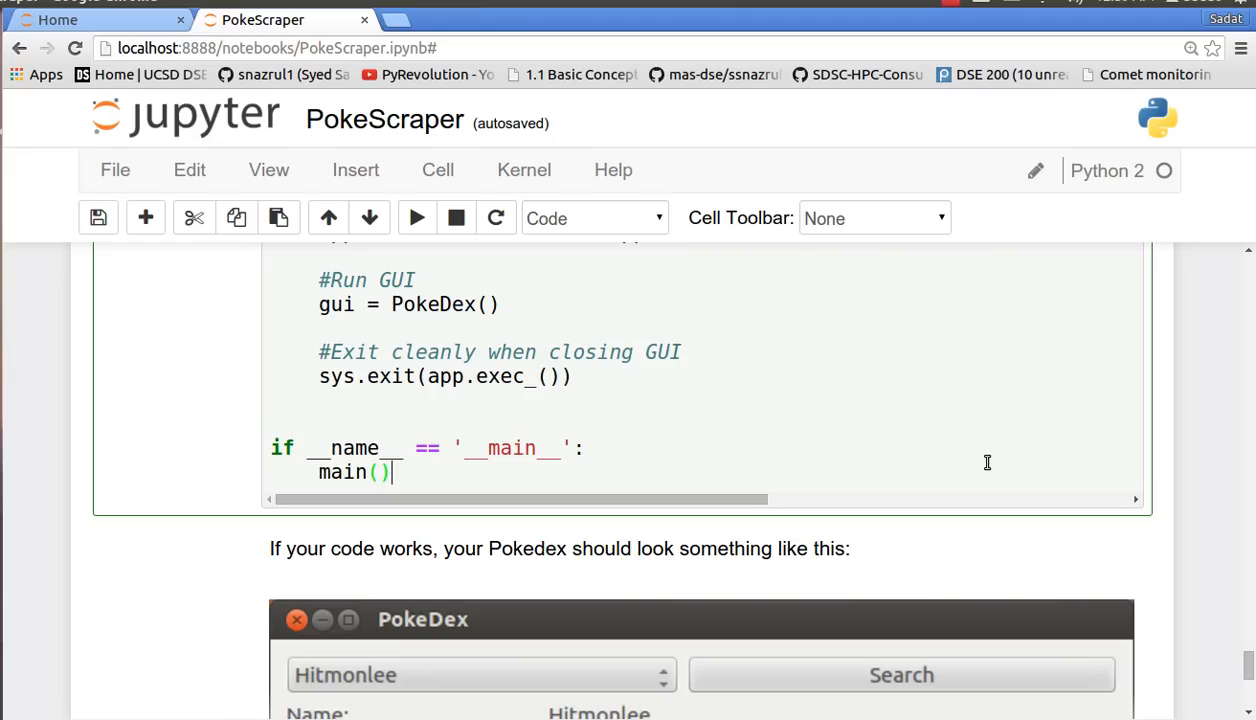
# - Launch the PokeDex, search Cubone then Tangela, and pick Rhyhorn from the list
pyautogui.click(416, 218)
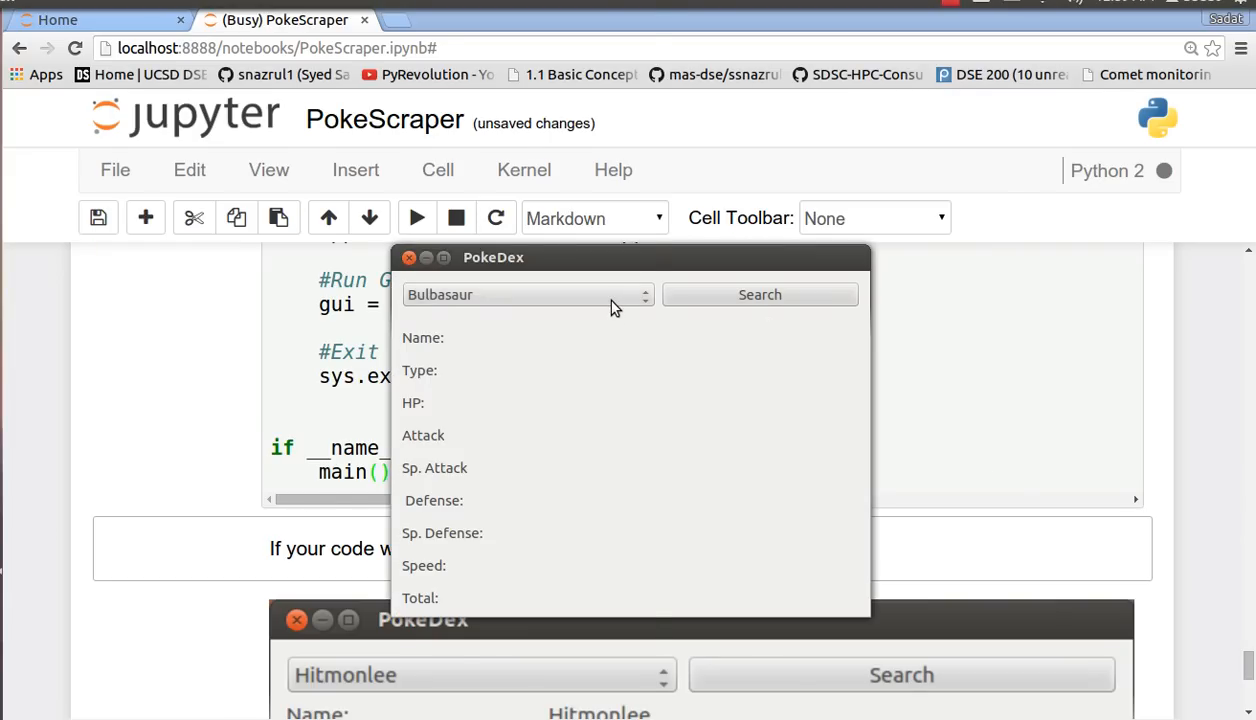
pyautogui.click(527, 294)
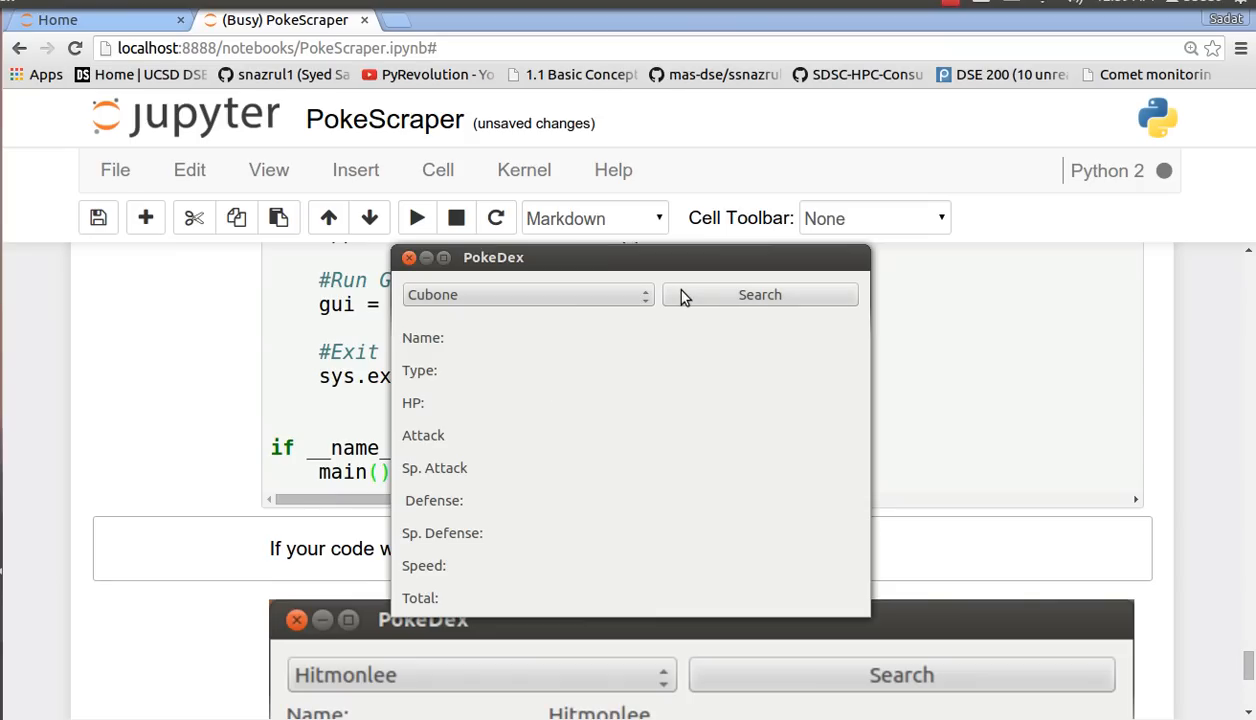
pyautogui.click(760, 294)
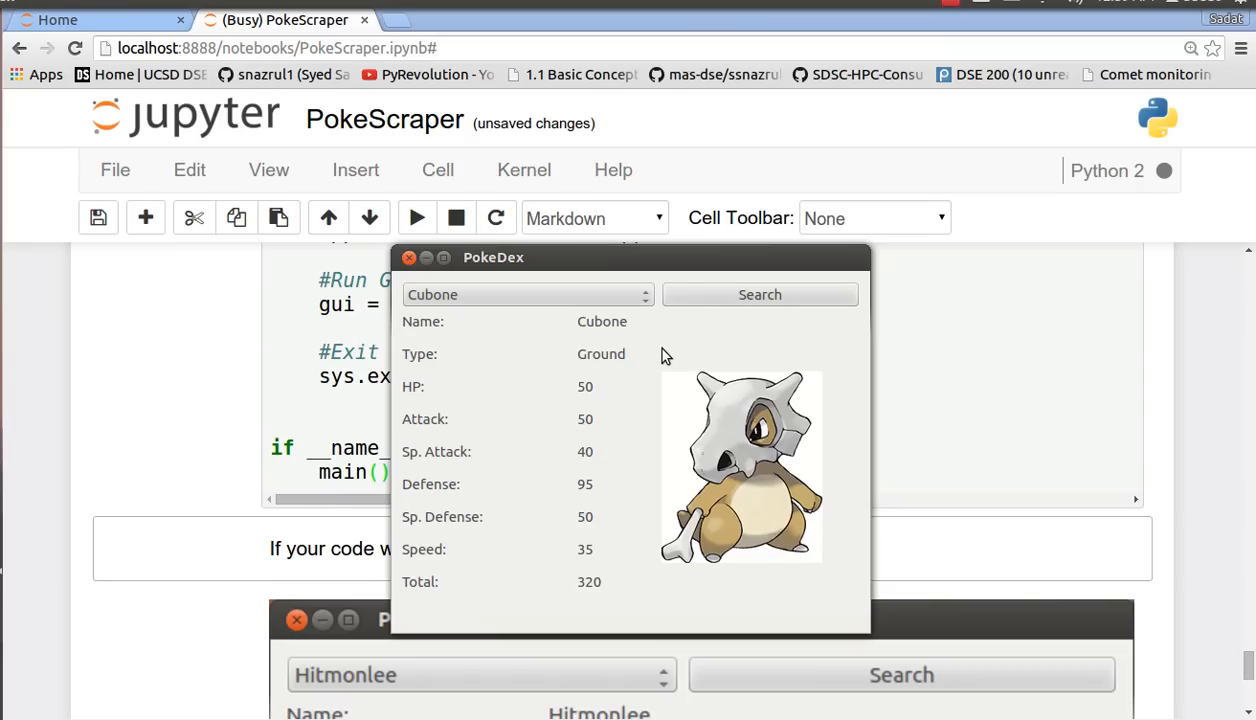
pyautogui.moveTo(603, 447)
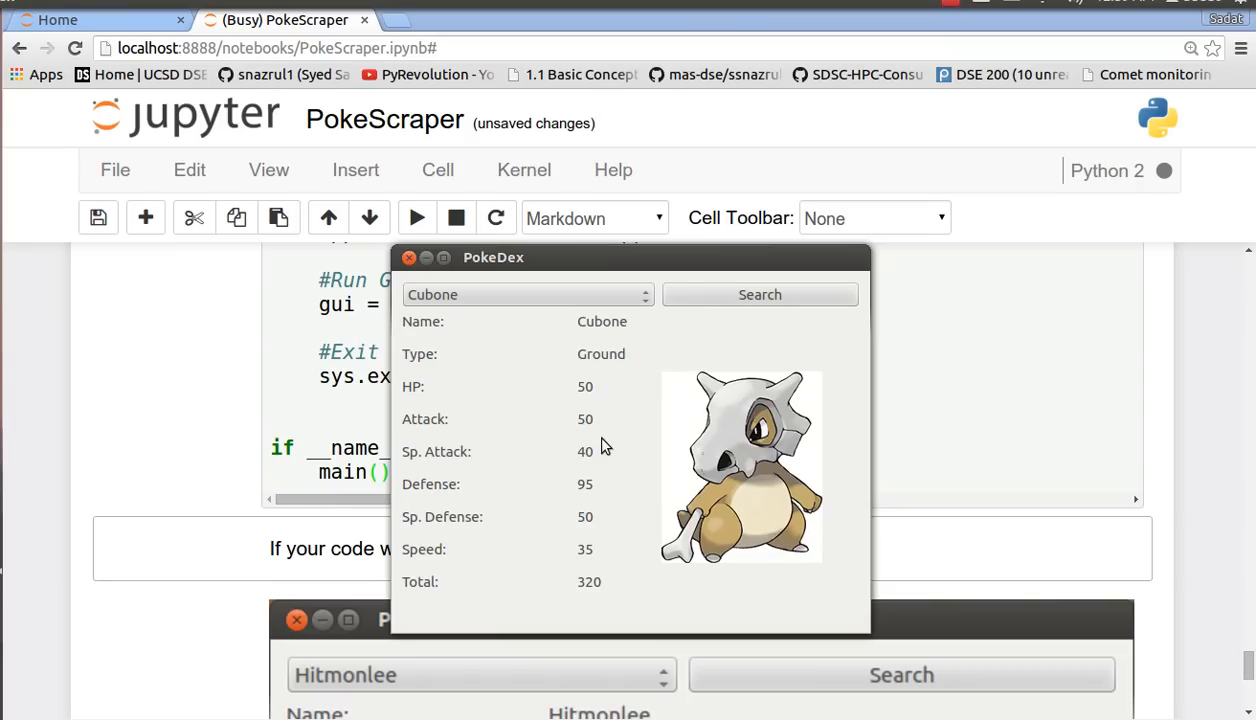
pyautogui.click(527, 294)
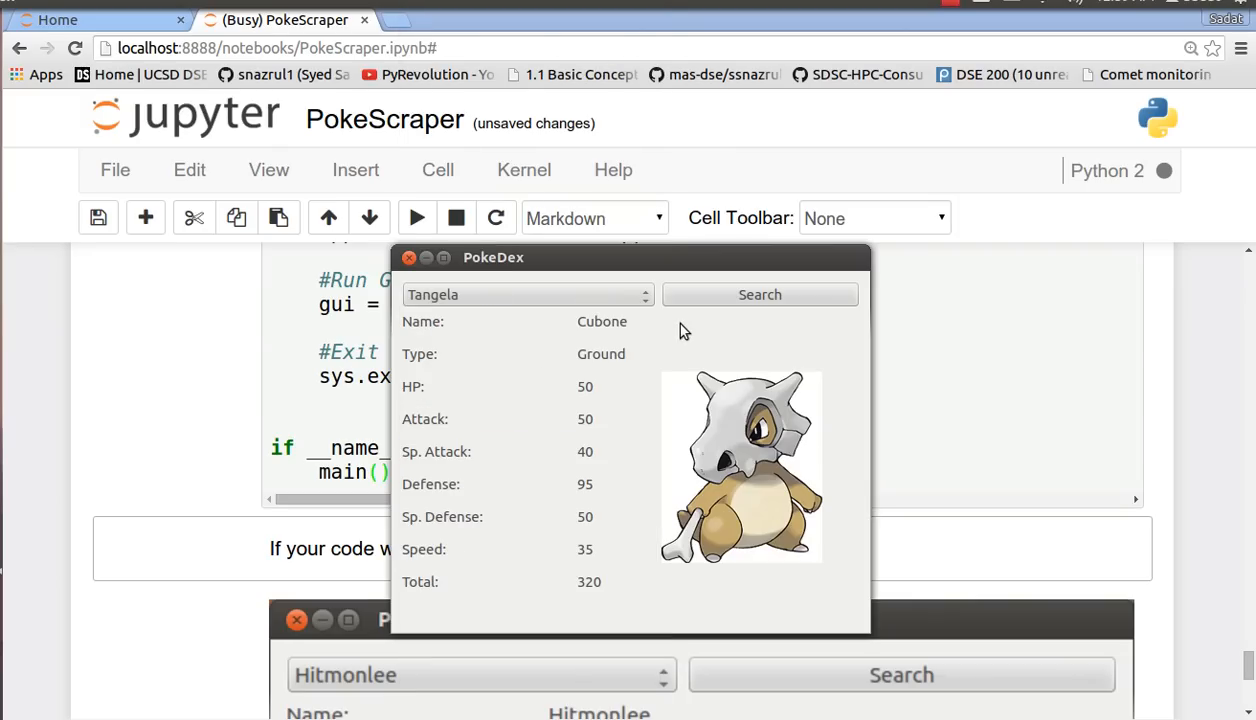
pyautogui.click(760, 294)
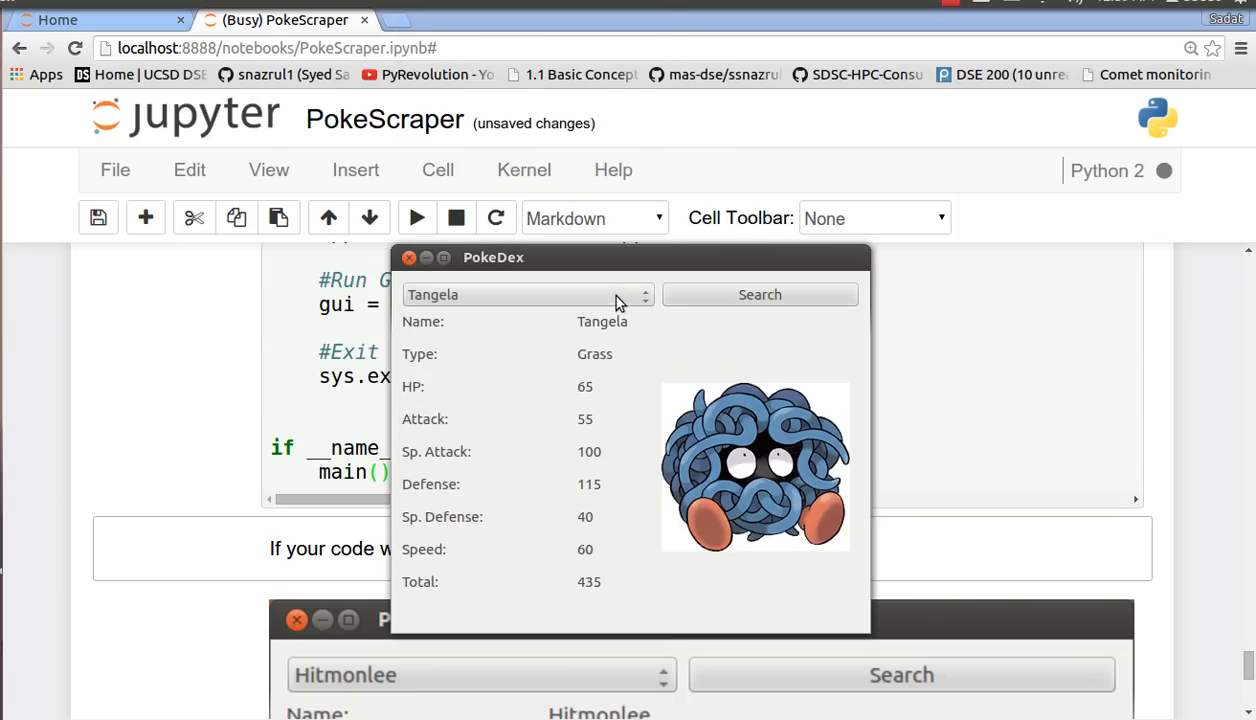
pyautogui.click(527, 294)
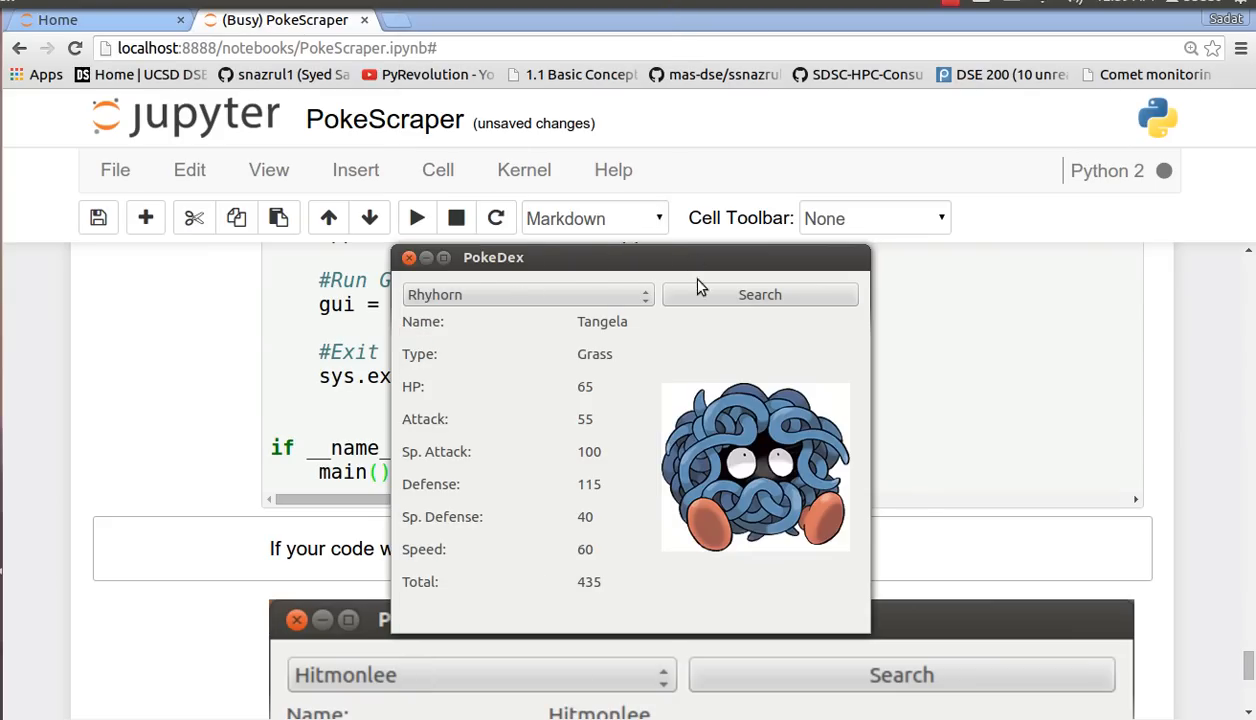
pyautogui.click(527, 294)
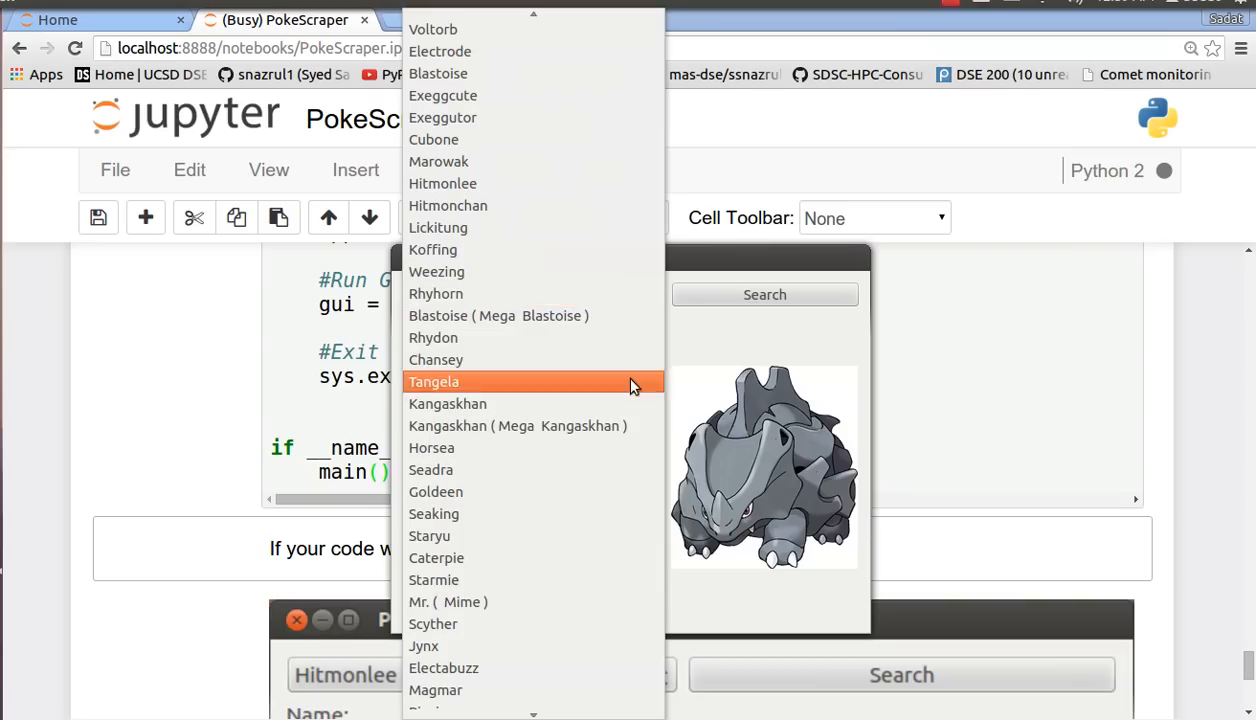
# - Scroll the Pokemon list and show Bellossom's stats
pyautogui.scroll(-3)
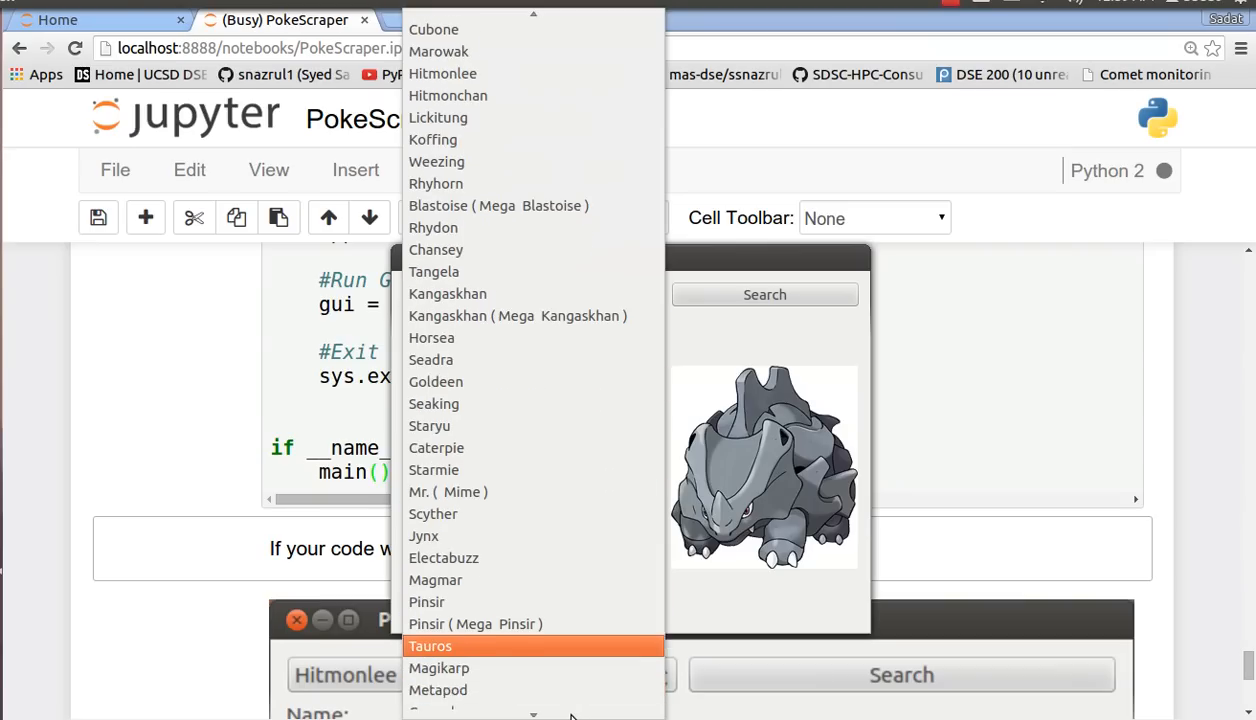
pyautogui.scroll(-3)
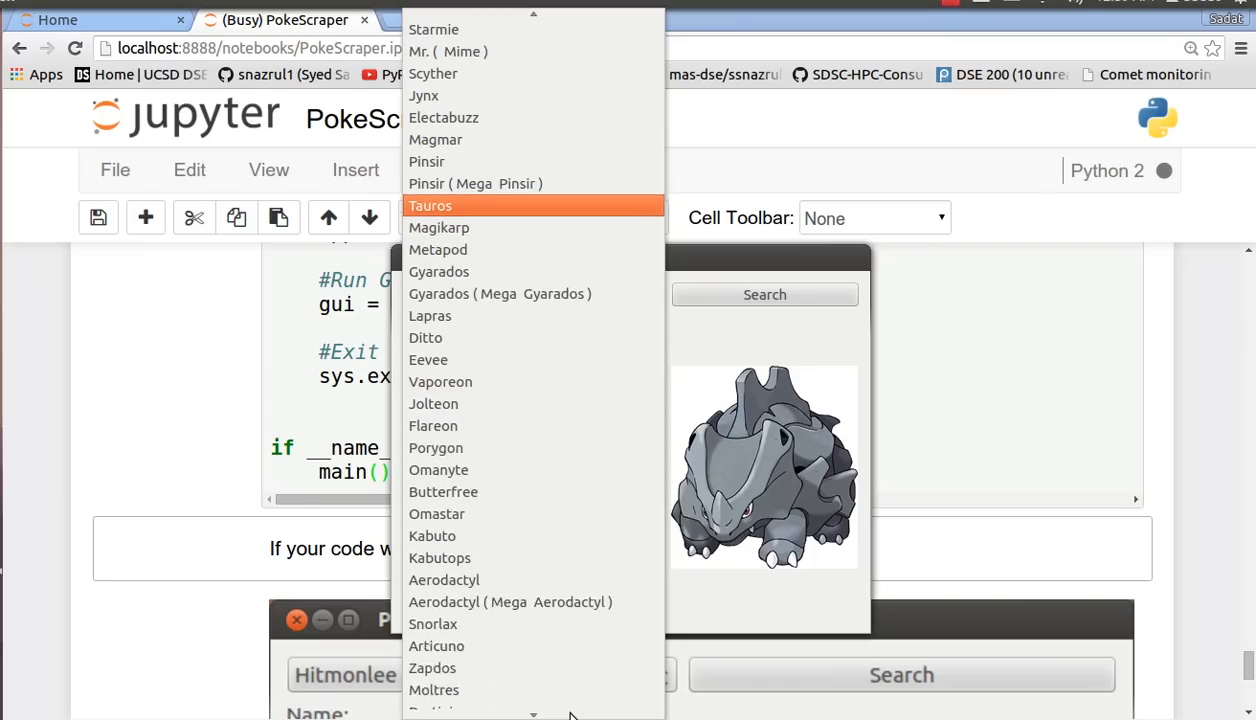
pyautogui.scroll(-3)
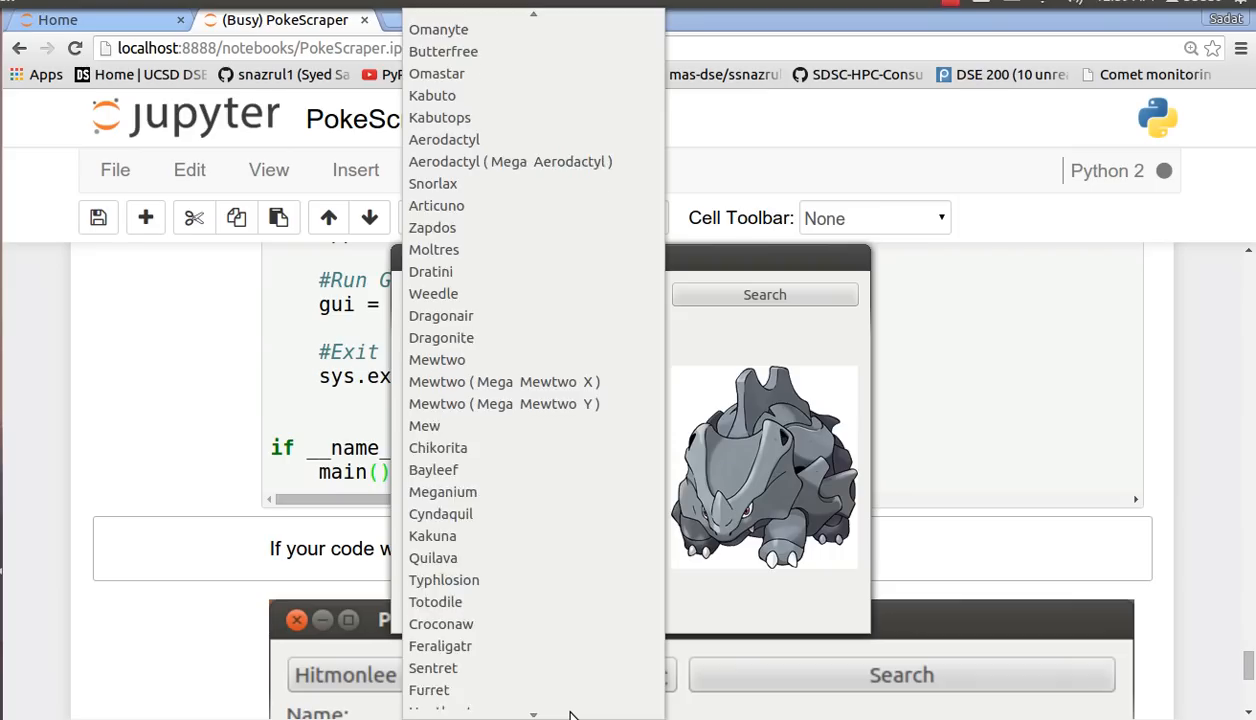
pyautogui.scroll(-3)
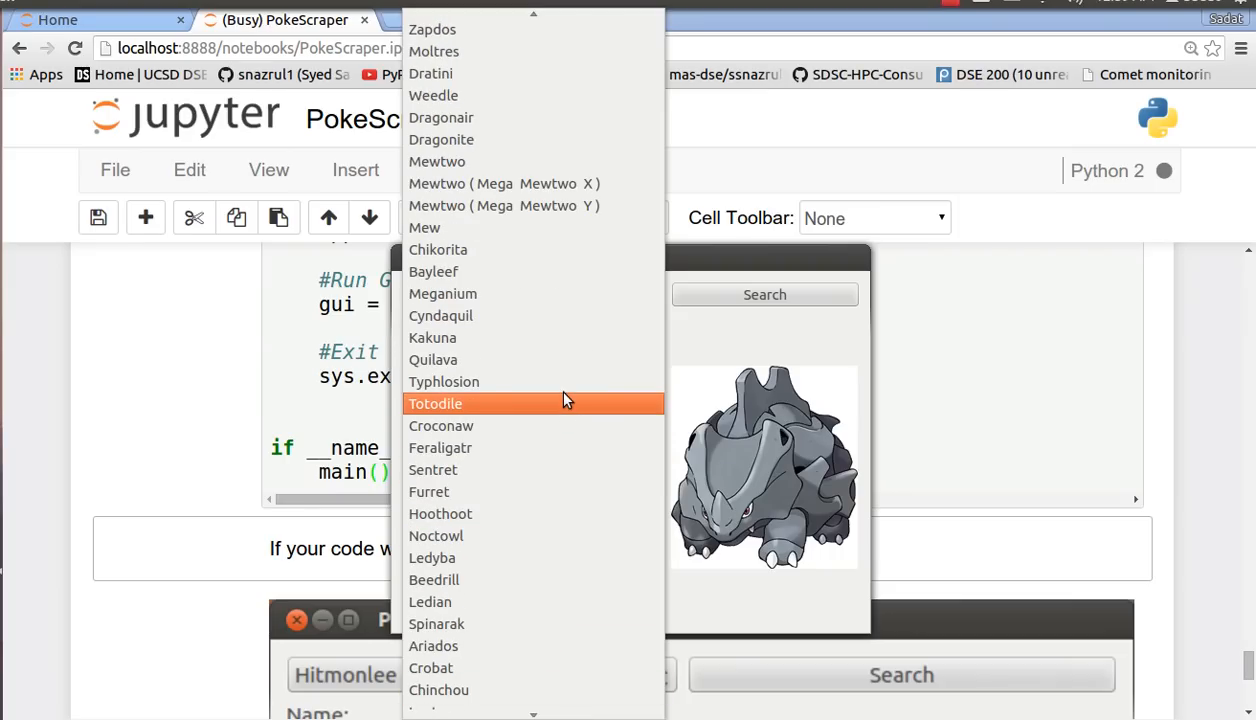
pyautogui.moveTo(556, 469)
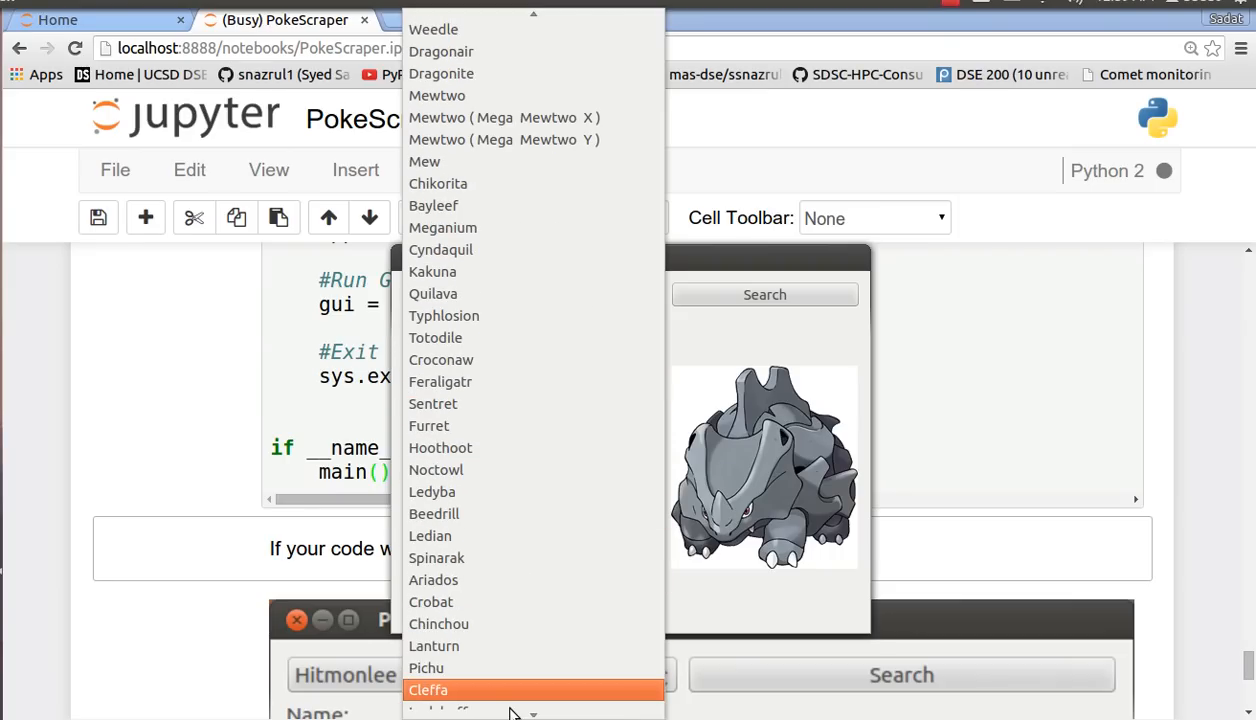
pyautogui.scroll(-3)
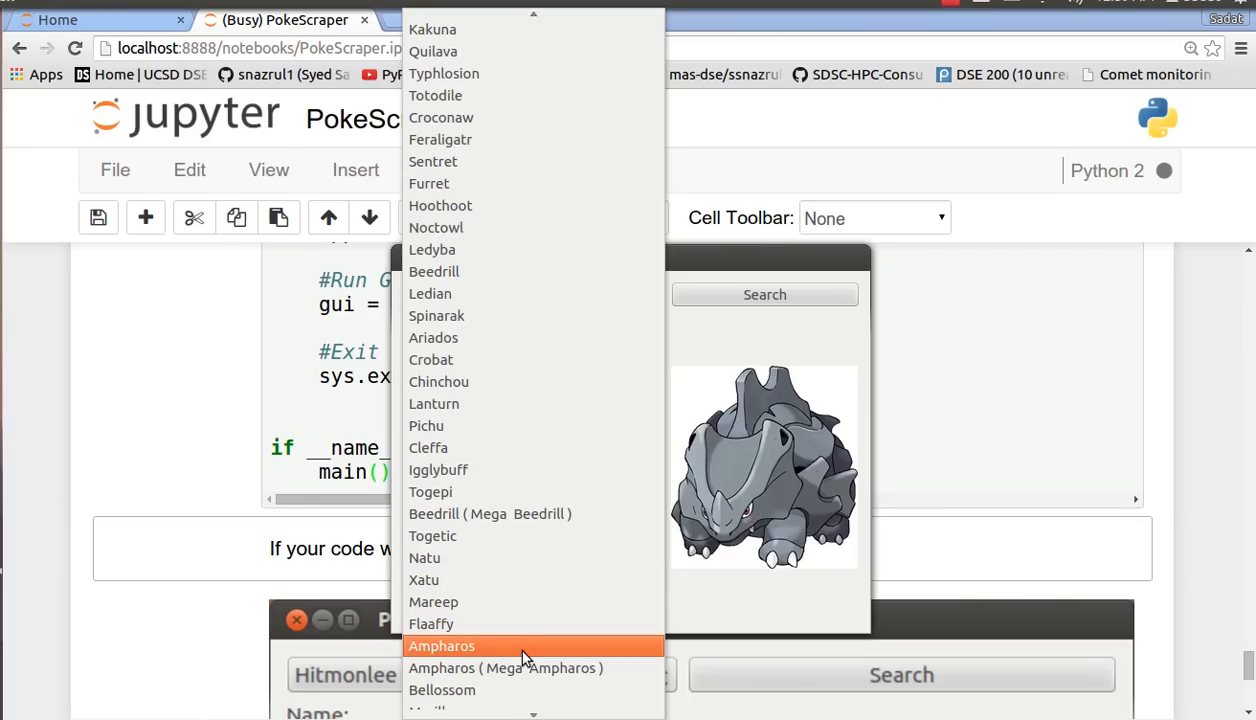
pyautogui.moveTo(510, 535)
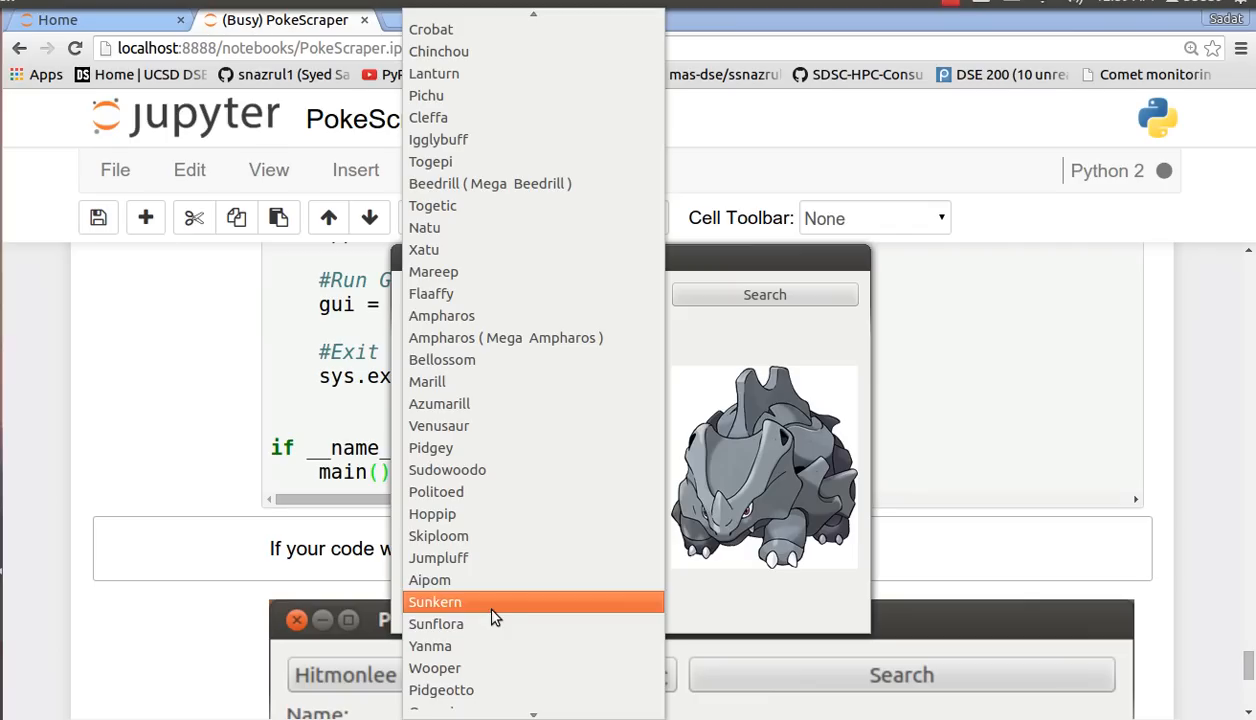
pyautogui.moveTo(489, 359)
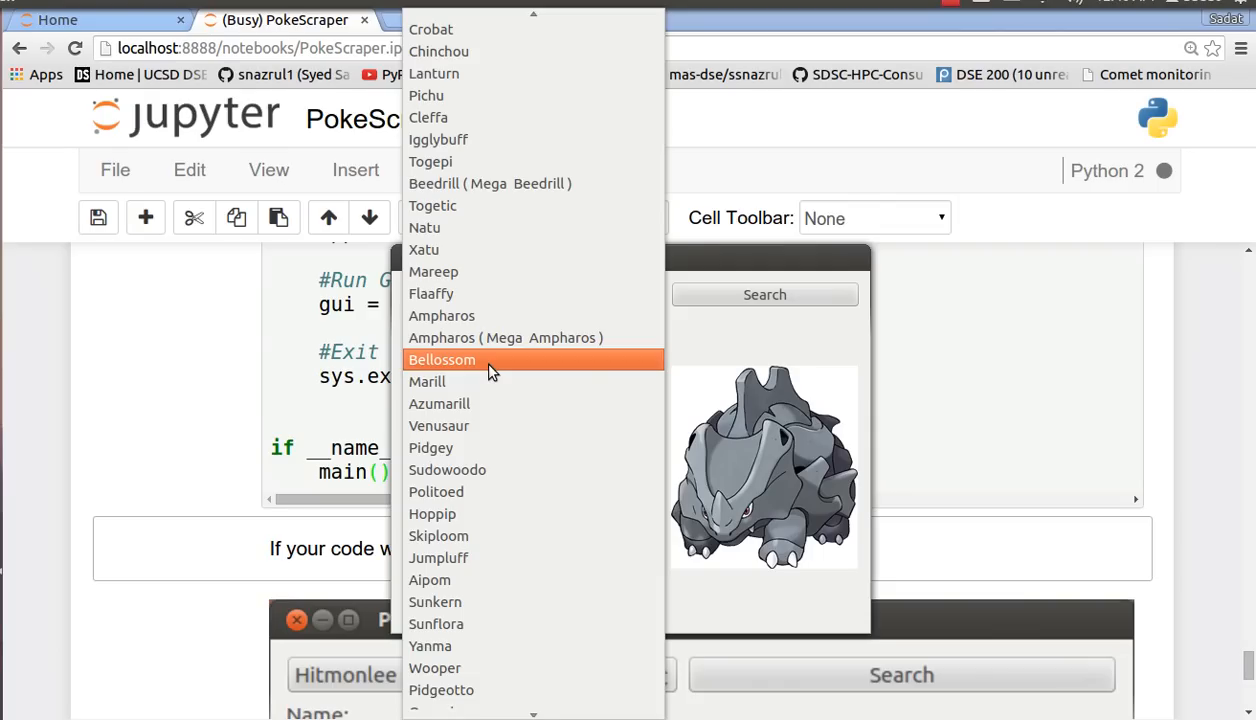
pyautogui.click(441, 359)
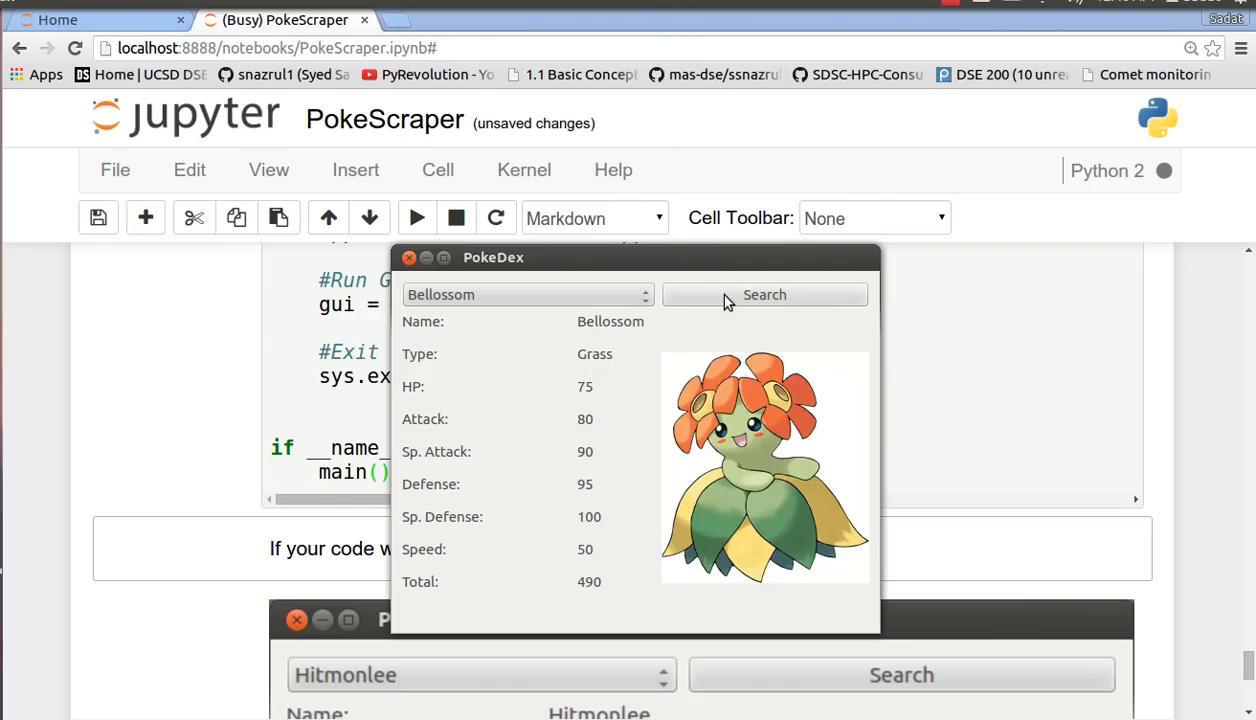
# - Look up Heracross, then Octillery, displaying Octillery's Water-type stats and artwork
pyautogui.click(527, 294)
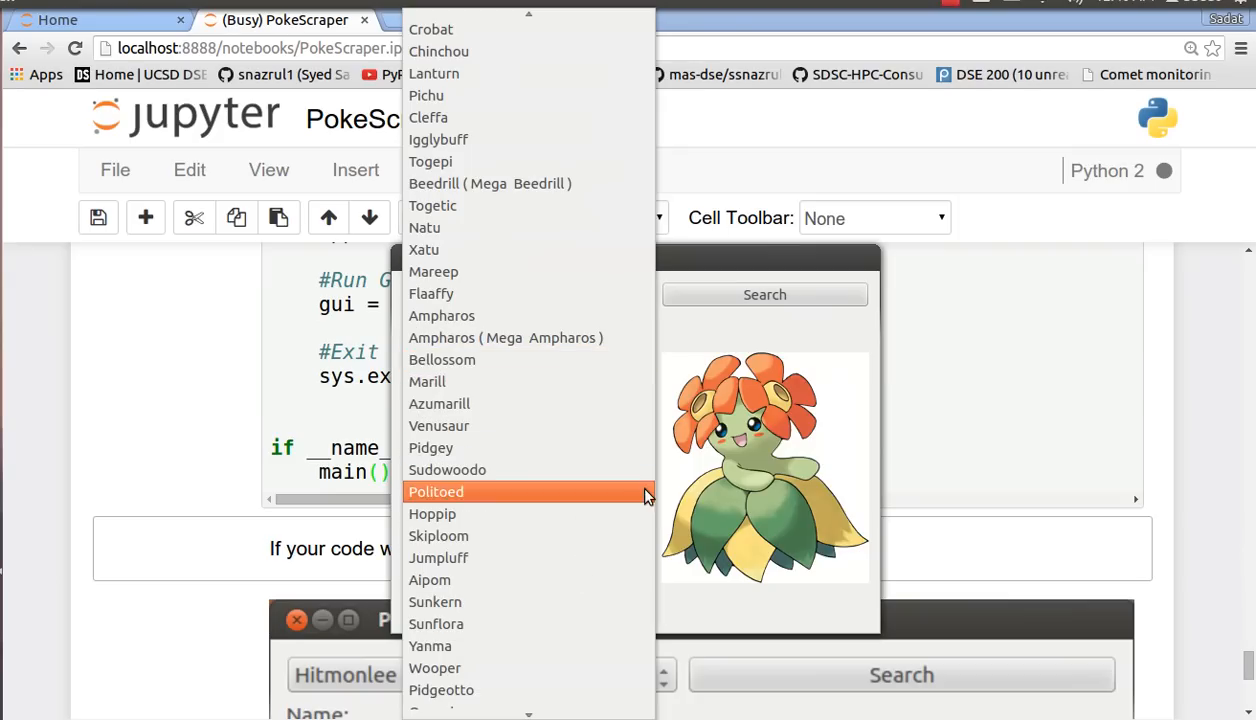
pyautogui.scroll(-3)
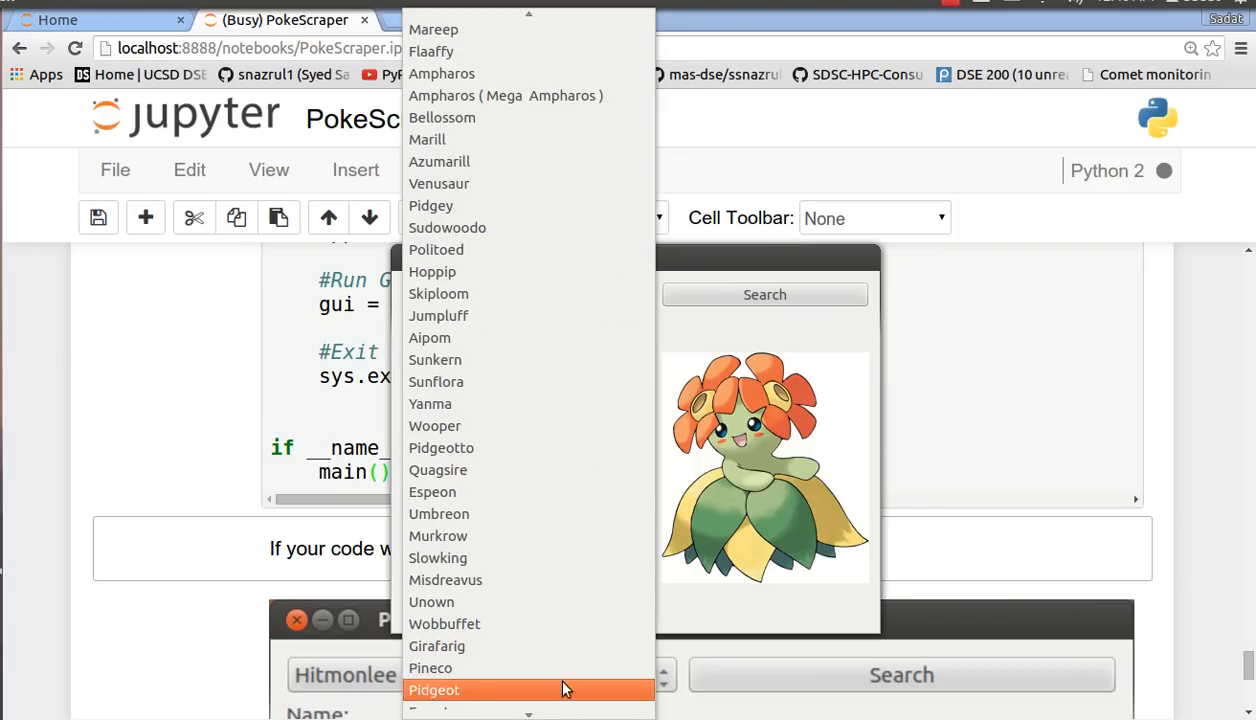
pyautogui.scroll(-3)
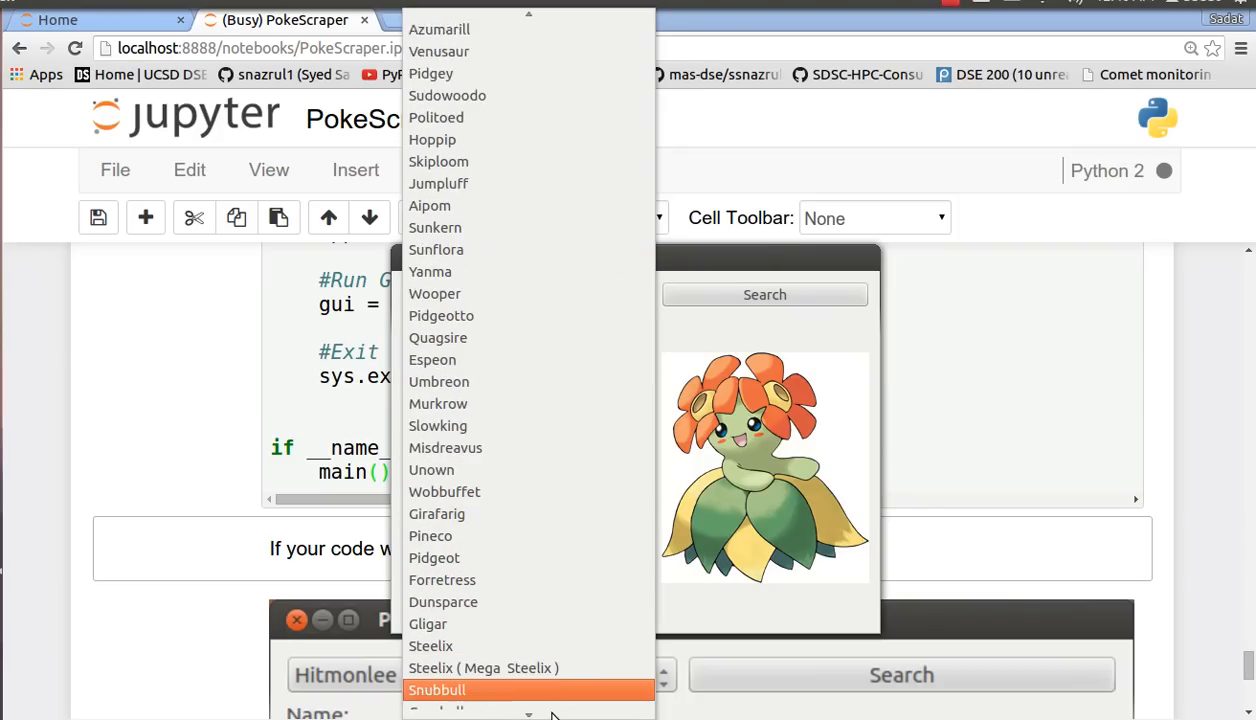
pyautogui.scroll(-3)
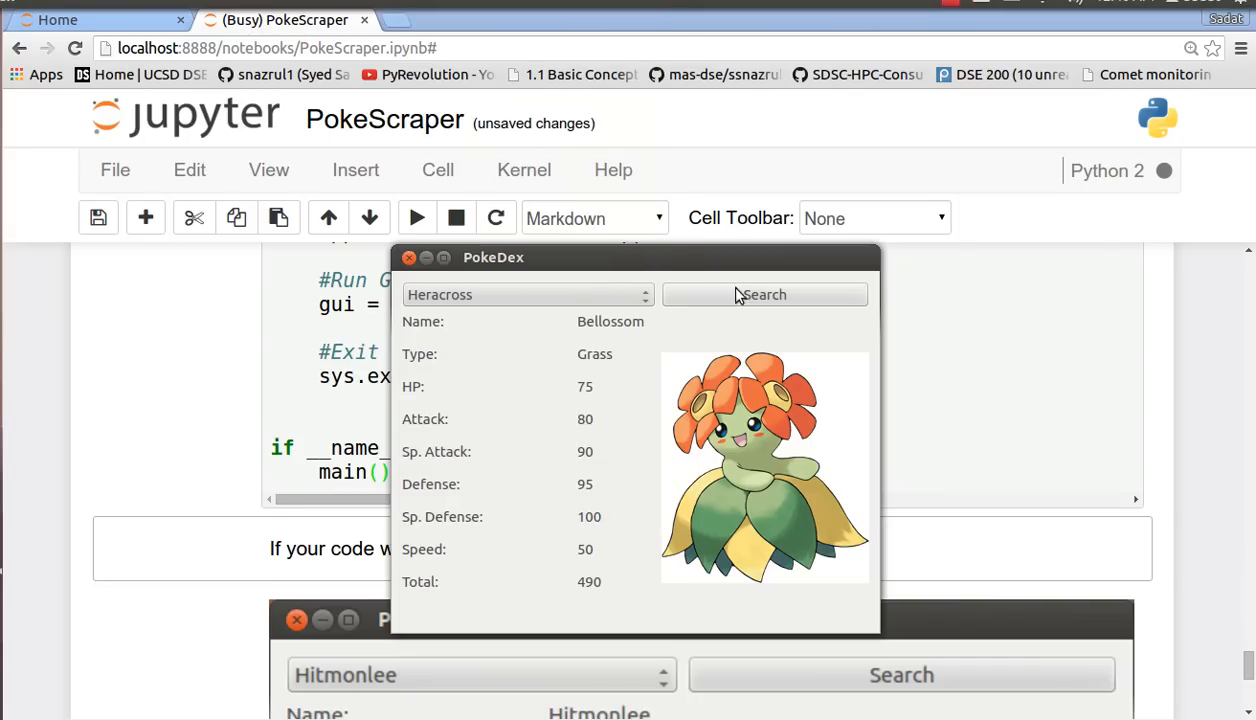
pyautogui.click(764, 294)
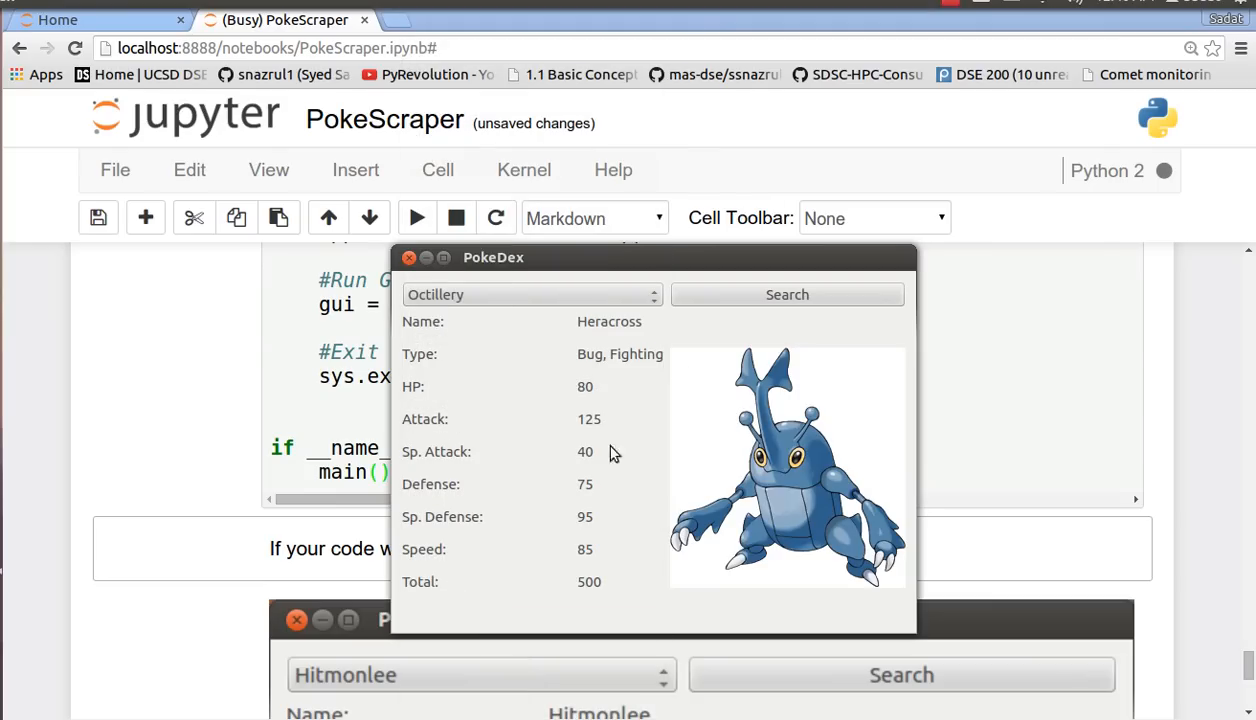
pyautogui.click(786, 294)
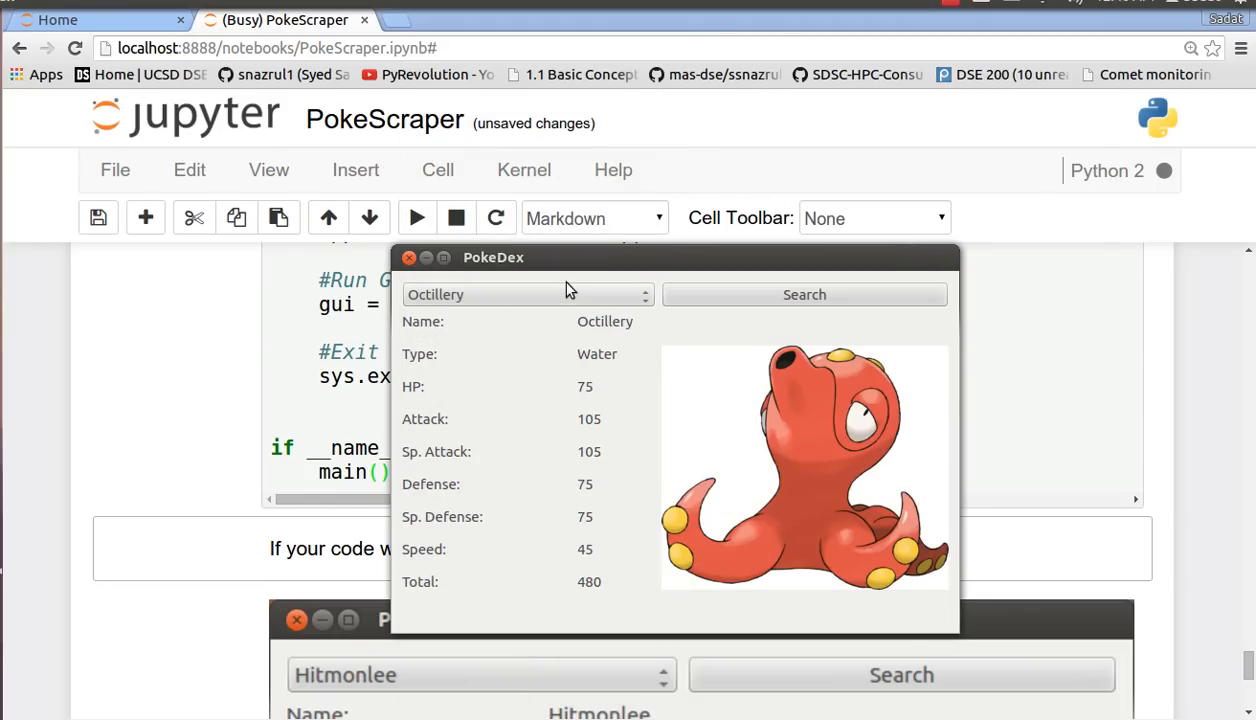
# - Choose Lombre and search, showing its Water, Grass stats totalling 340
pyautogui.click(527, 294)
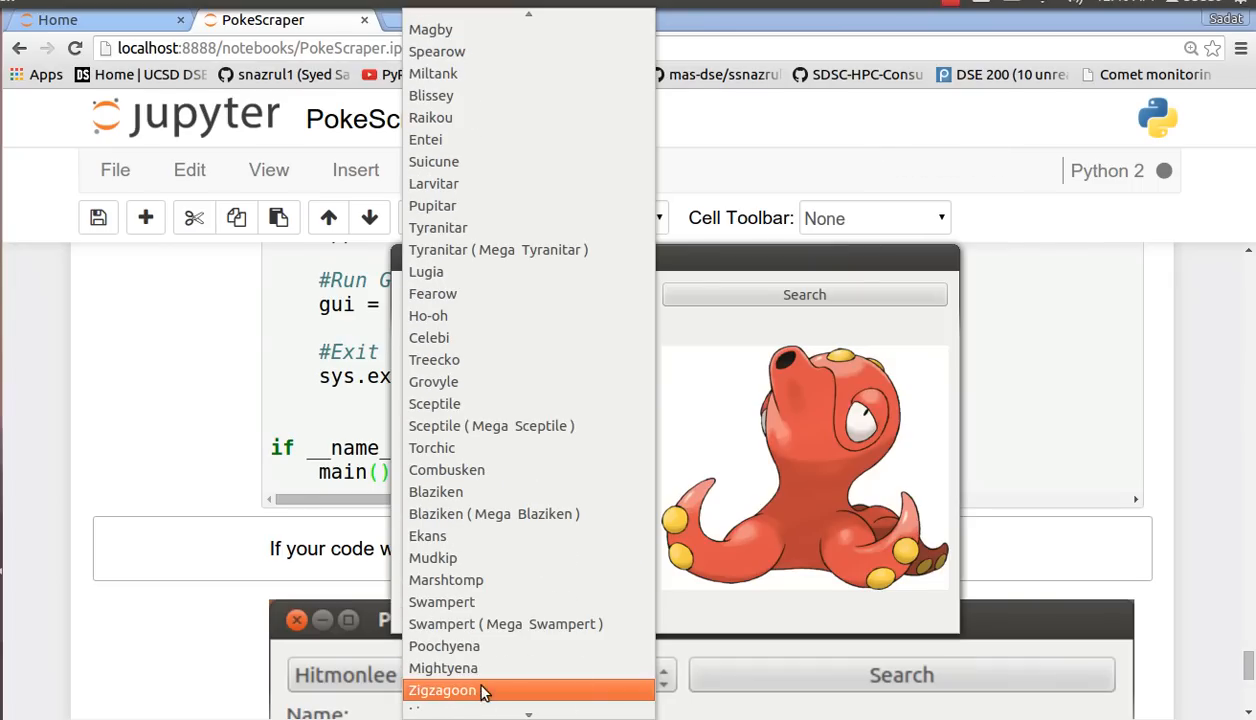
pyautogui.scroll(-3)
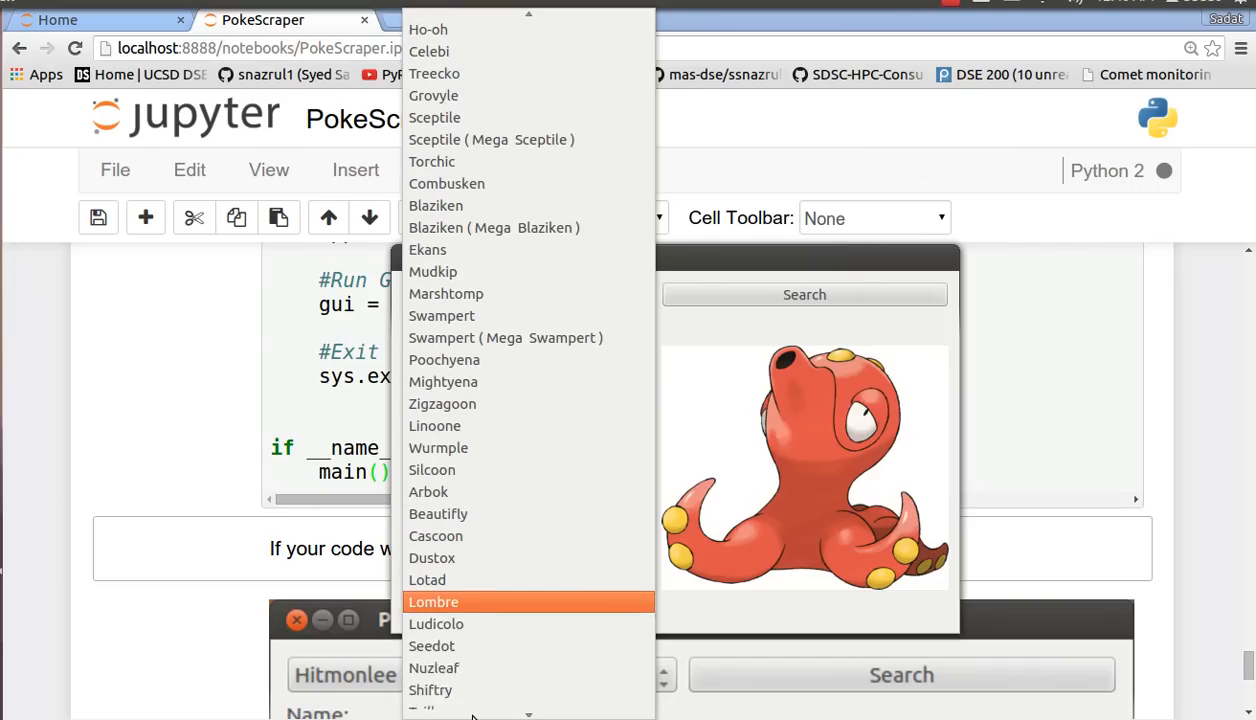
pyautogui.scroll(-3)
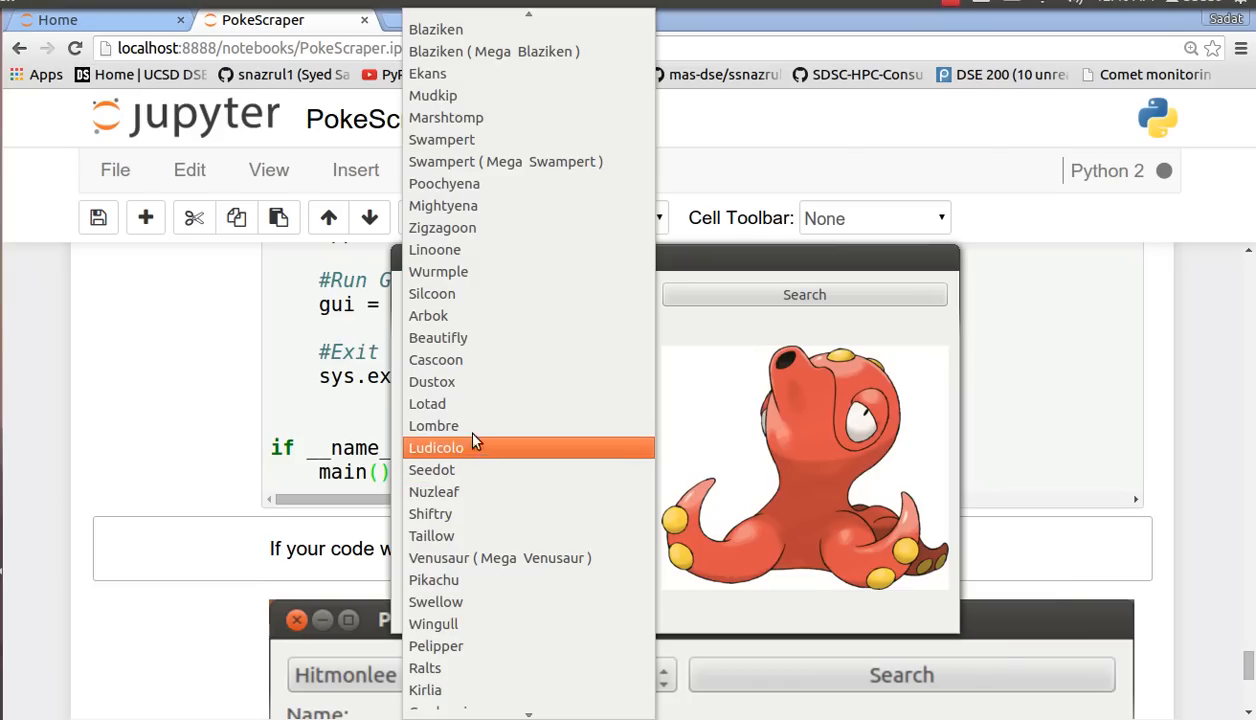
pyautogui.click(434, 425)
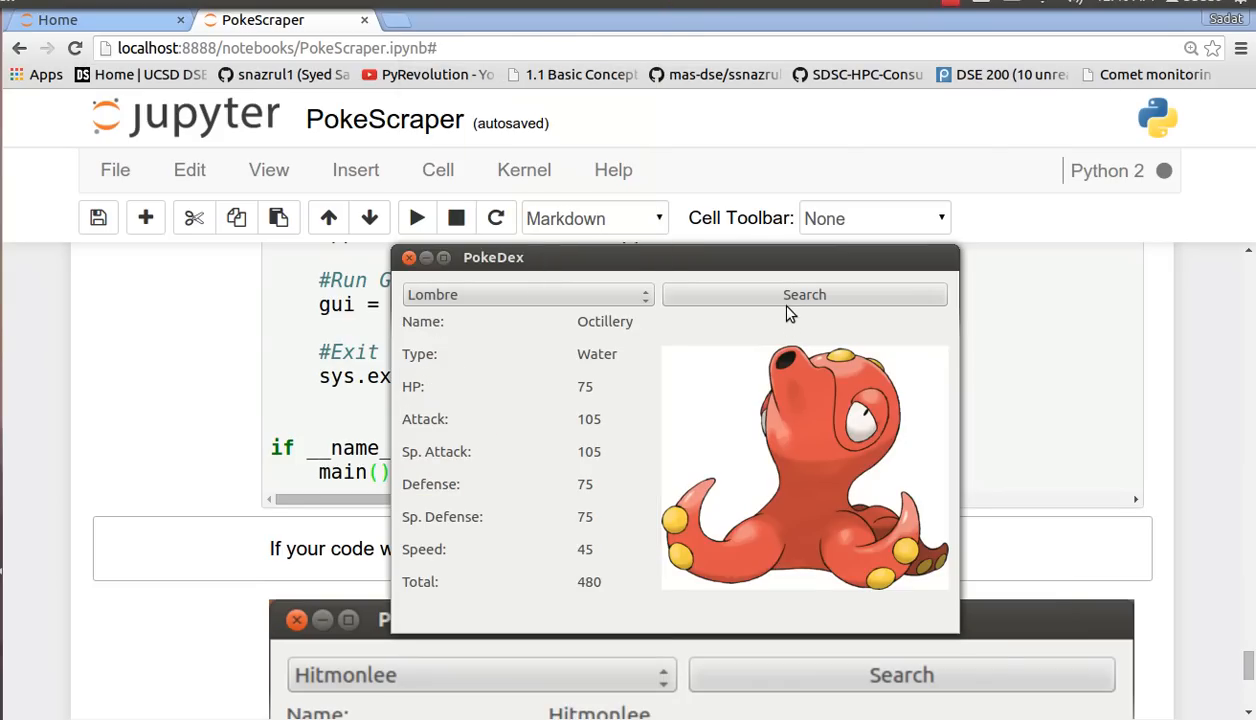
pyautogui.click(804, 294)
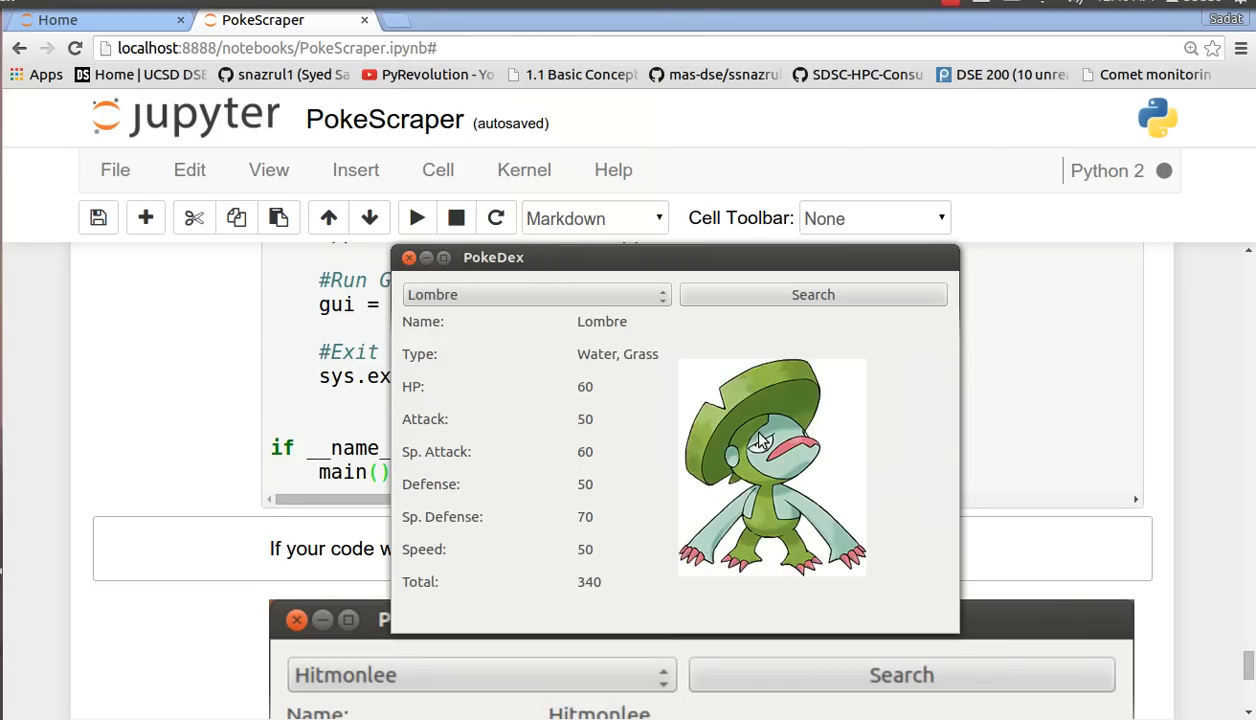
pyautogui.moveTo(602, 358)
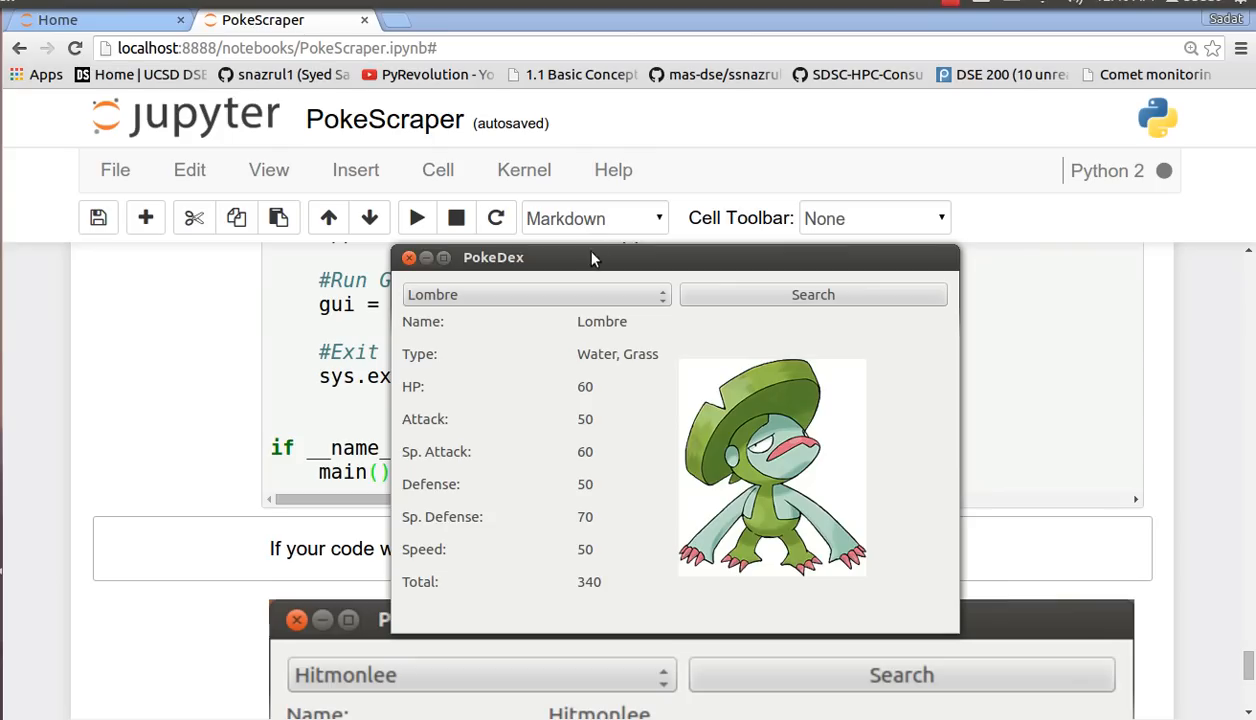
# - Drag the PokeDex window up, then back down further left
pyautogui.moveTo(593, 257); pyautogui.dragTo(598, 120)
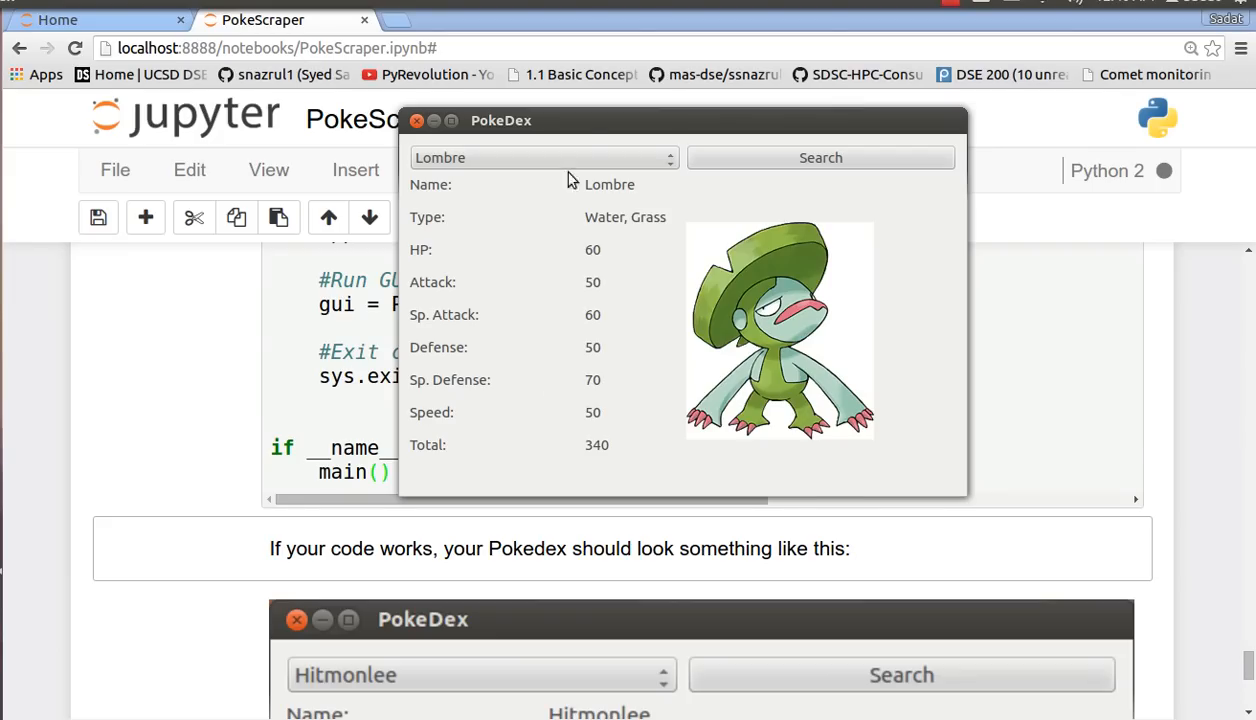
pyautogui.moveTo(500, 120); pyautogui.dragTo(552, 222)
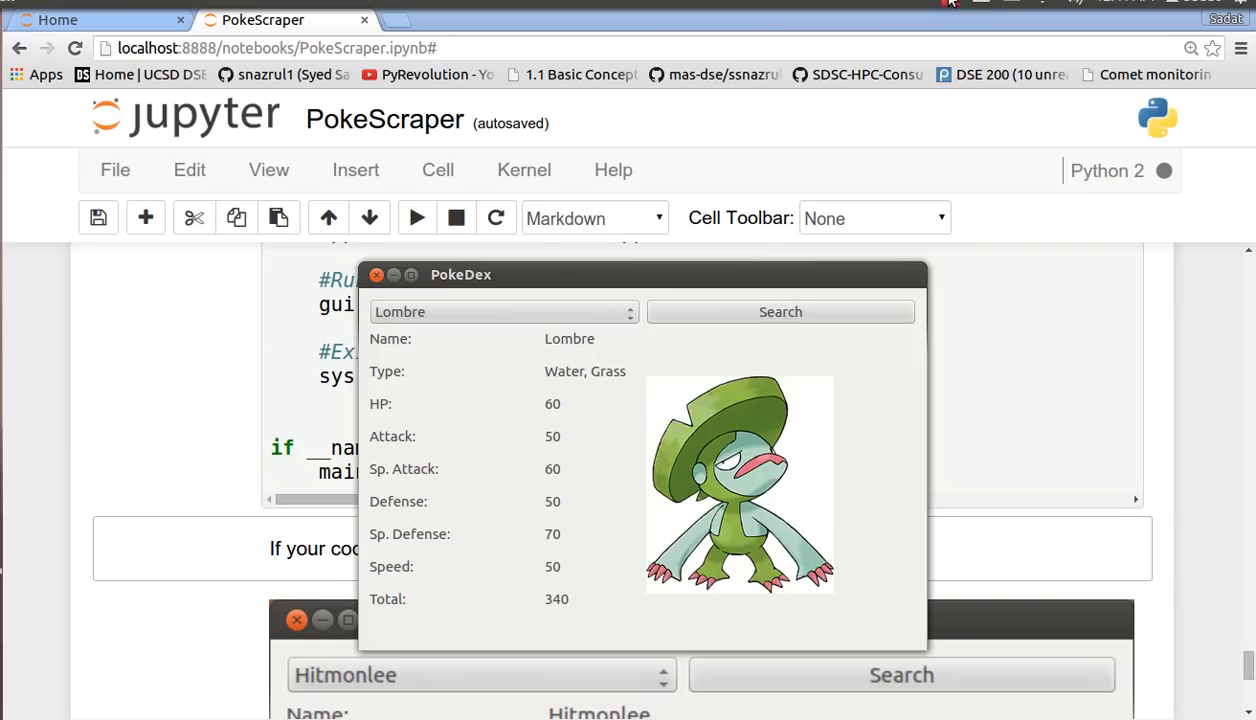
pyautogui.click(949, 3)
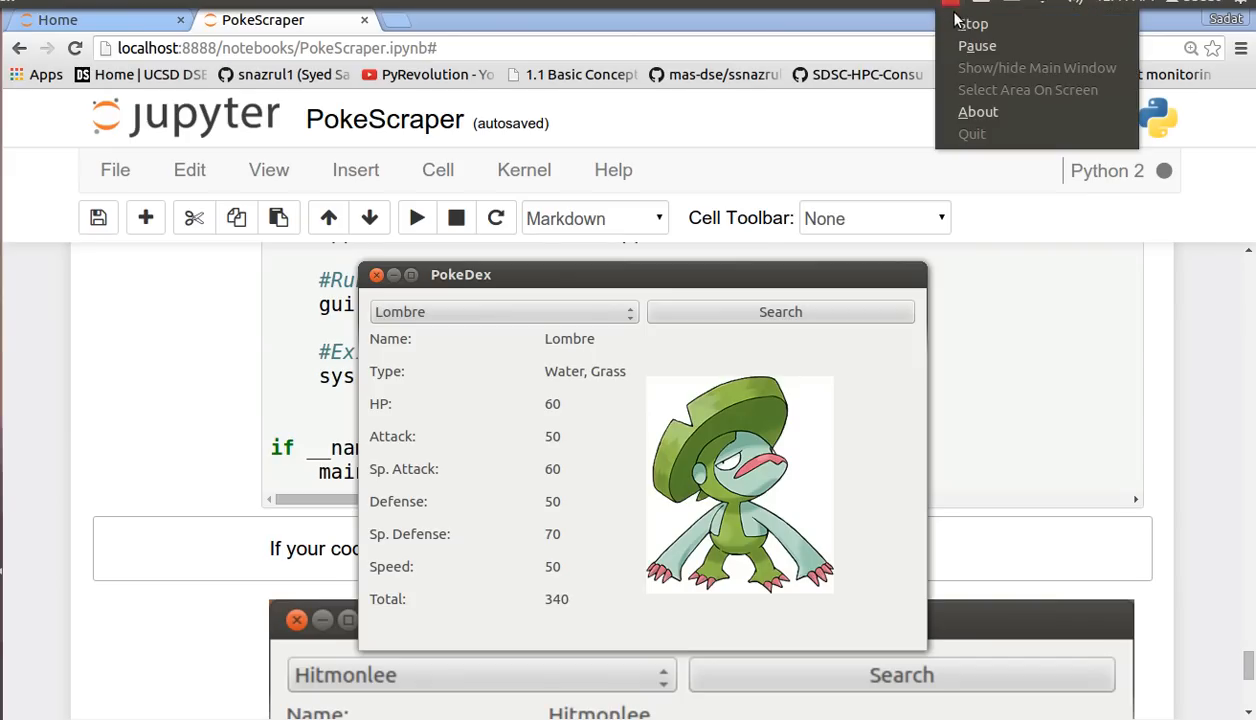